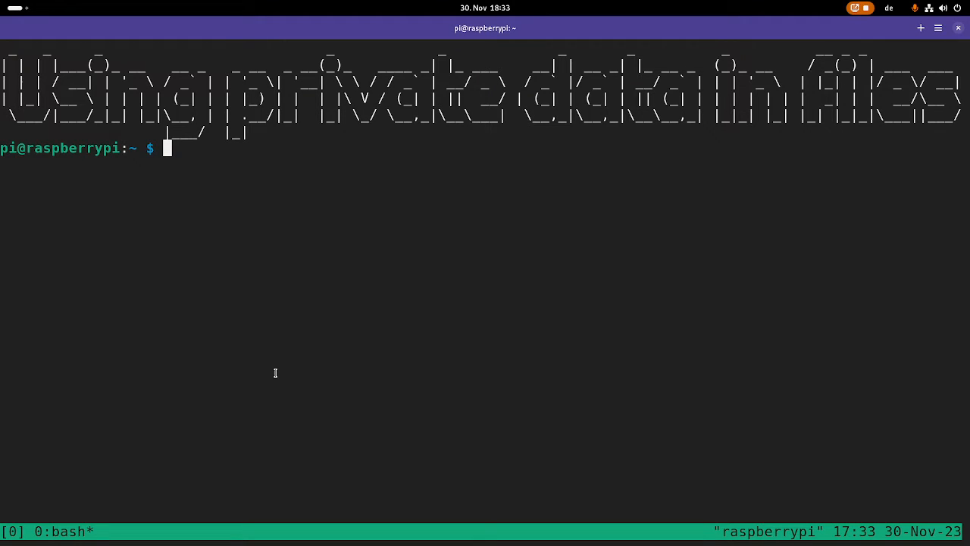
pyautogui.moveTo(54, 142)
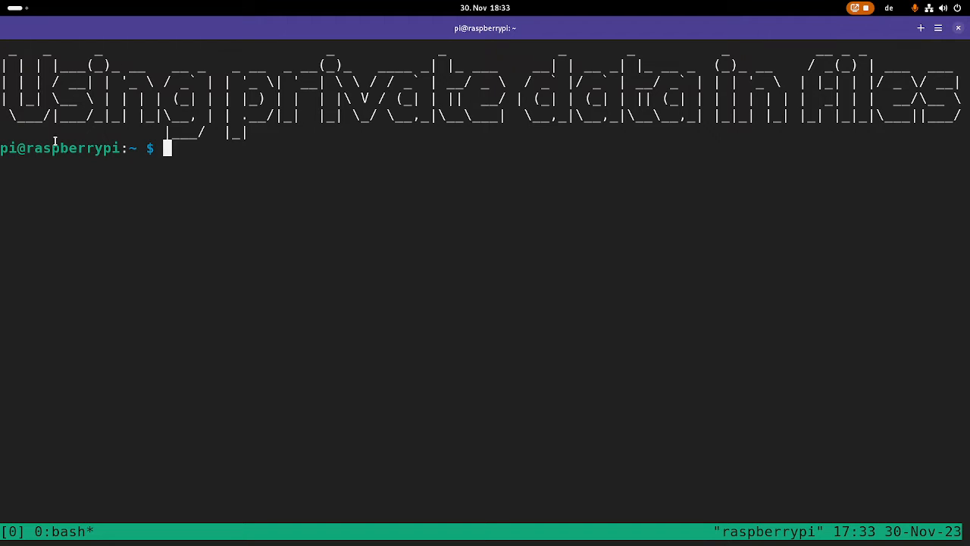
# Step: Enter Programming/Linux_Driver_Tutorial, copy 34_my_cdev to 35_priv_data, and cd into it
pyautogui.write('cd Pro')
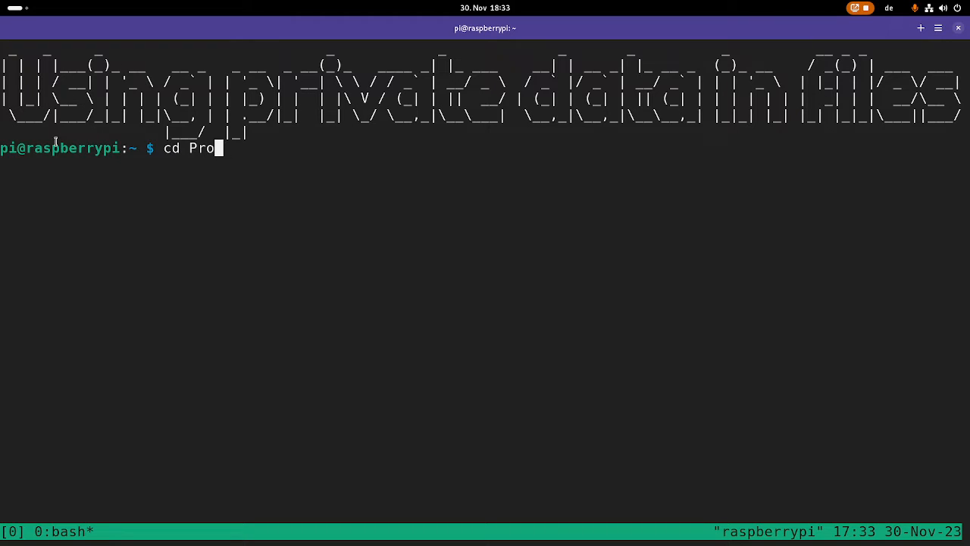
pyautogui.write('gramming/Linux_Driver_Tutorial/')
pyautogui.write('ls')
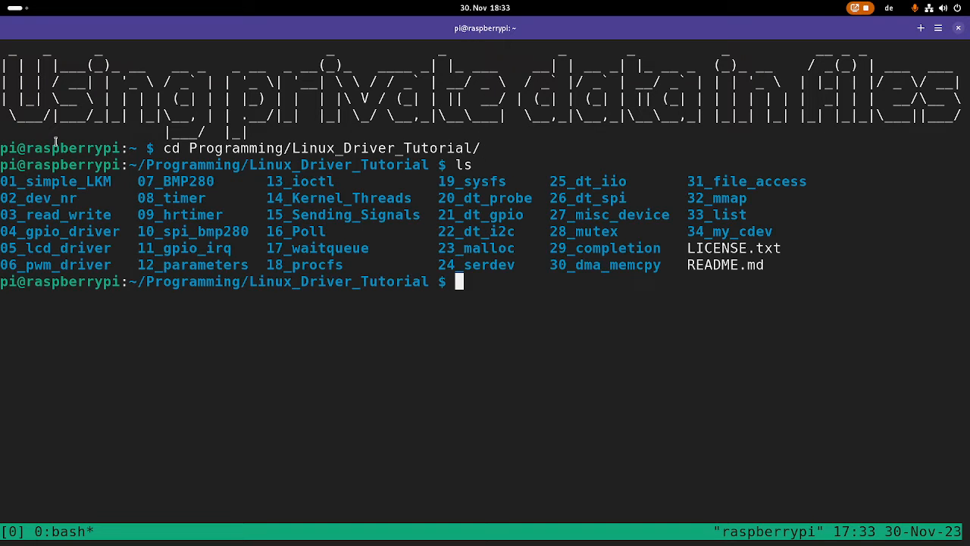
pyautogui.doubleClick(729, 231)
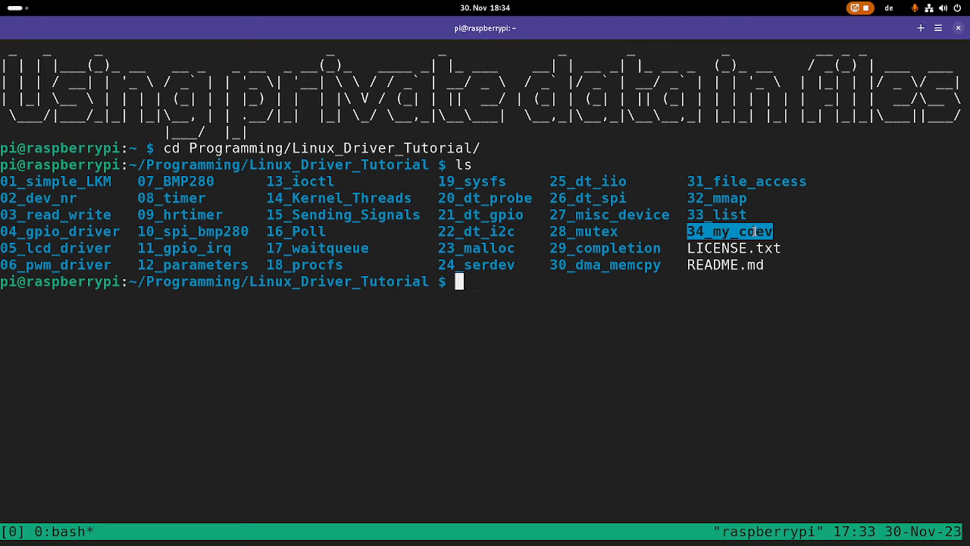
pyautogui.write('cp -r 34_my_cdev')
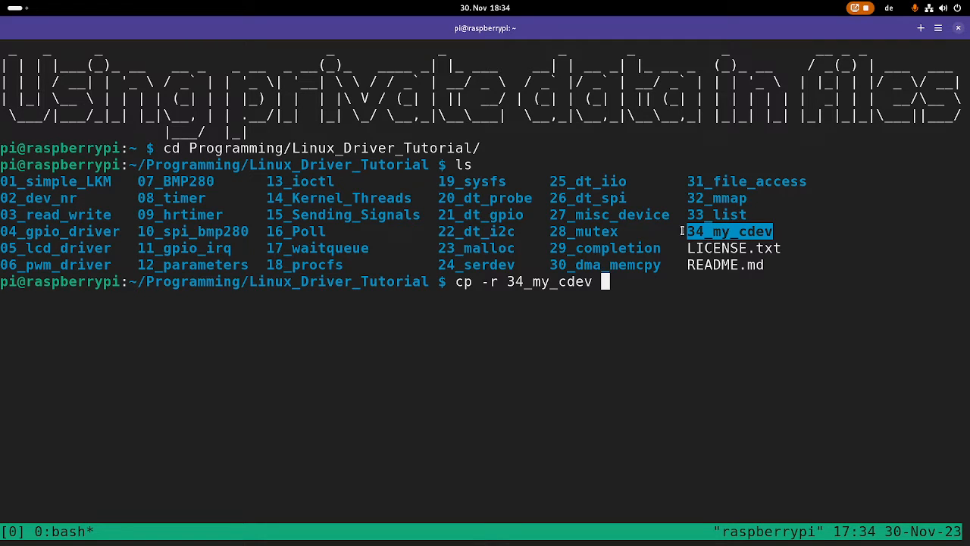
pyautogui.write('3')
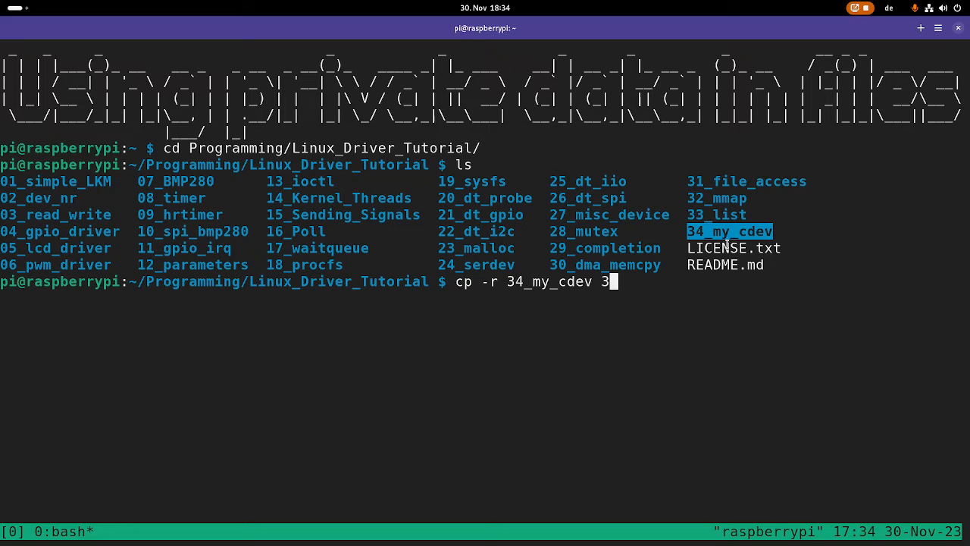
pyautogui.write('5_')
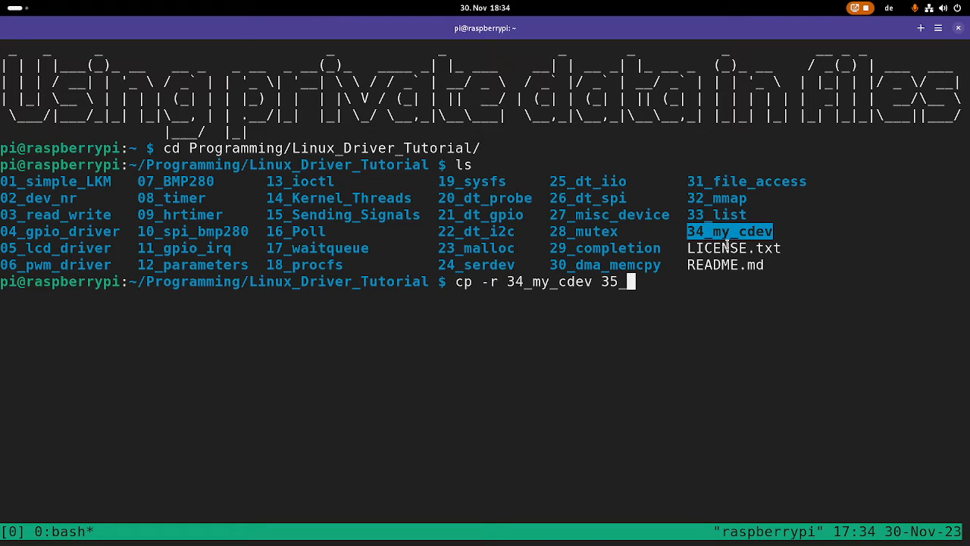
pyautogui.write('priv_data')
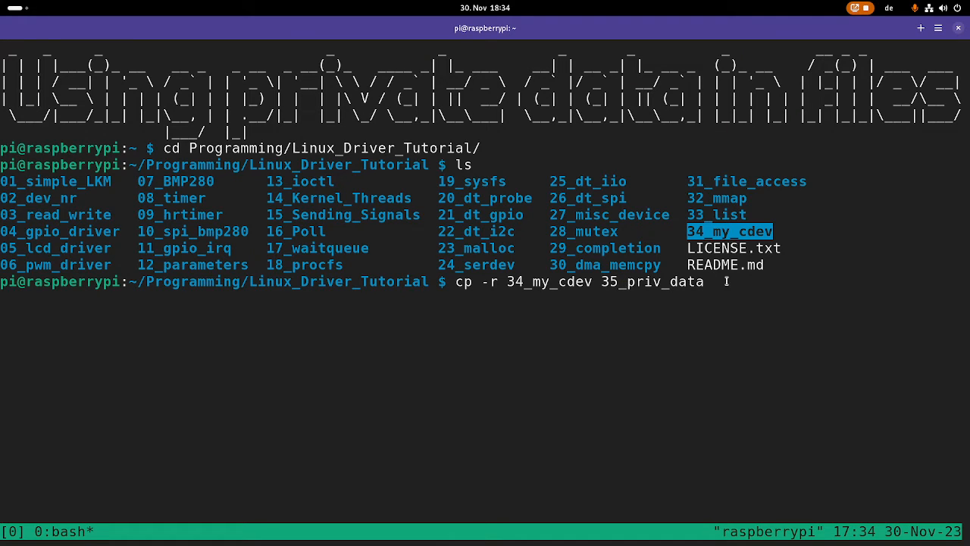
pyautogui.write('cd !:3')
pyautogui.write('ls')
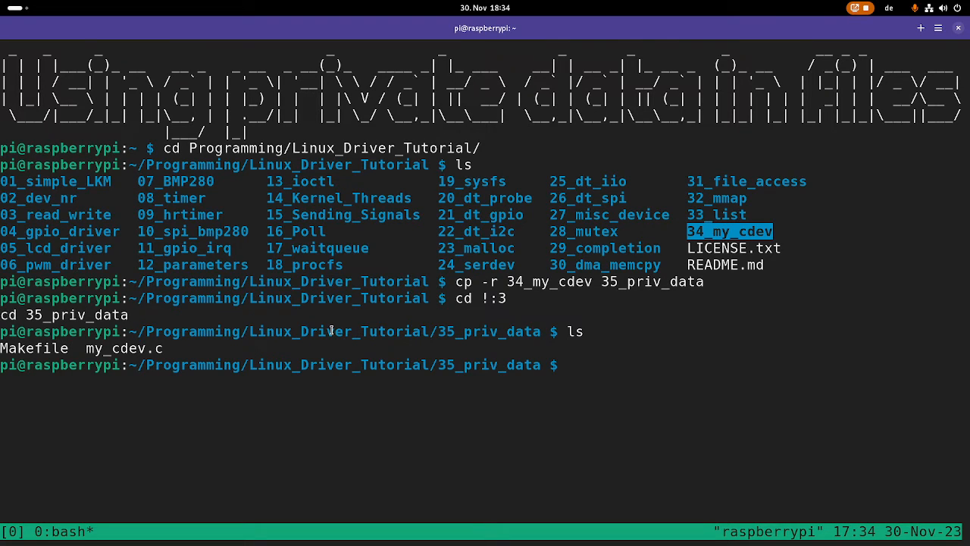
# Step: Rename my_cdev.c to priv_data.c and set the Makefile's obj-m to priv_data.o
pyautogui.write('mv my_cdev.c priv_data.c')
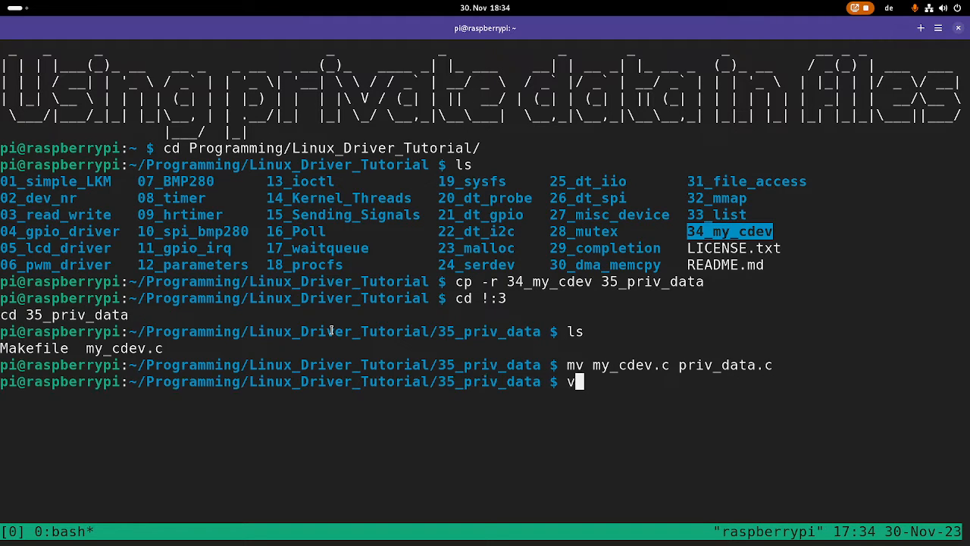
pyautogui.write('im M')
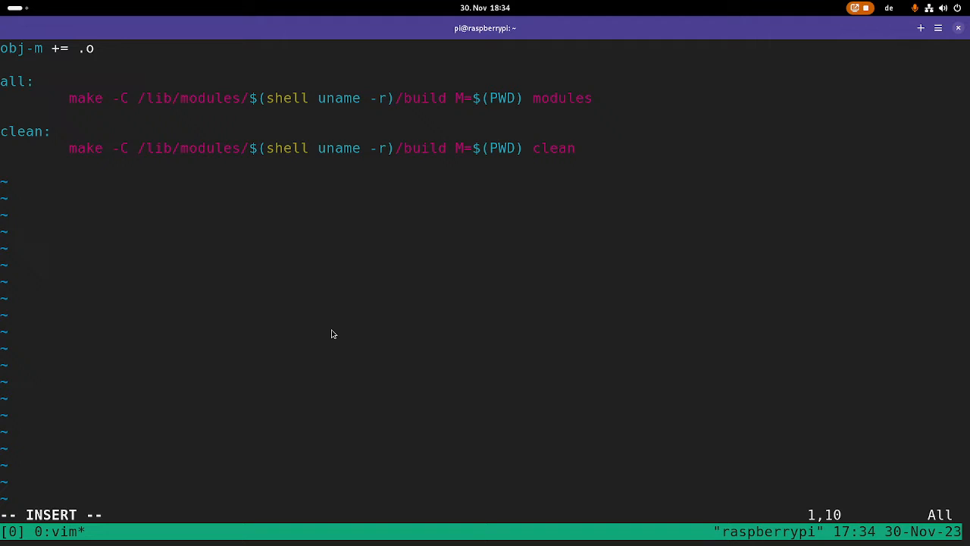
pyautogui.write('priv_data')
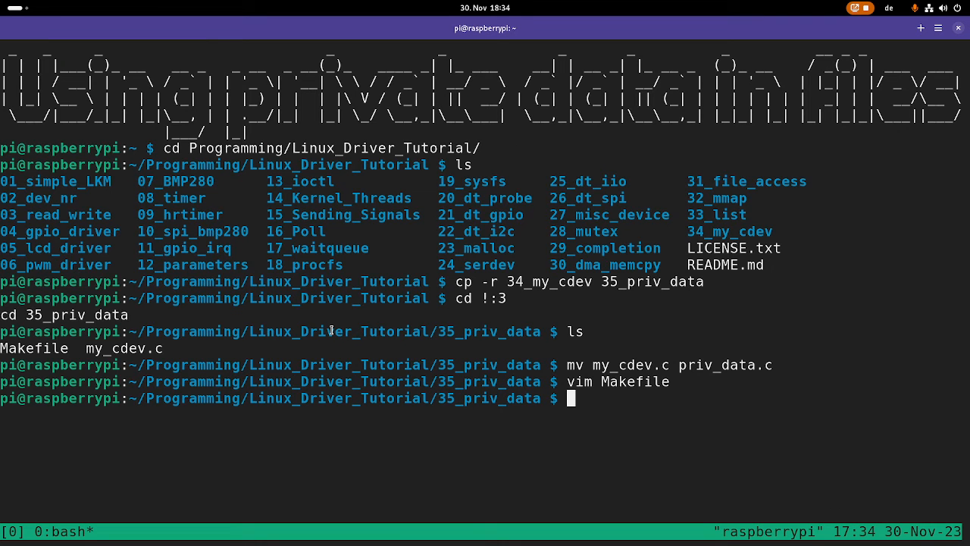
# Step: Open priv_data.c and replace every 'my_cdev ' with 'priv_data ' using :%s
pyautogui.write('vim priv_data.c')
pyautogui.write(':')
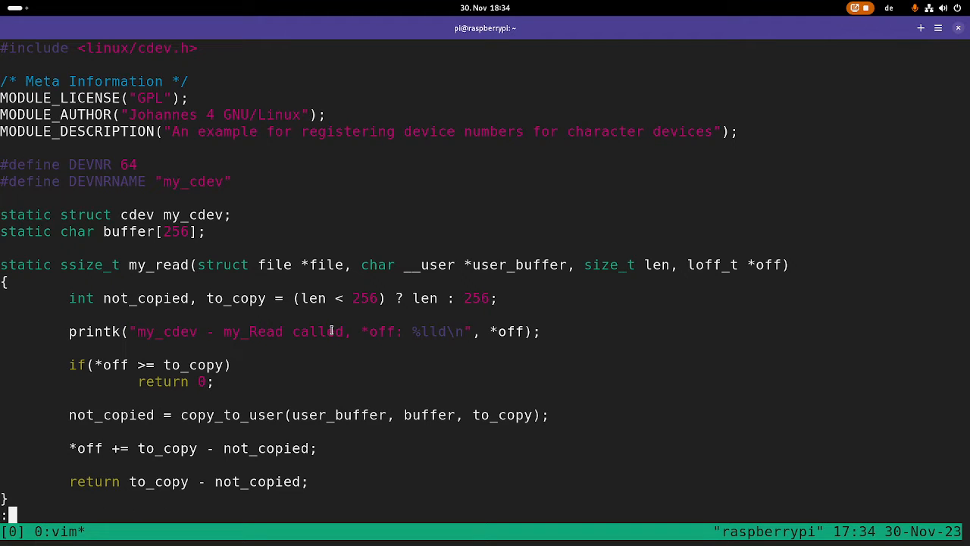
pyautogui.write('%s/my')
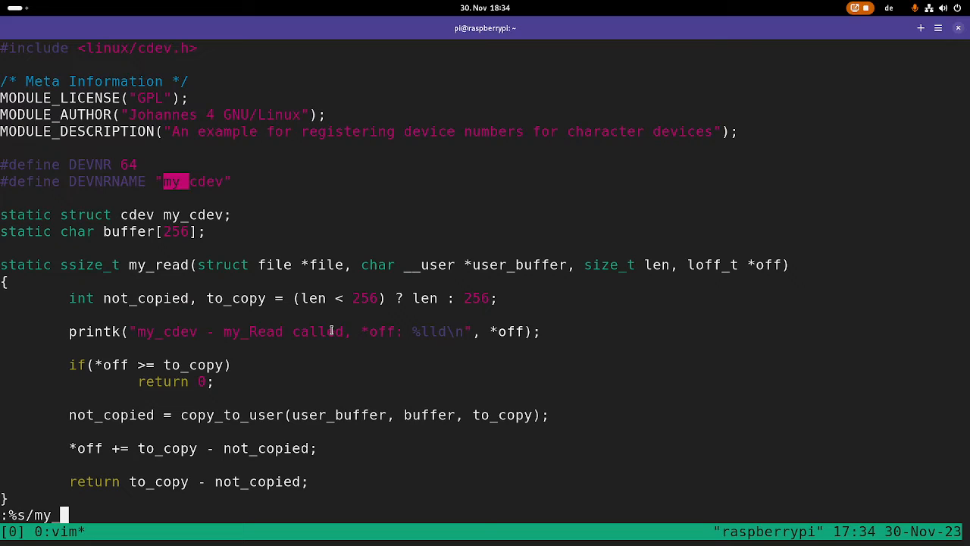
pyautogui.write('_cdev /')
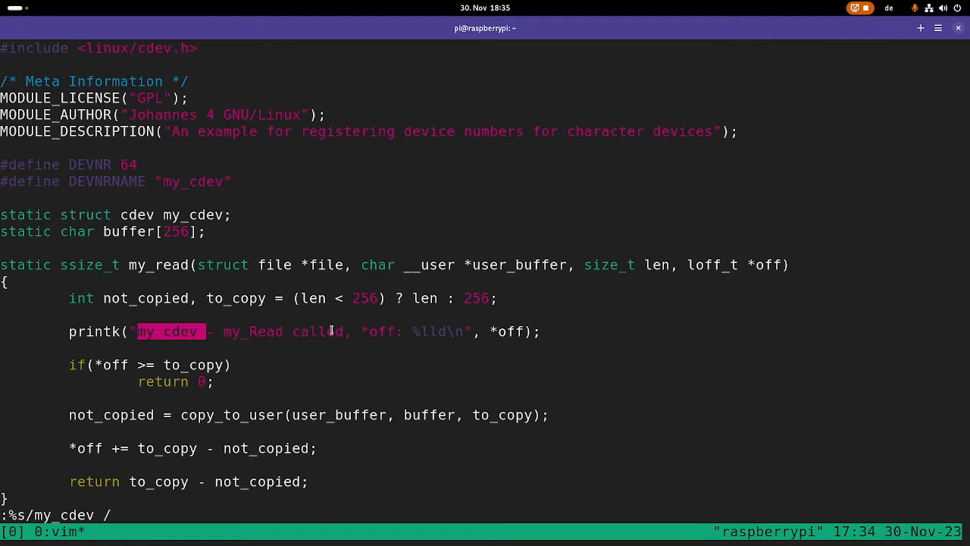
pyautogui.write('priv_data')
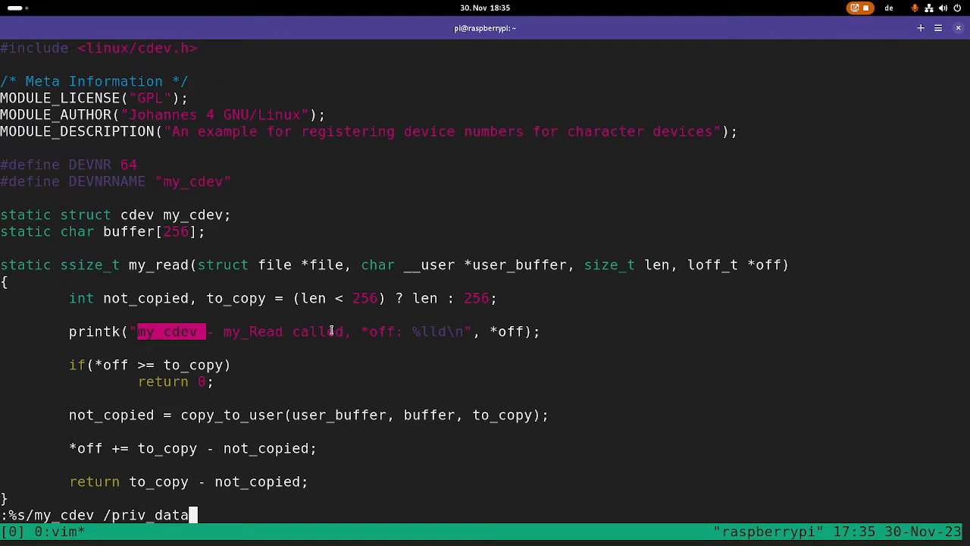
pyautogui.write('/g')
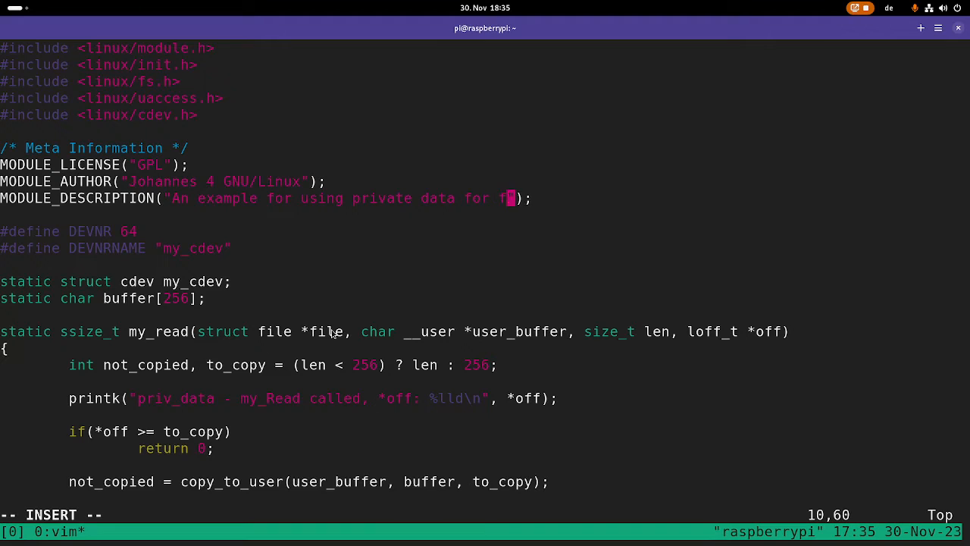
# Step: Set MODULE_DESCRIPTION to 'An example for using private data for file descriptors'
pyautogui.write('le desctip')
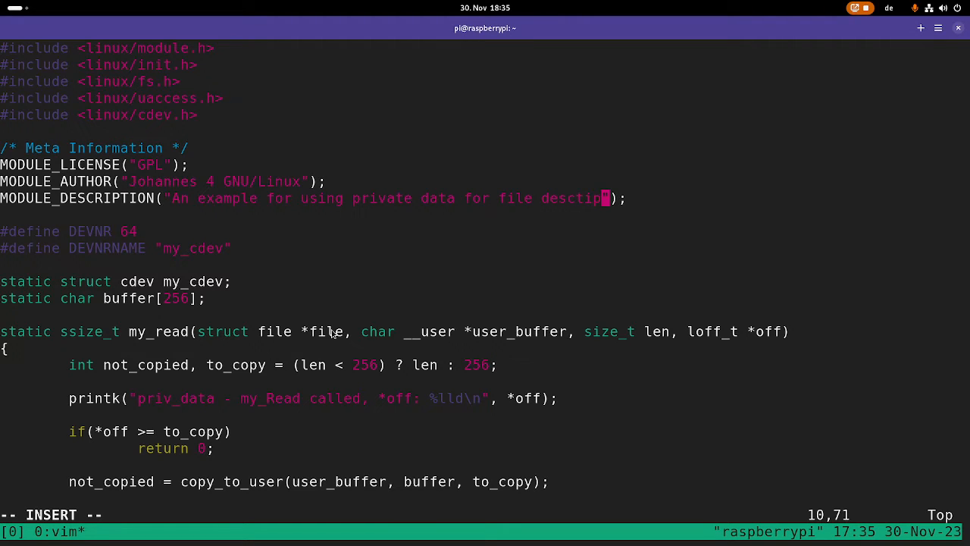
pyautogui.press('BackSpace')
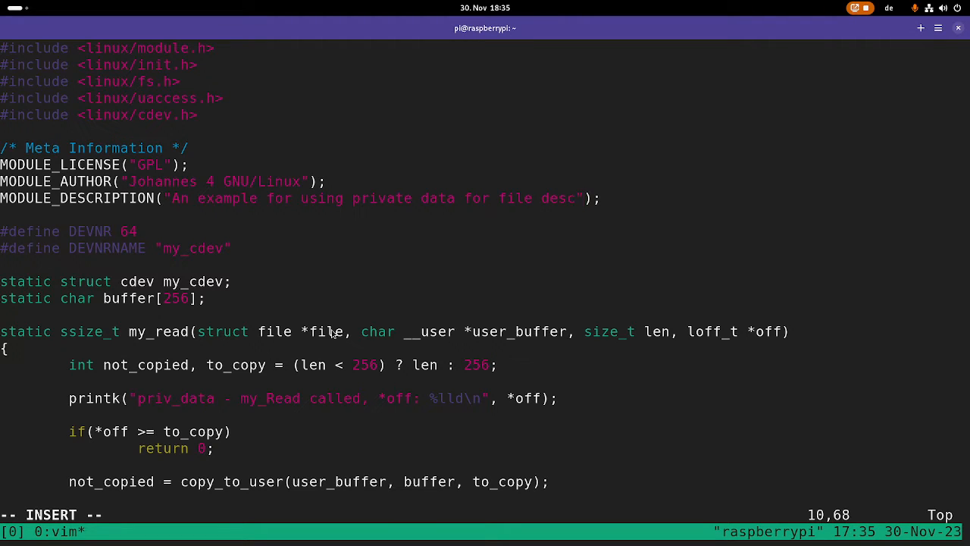
pyautogui.write('riptors')
pyautogui.click(485, 515)
pyautogui.write(':')
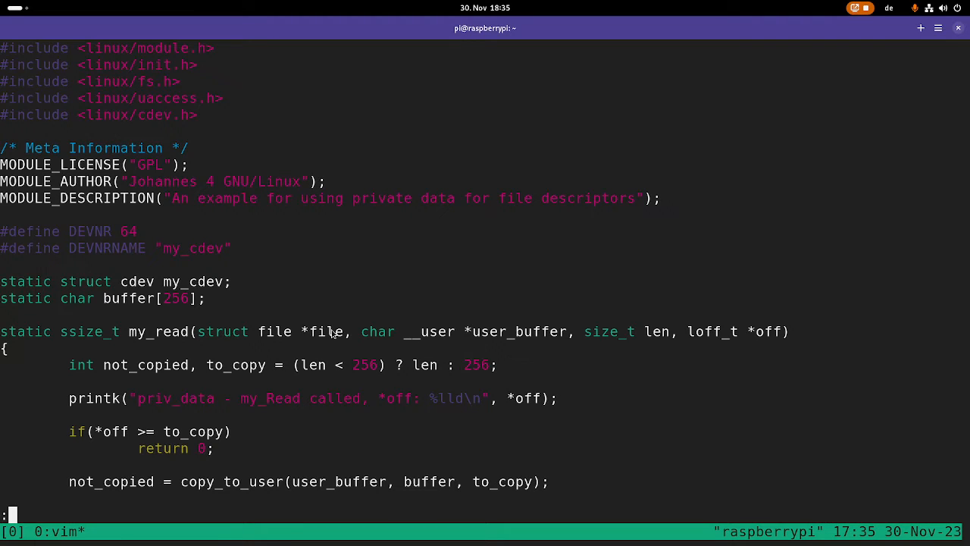
pyautogui.press('Return')
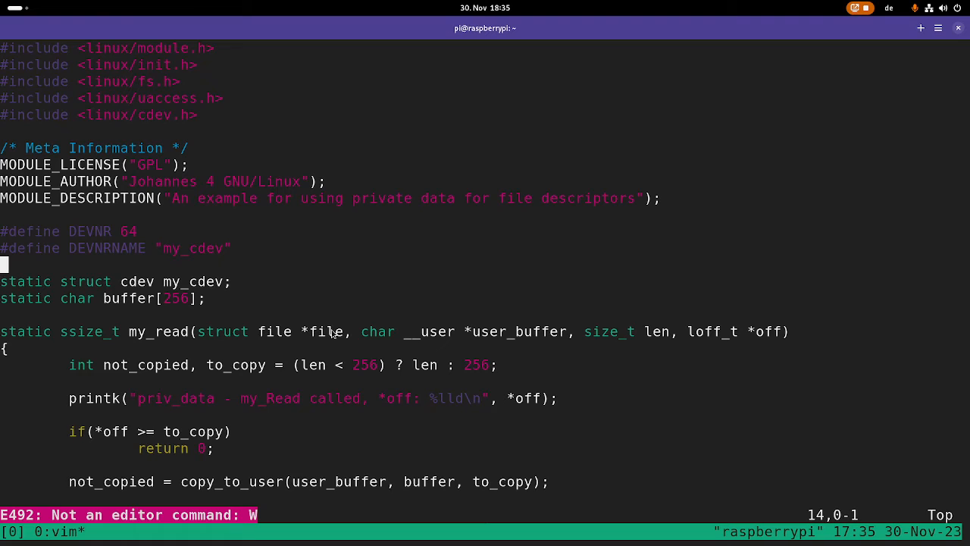
# Step: Add #include <linux/slab.h>, delete static char buffer[256], and begin a new static line
pyautogui.scroll(-3)
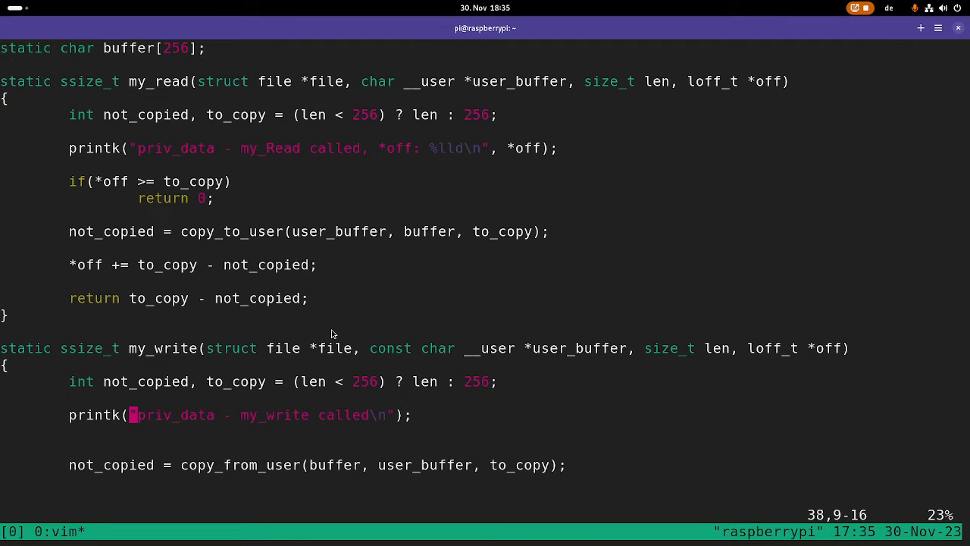
pyautogui.scroll(-3)
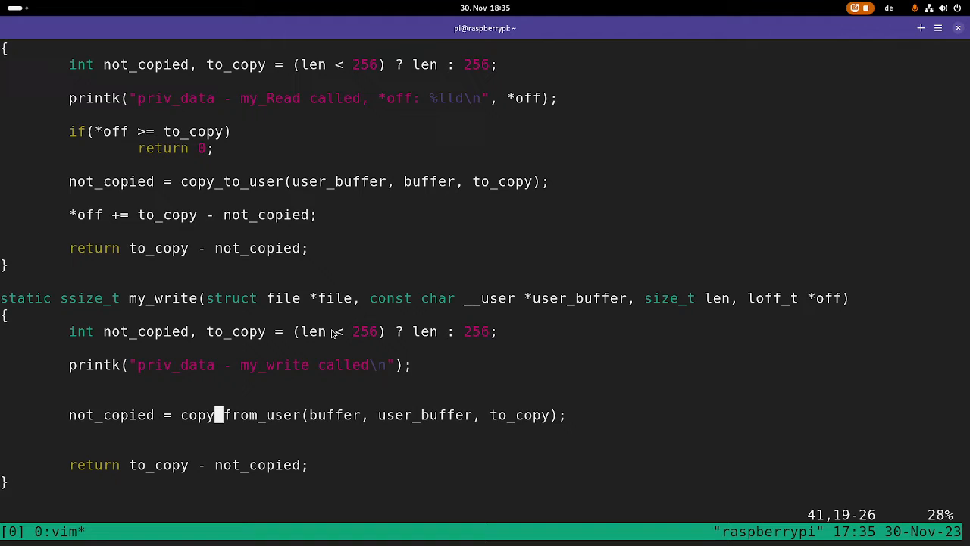
pyautogui.scroll(3)
pyautogui.write('stat')
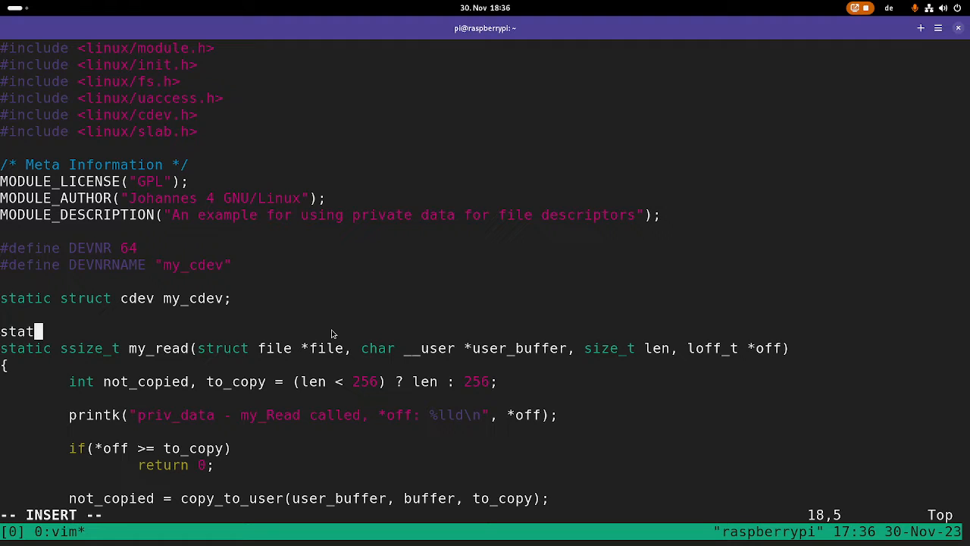
# Step: Declare static int my_open(struct inode *inode, struct file *file)
pyautogui.write('ic int my_op')
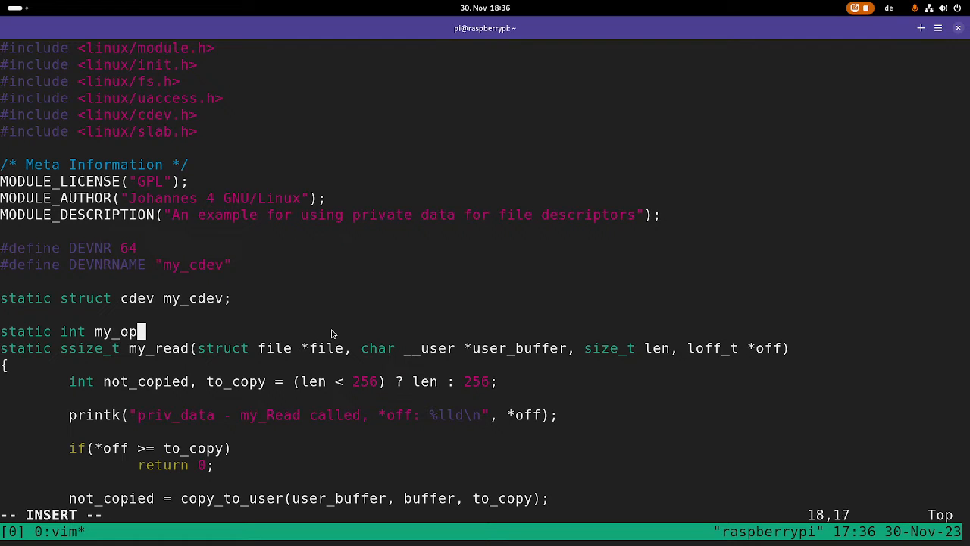
pyautogui.write('en(struct')
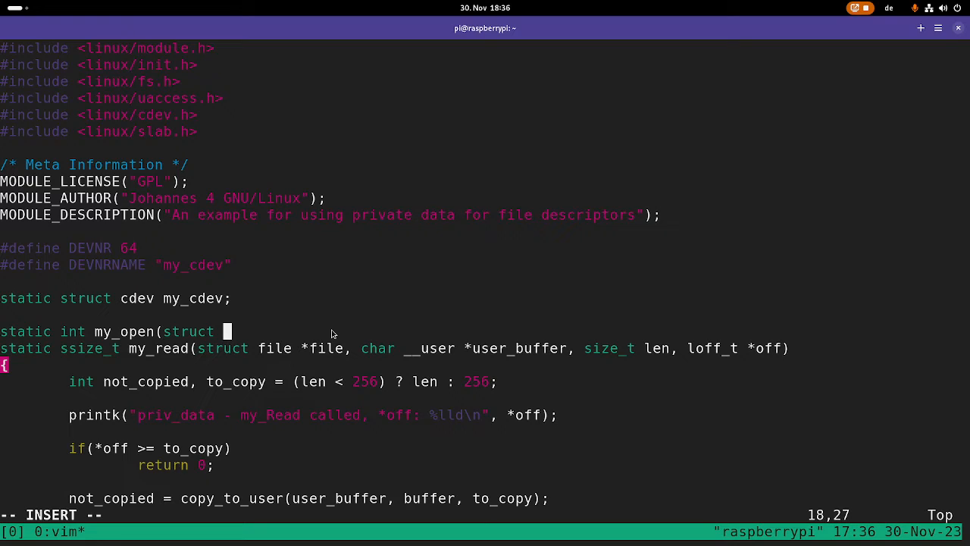
pyautogui.write('inode')
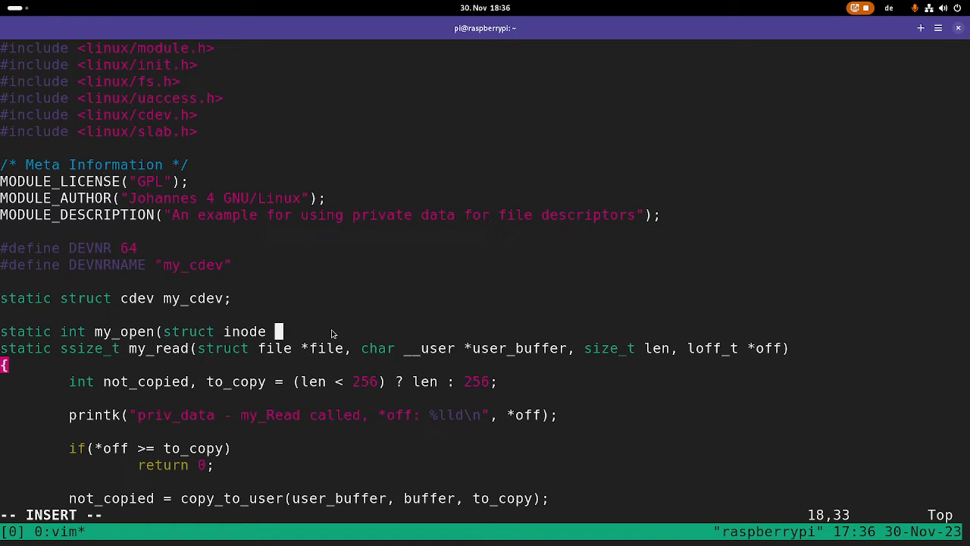
pyautogui.write('*inode,')
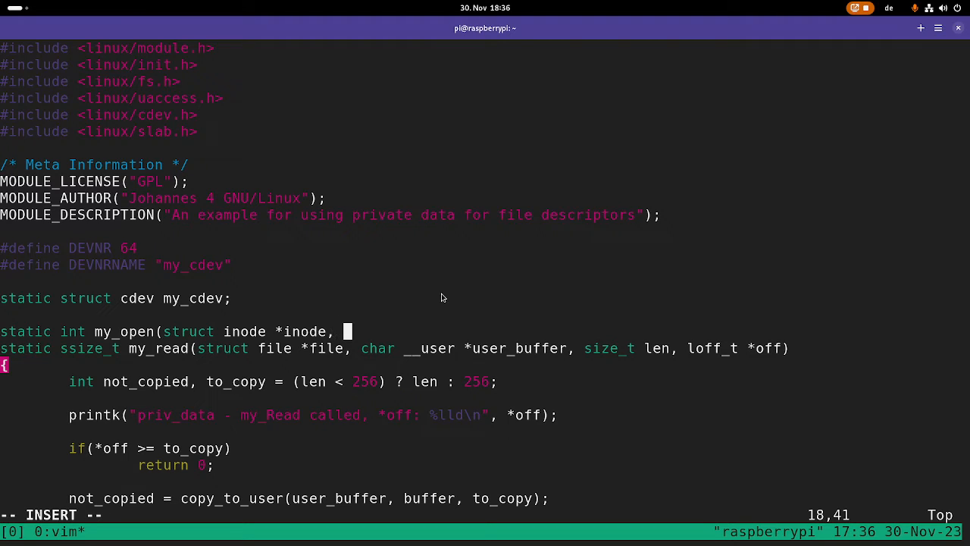
pyautogui.moveTo(446, 296)
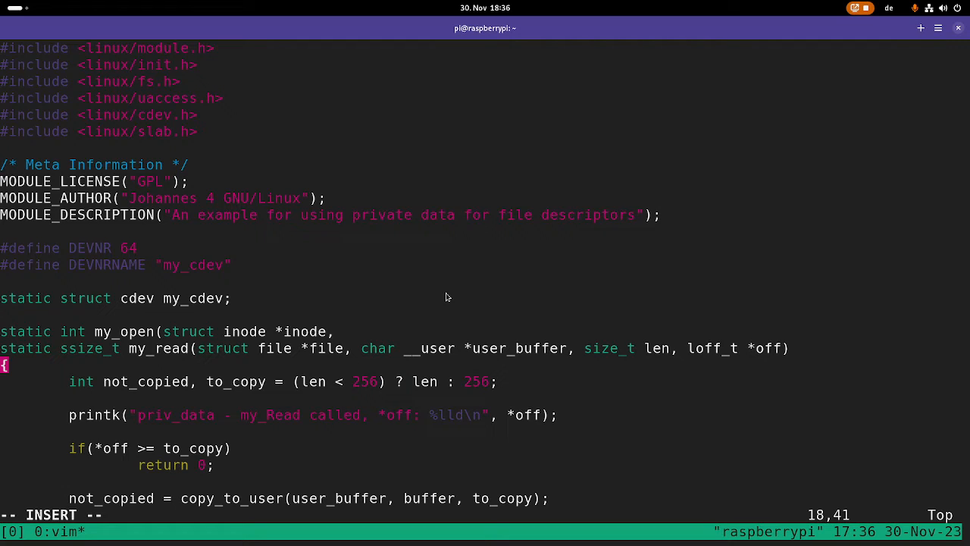
pyautogui.write('struct file *fi')
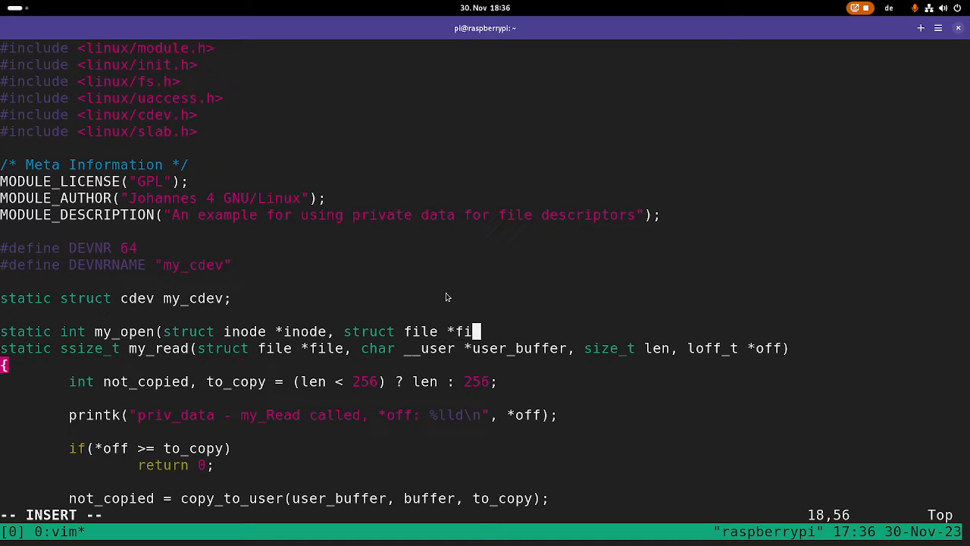
pyautogui.write('le)')
pyautogui.write('{')
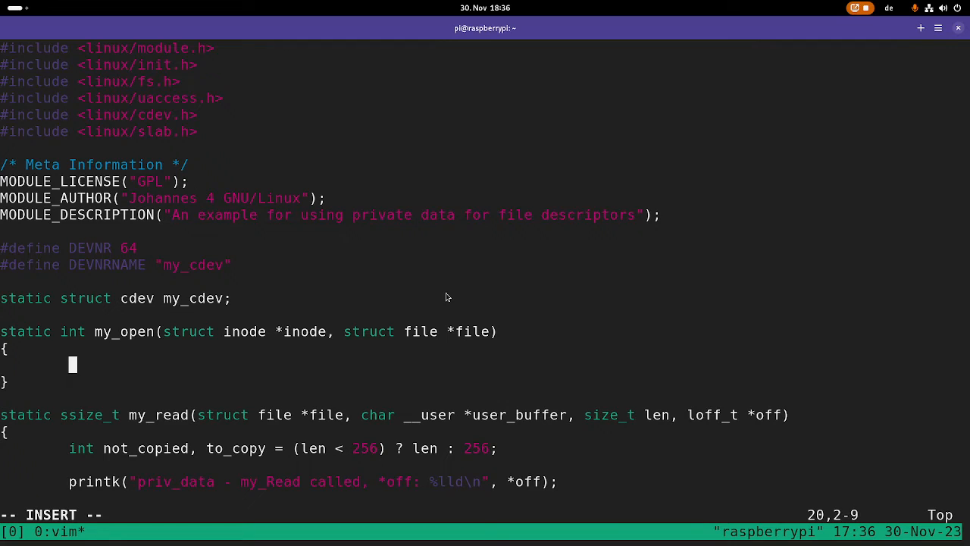
# Step: Allocate char *ptr with kzalloc(256, GFP_KERNEL) and return -ENOMEM if it fails
pyautogui.write('char')
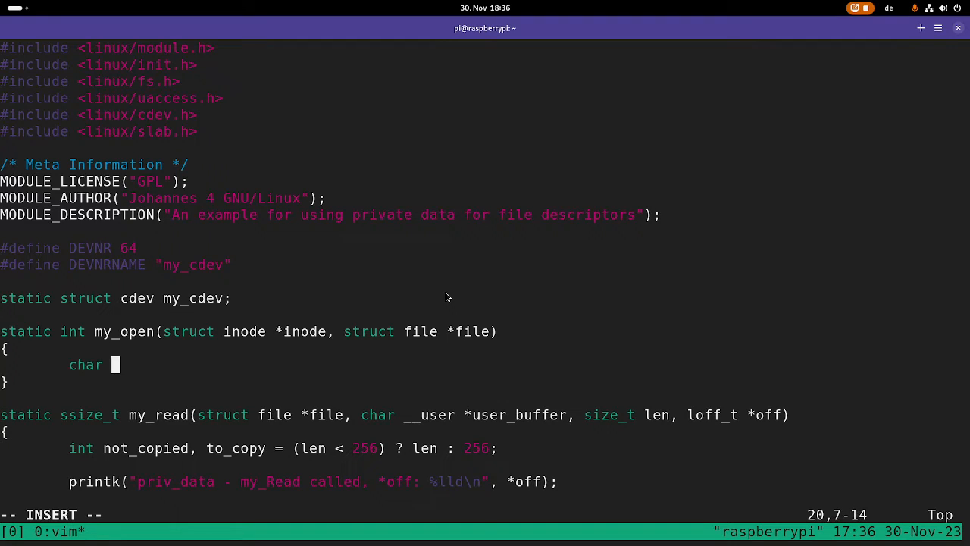
pyautogui.write('*ptr')
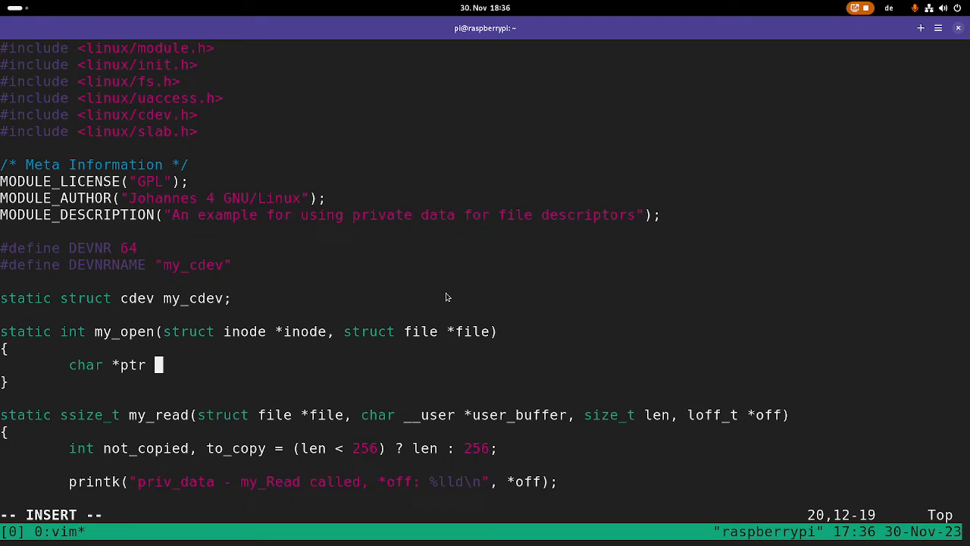
pyautogui.write(';')
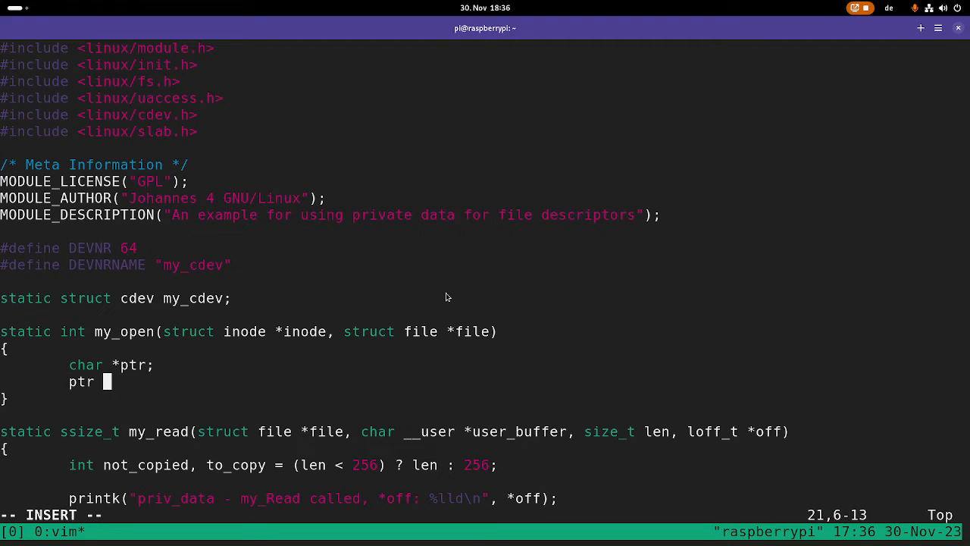
pyautogui.write('= kz')
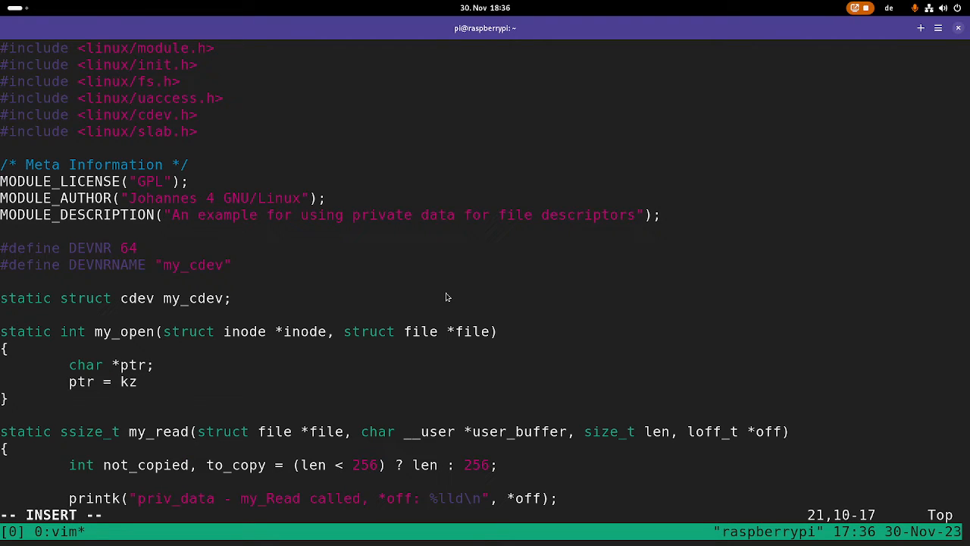
pyautogui.write('alloc(')
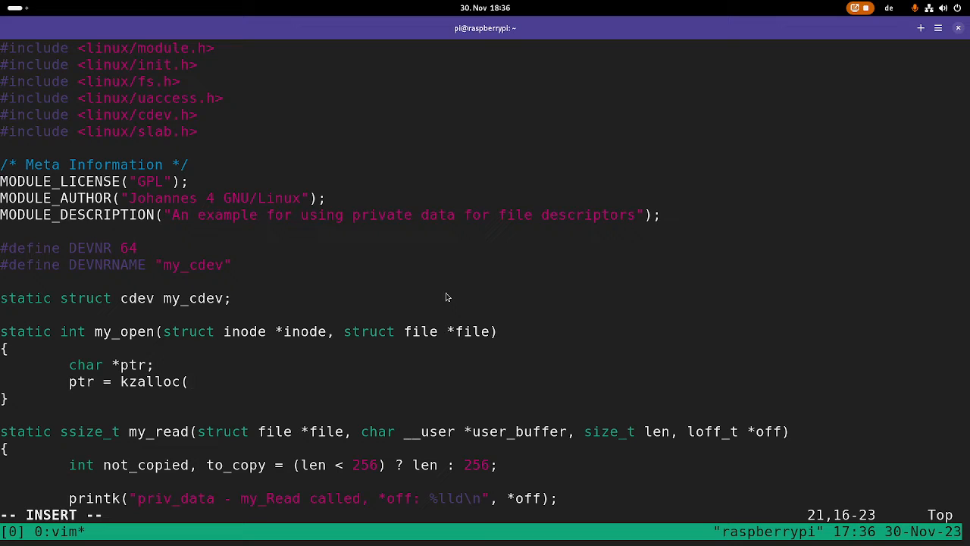
pyautogui.write('25')
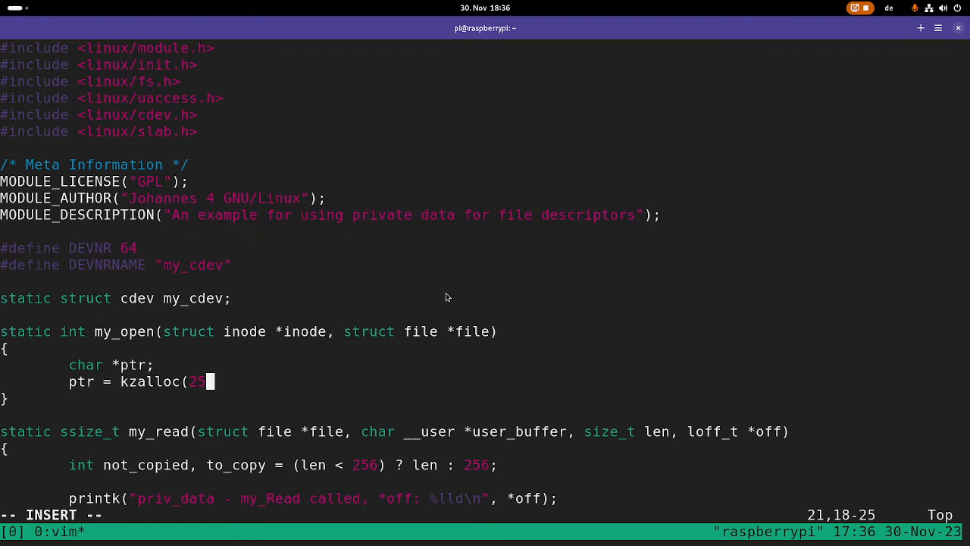
pyautogui.write('6, GFP_')
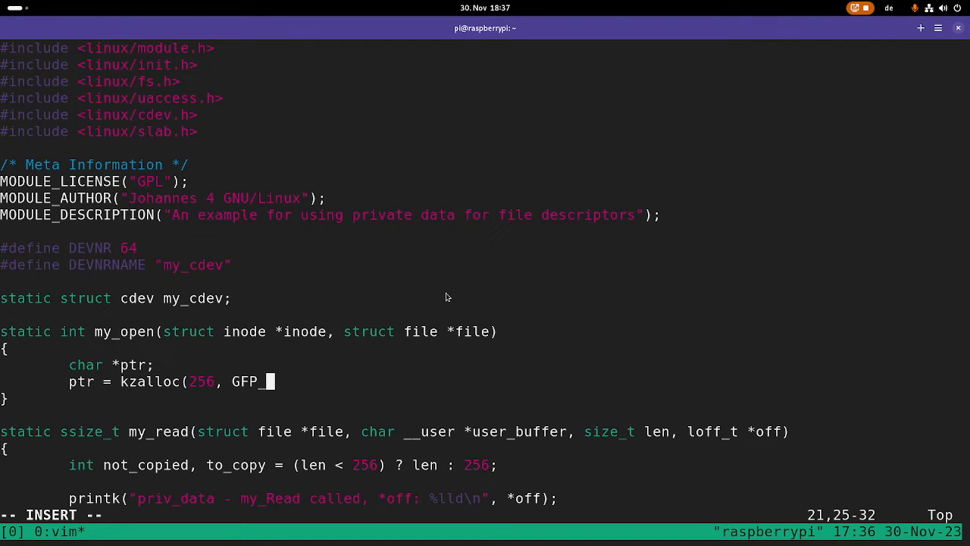
pyautogui.write('KERNEL);')
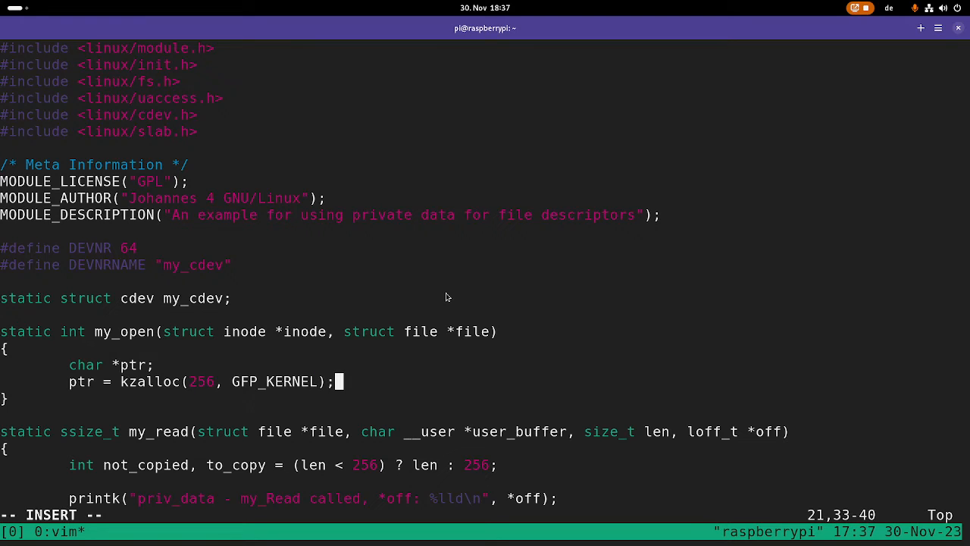
pyautogui.write('if(!ptr)')
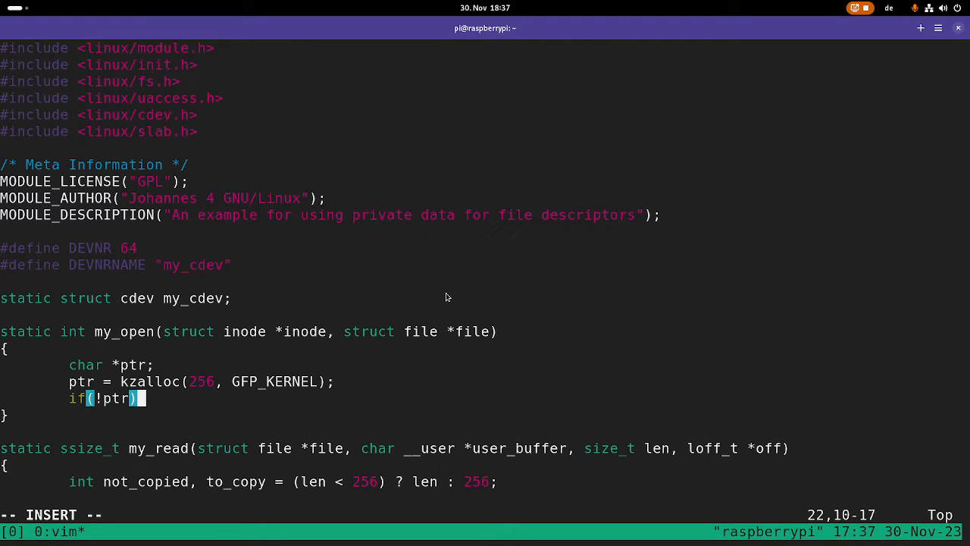
pyautogui.write('retu')
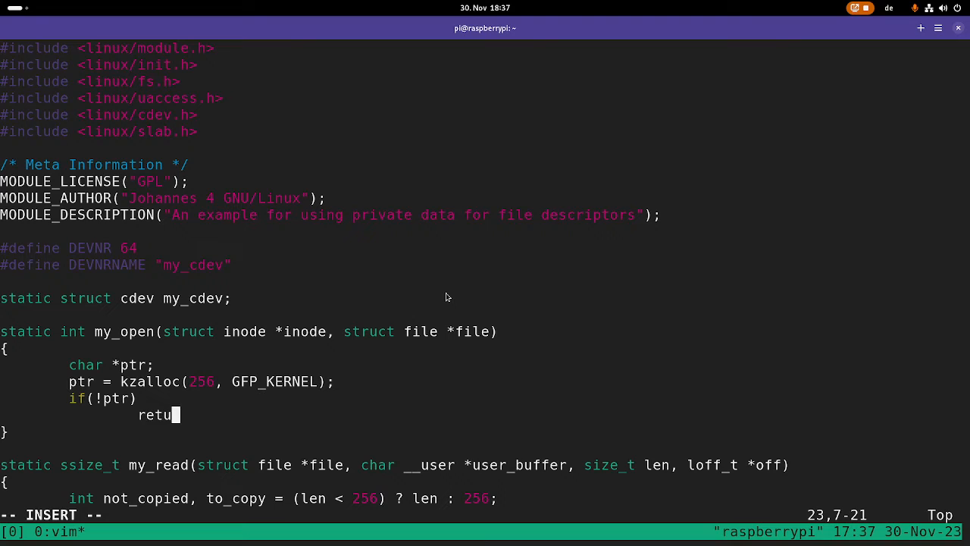
pyautogui.write('rn -ENOMEM;')
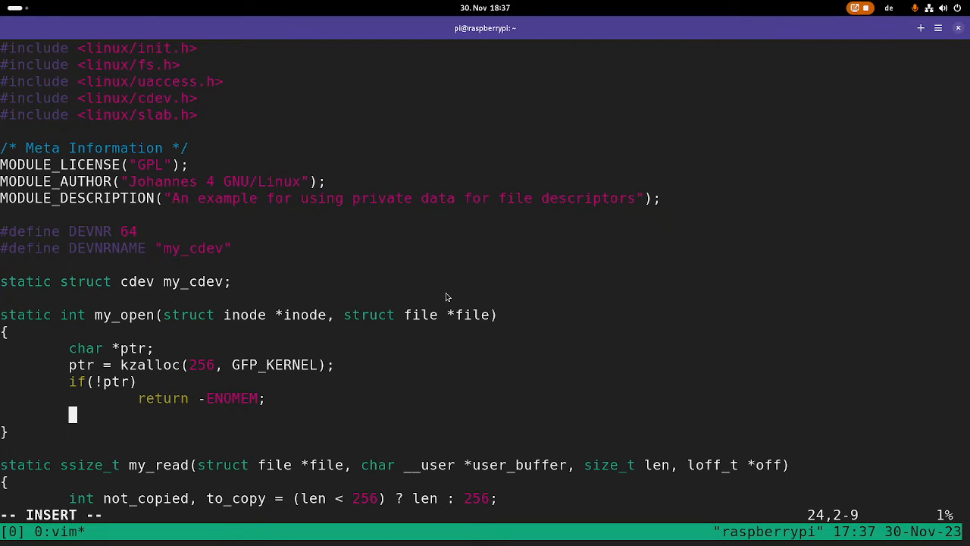
# Step: Log the allocation with printk, store ptr in file->private_data, and return 0
pyautogui.write('printk(')
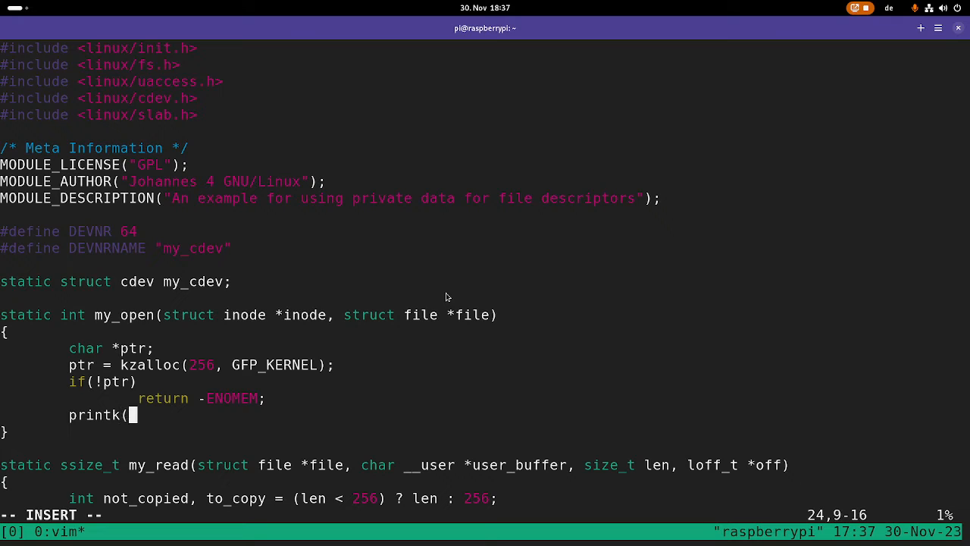
pyautogui.write('"pr')
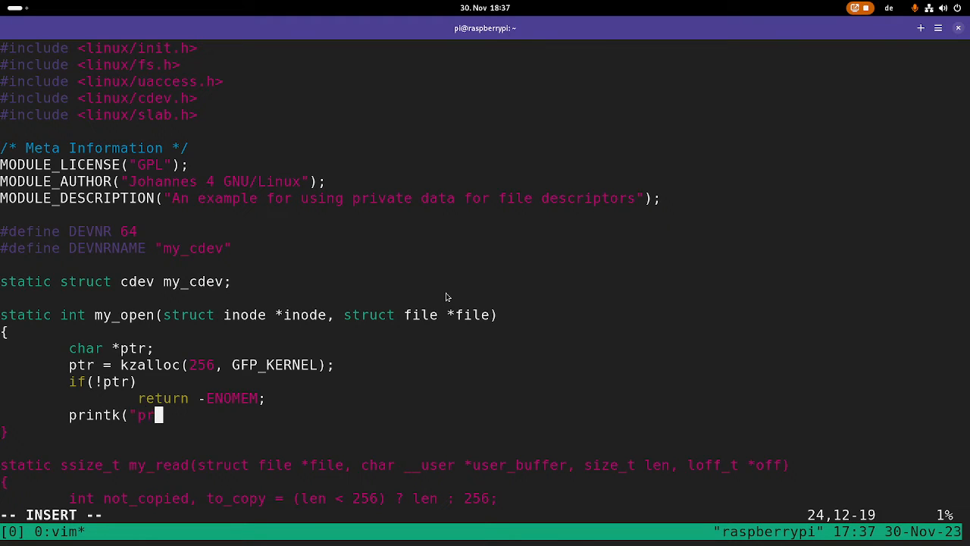
pyautogui.write('riv_data - Allocated 256 bytes of memory\\n");')
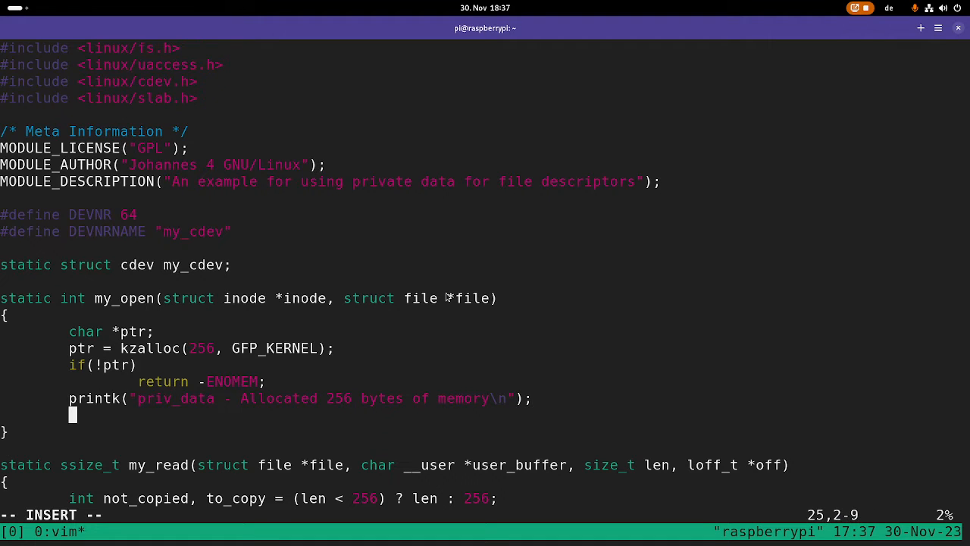
pyautogui.write('file->')
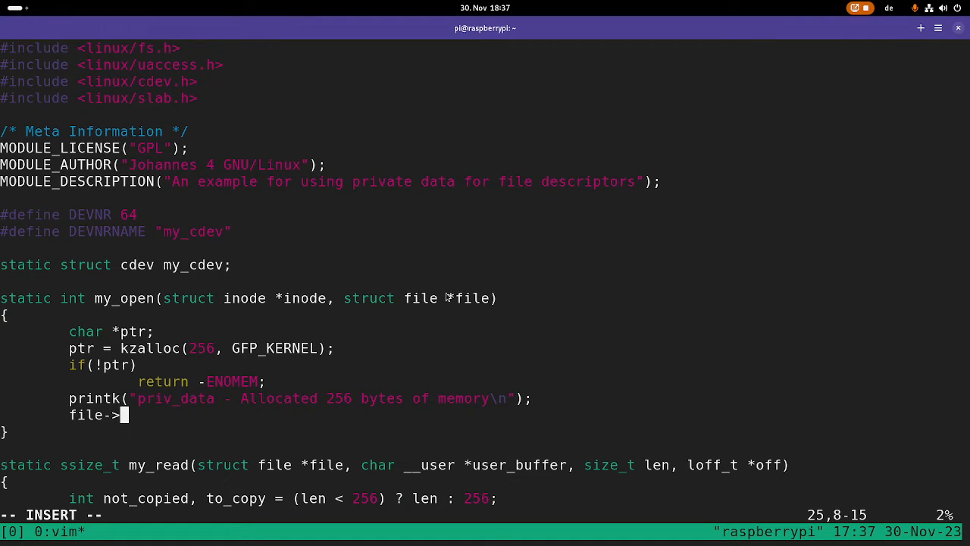
pyautogui.write('p')
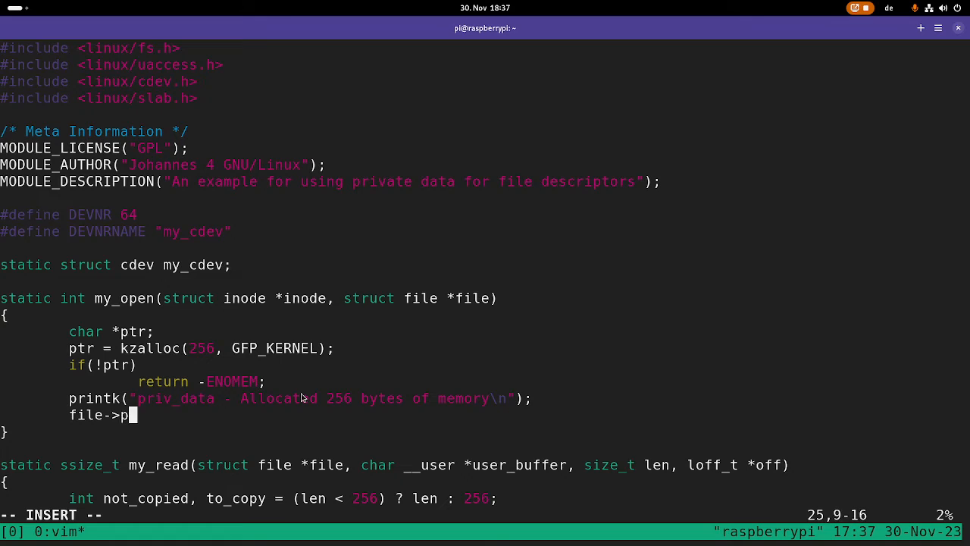
pyautogui.write('rivate_data')
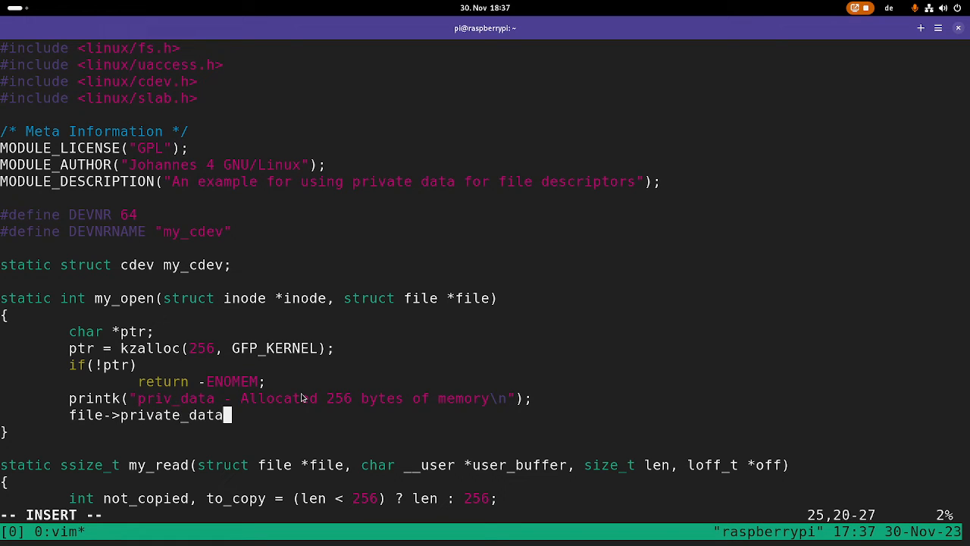
pyautogui.write('=')
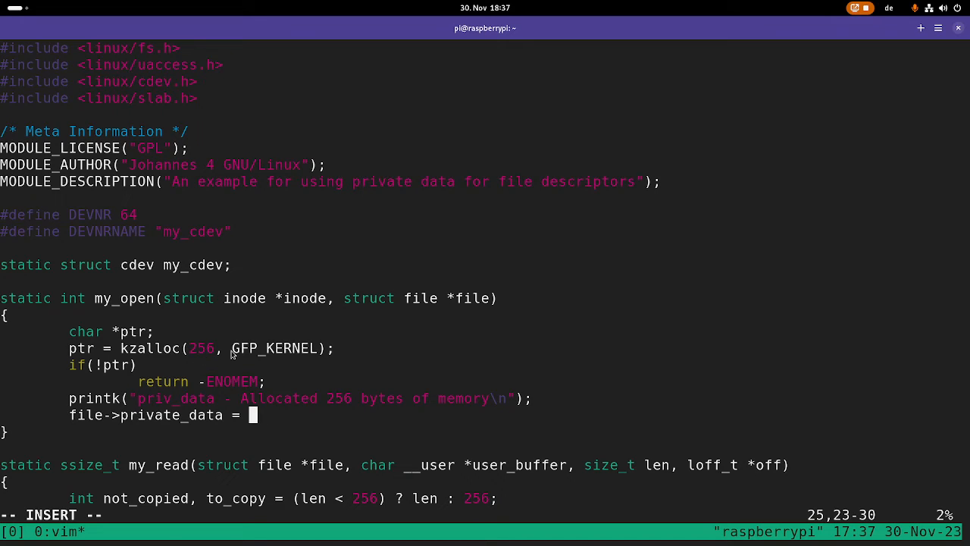
pyautogui.write('ptr;')
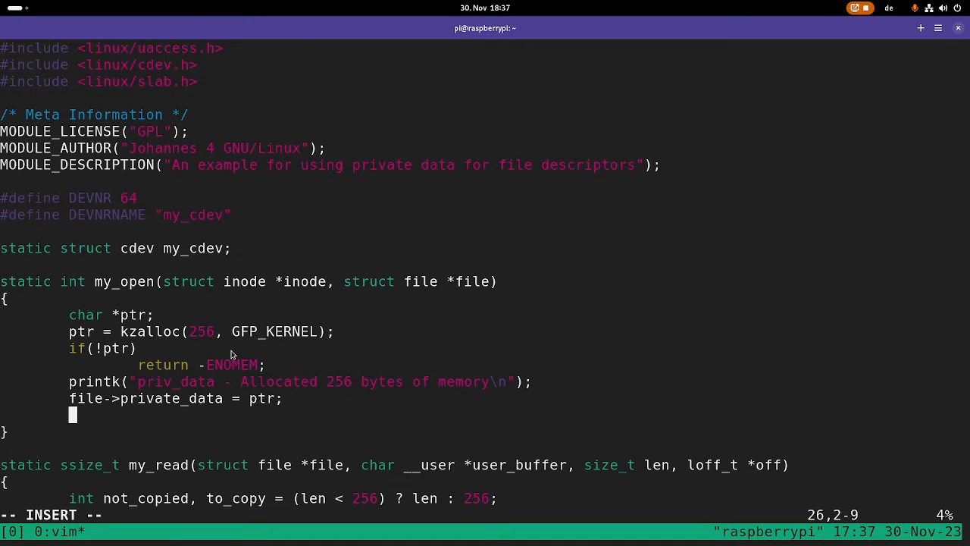
pyautogui.write('return 0;')
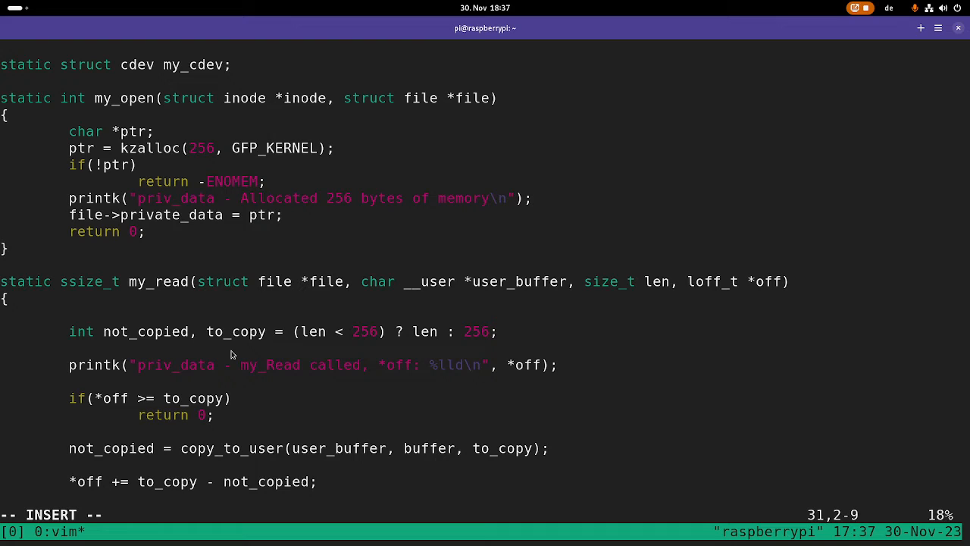
# Step: In my_read, declare char *buffer = file->private_data and return -1 if it is null
pyautogui.write('char')
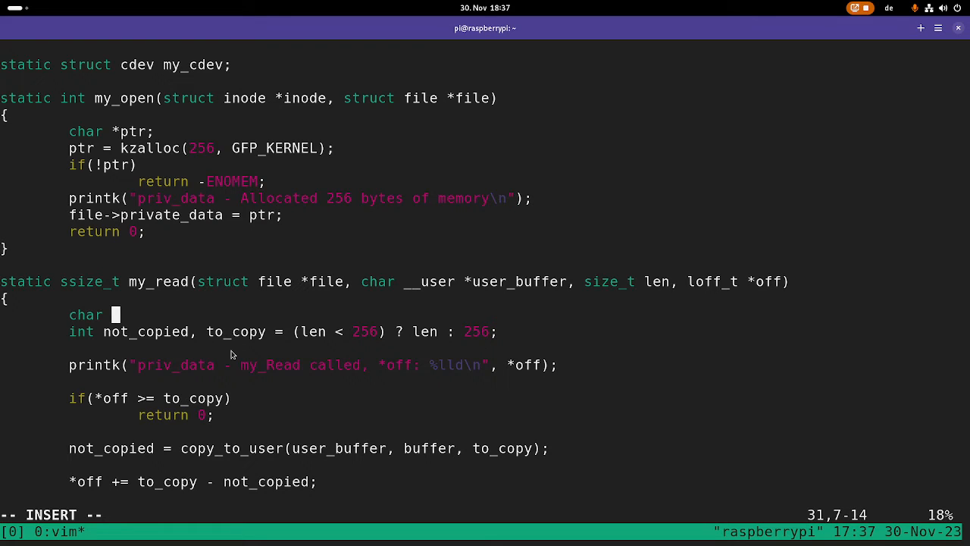
pyautogui.write('*buffer')
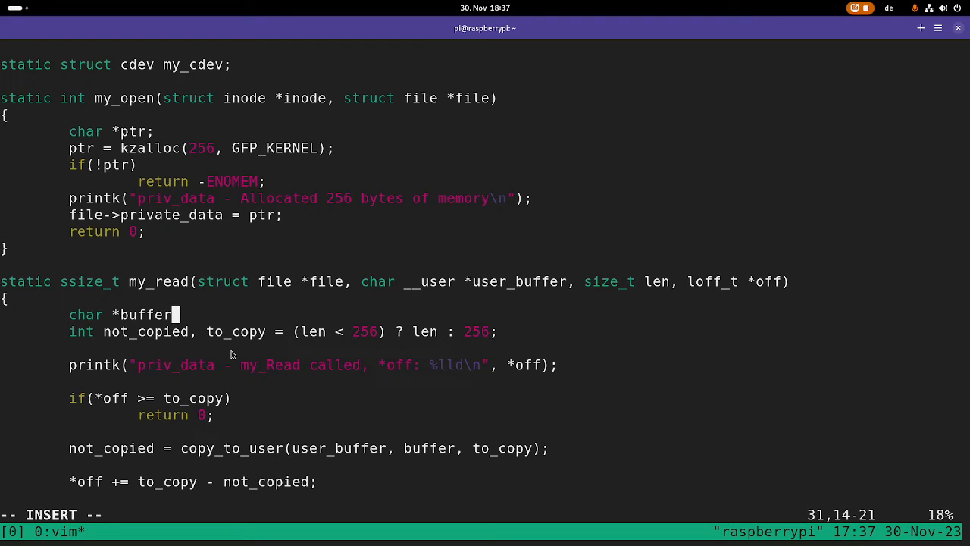
pyautogui.press('Return')
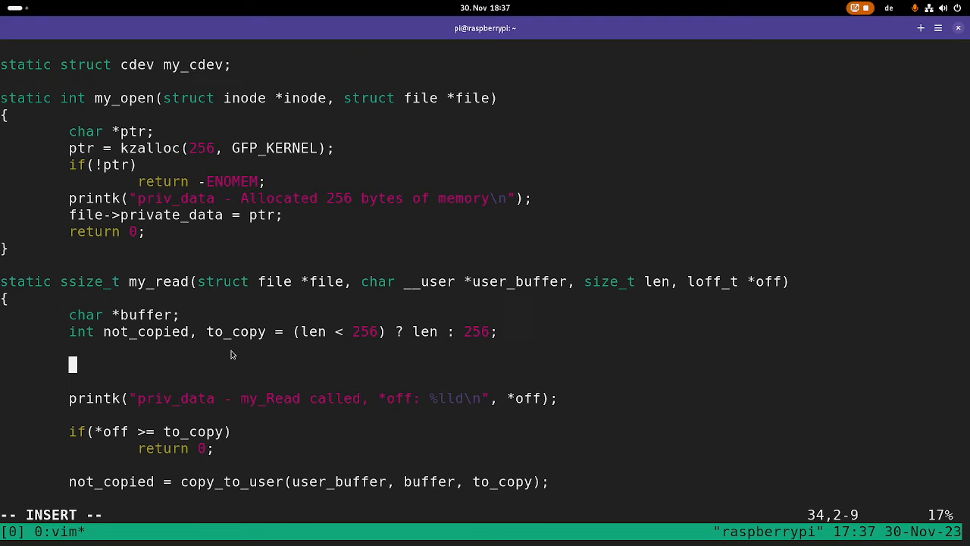
pyautogui.write('buffer =')
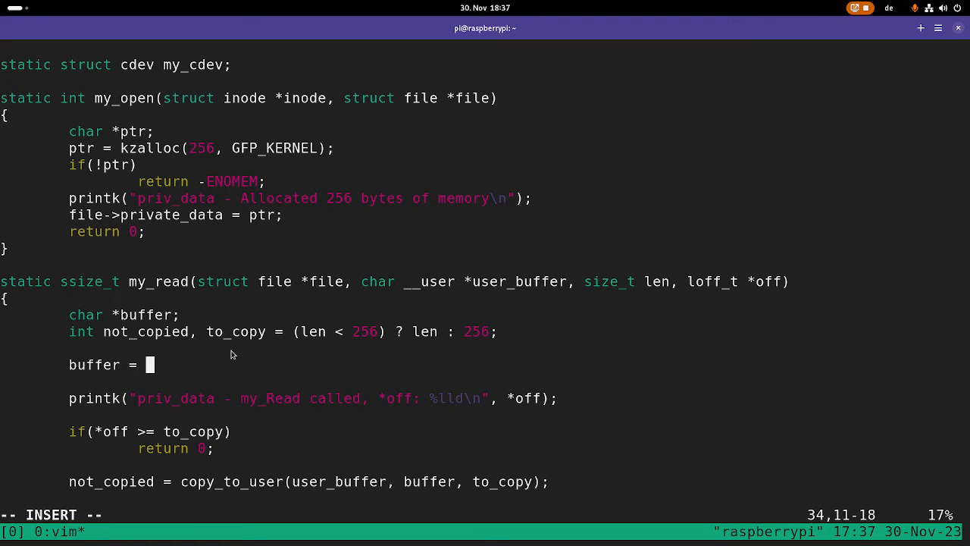
pyautogui.write('fil')
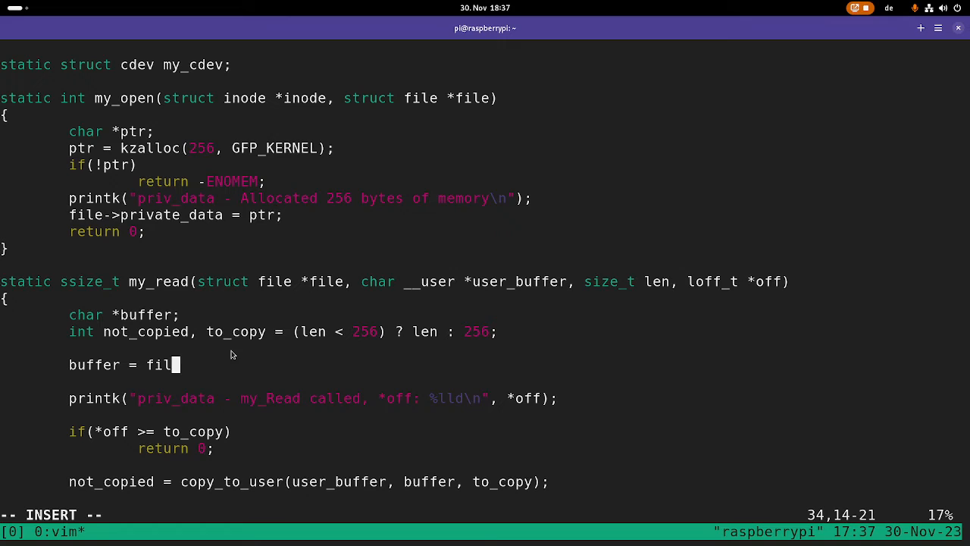
pyautogui.write('e->')
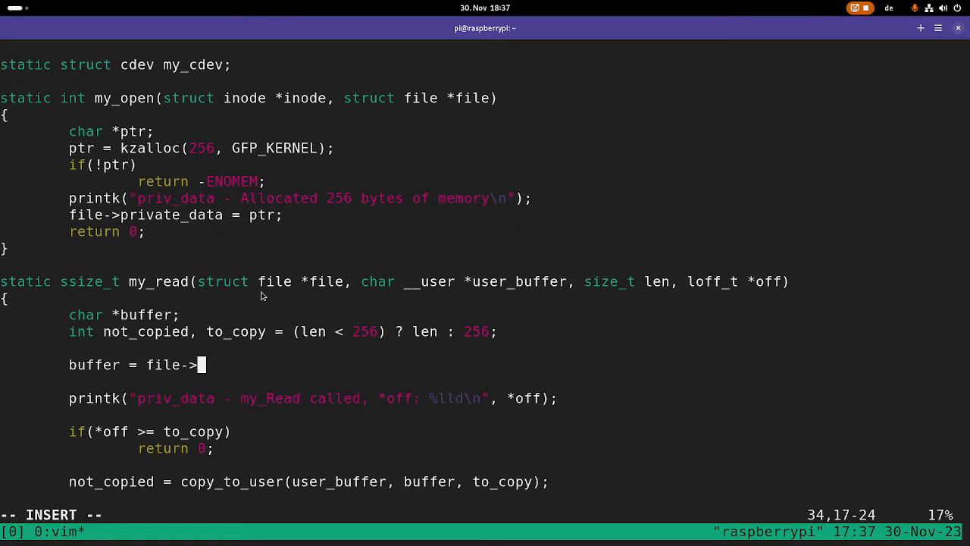
pyautogui.write('private_data;')
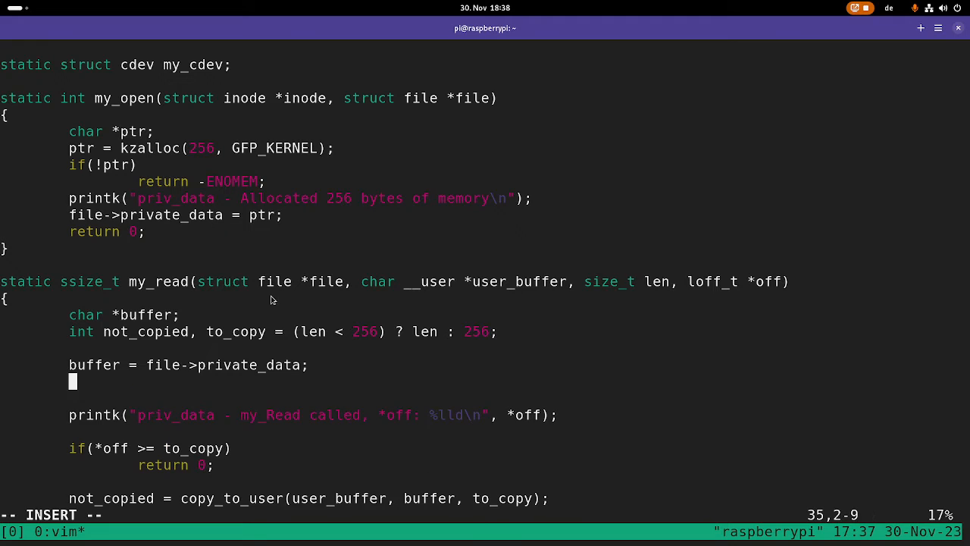
pyautogui.write('if(!b')
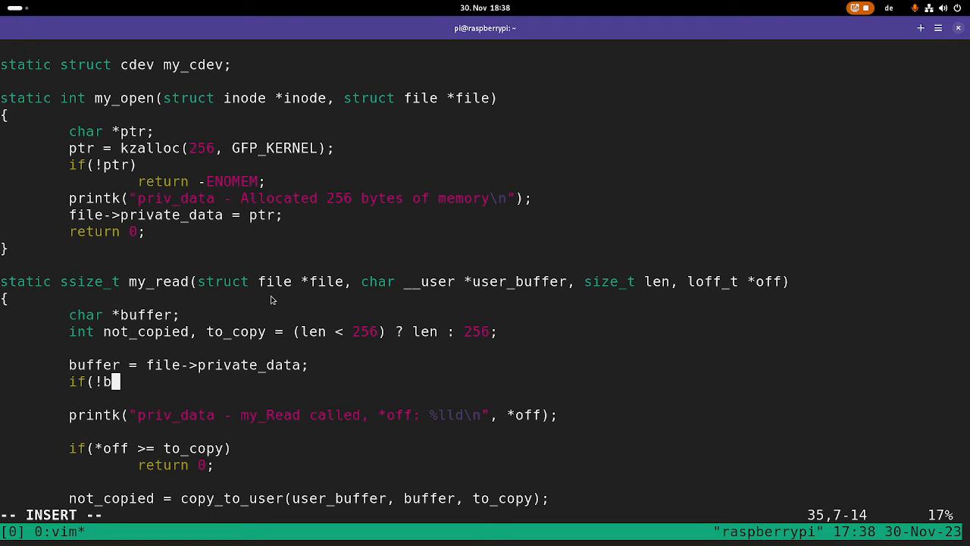
pyautogui.write('uffer)')
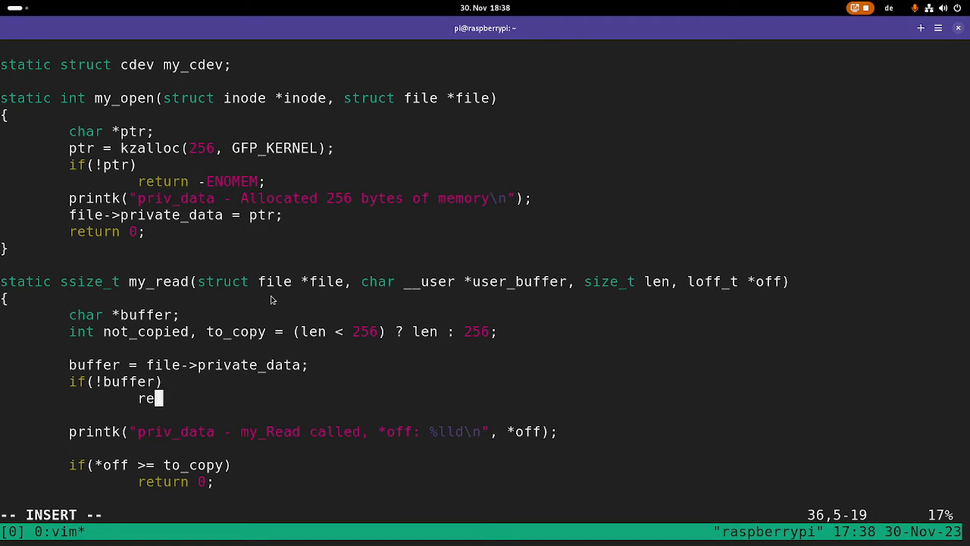
pyautogui.write('turn')
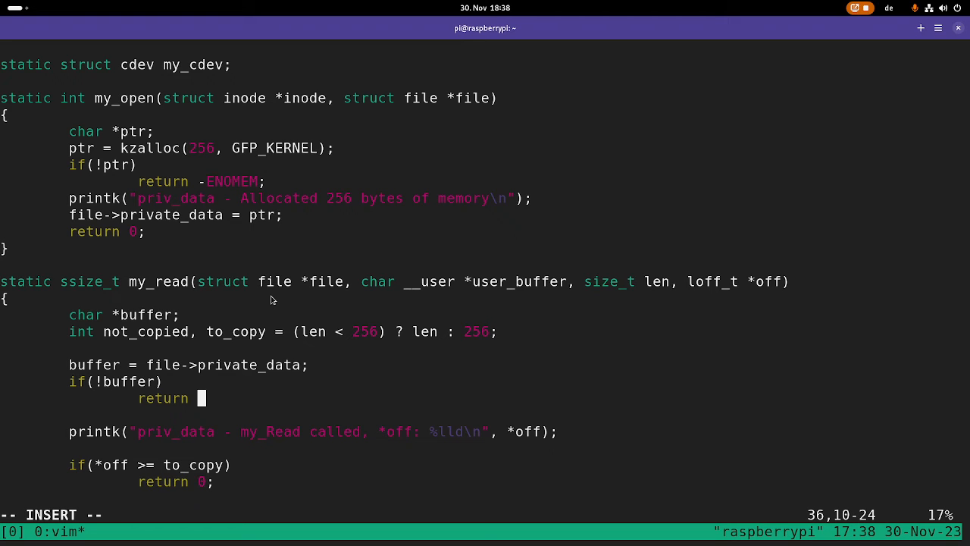
pyautogui.write('-1;')
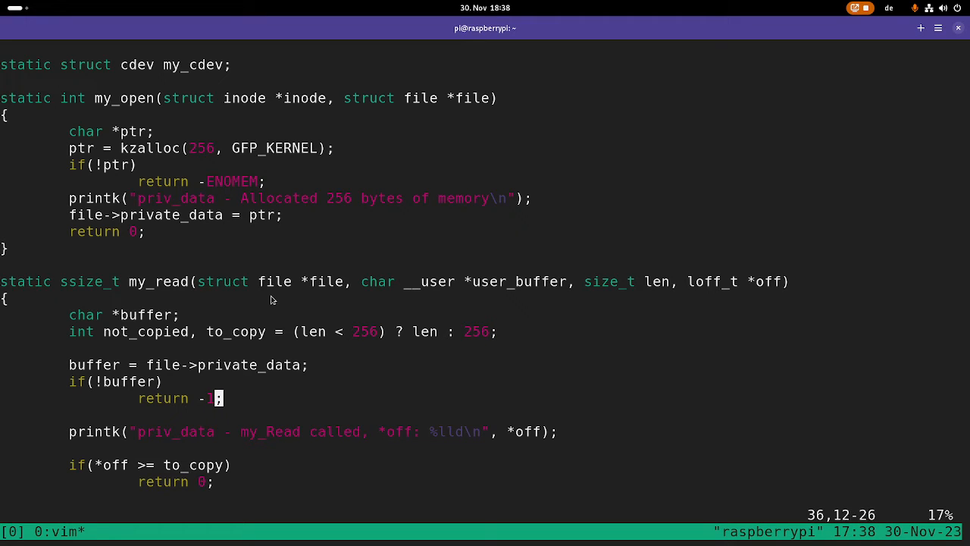
pyautogui.scroll(-3)
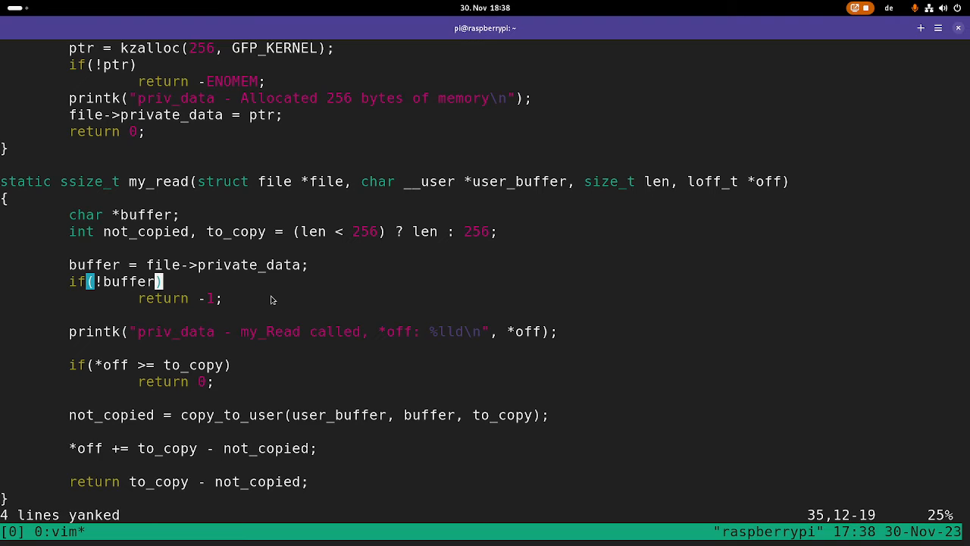
# Step: Paste the copied buffer and null-check lines into my_write below its opening brace
pyautogui.scroll(-3)
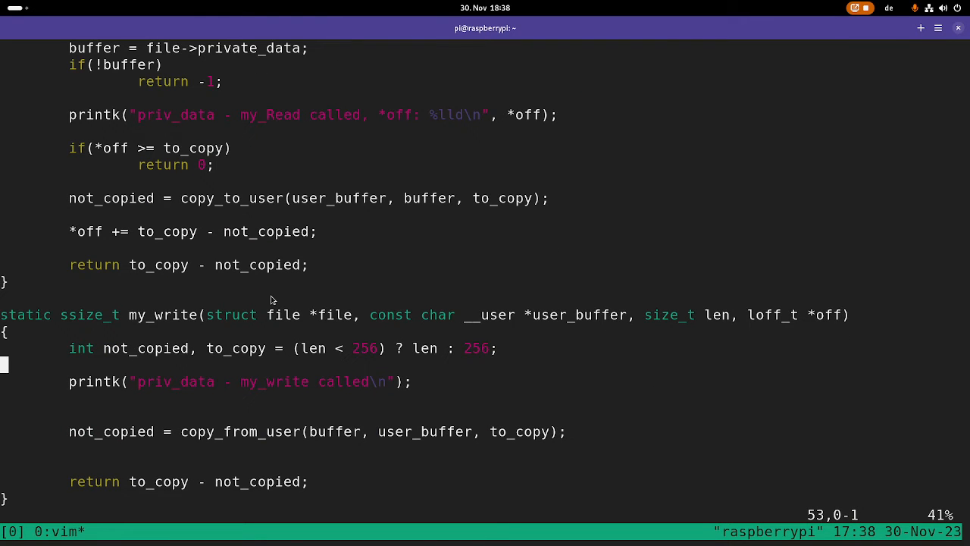
pyautogui.press('p')
pyautogui.write('static int')
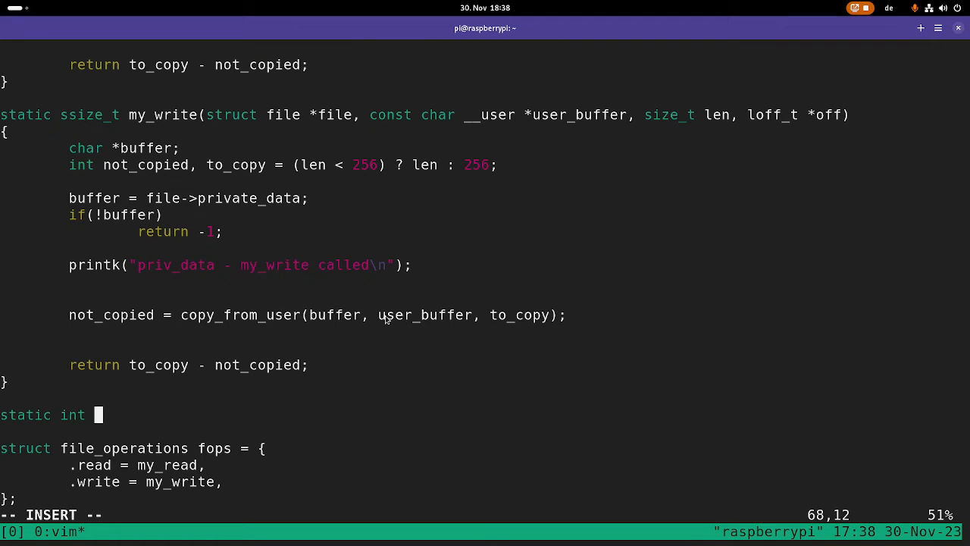
# Step: Declare my_close(struct inode *inode, struct file *file) taking char *ptr from file->private_data
pyautogui.write('my_close')
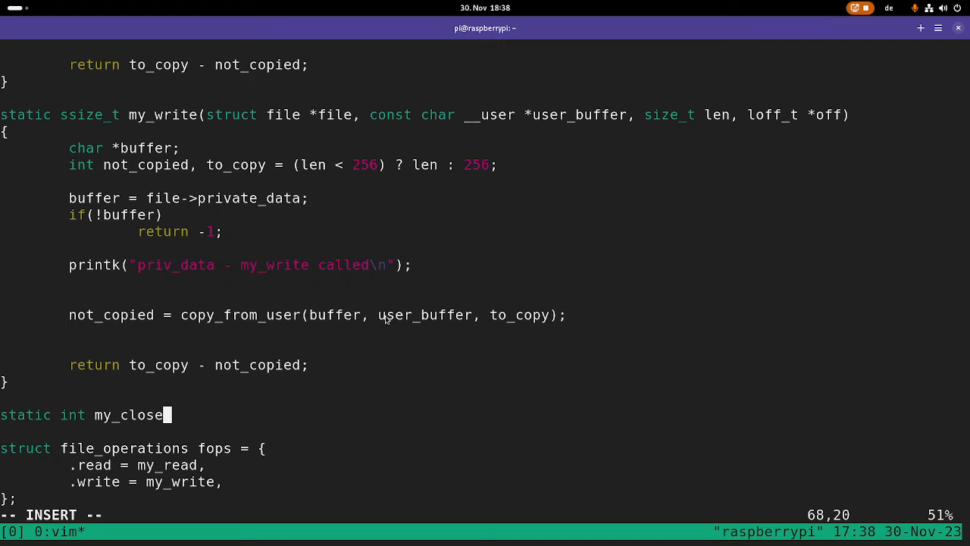
pyautogui.write('(struct')
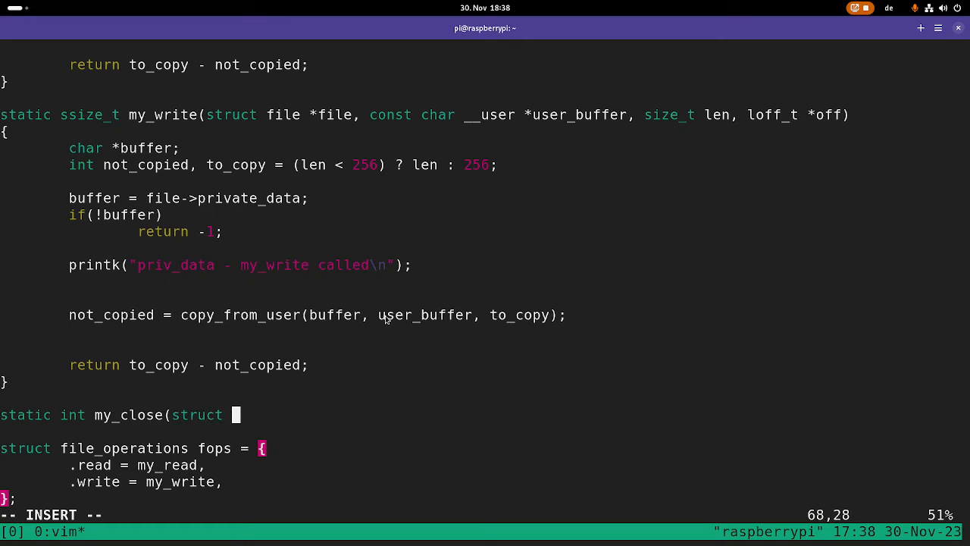
pyautogui.write('inode *i')
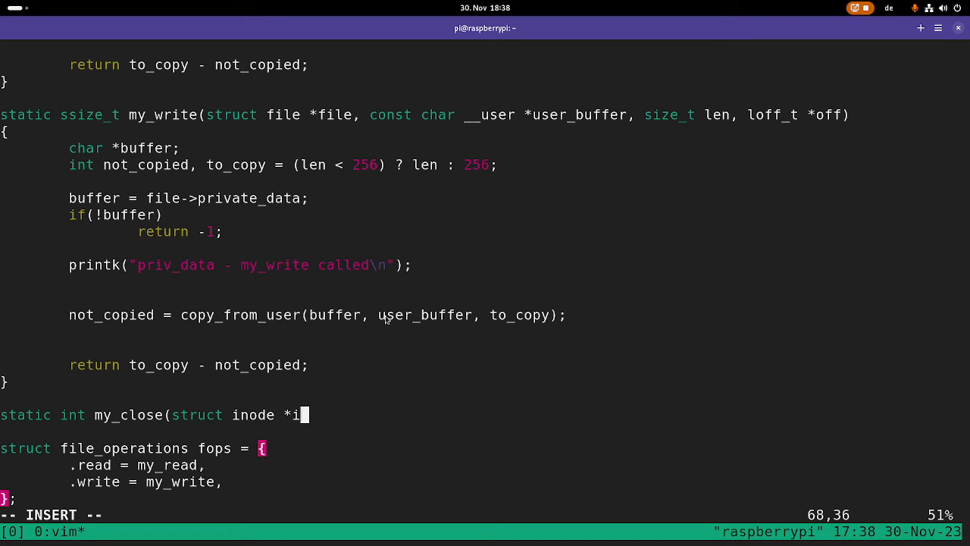
pyautogui.write('node,')
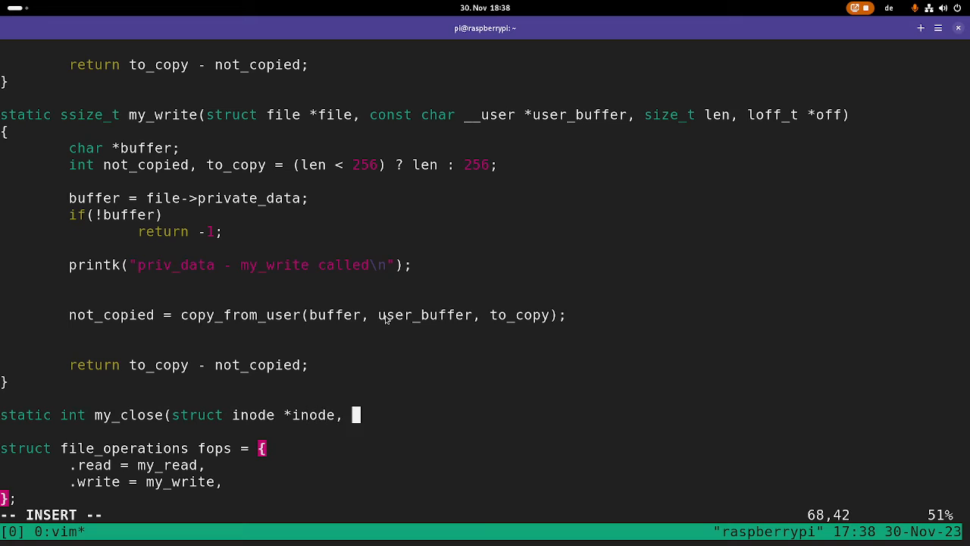
pyautogui.write('struct file *file')
pyautogui.write('{')
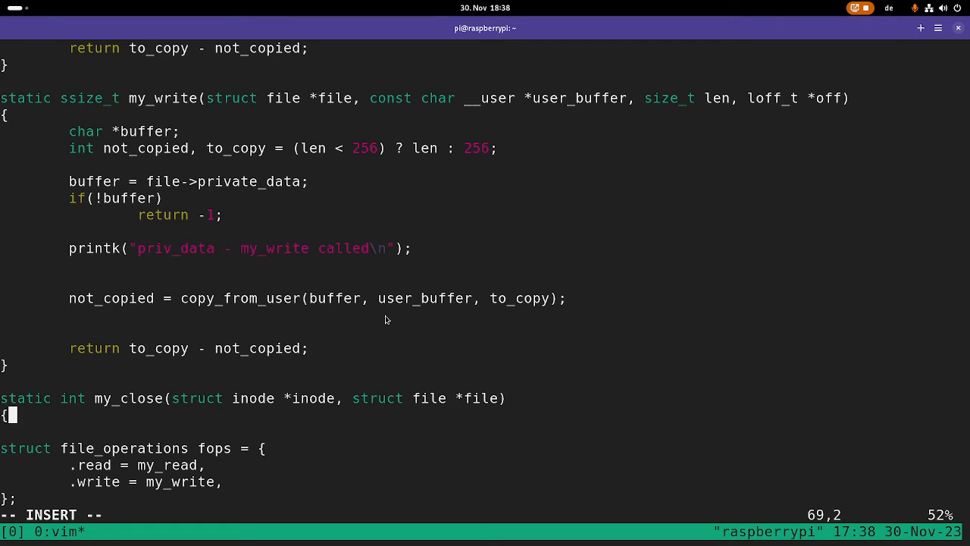
pyautogui.write('char *p')
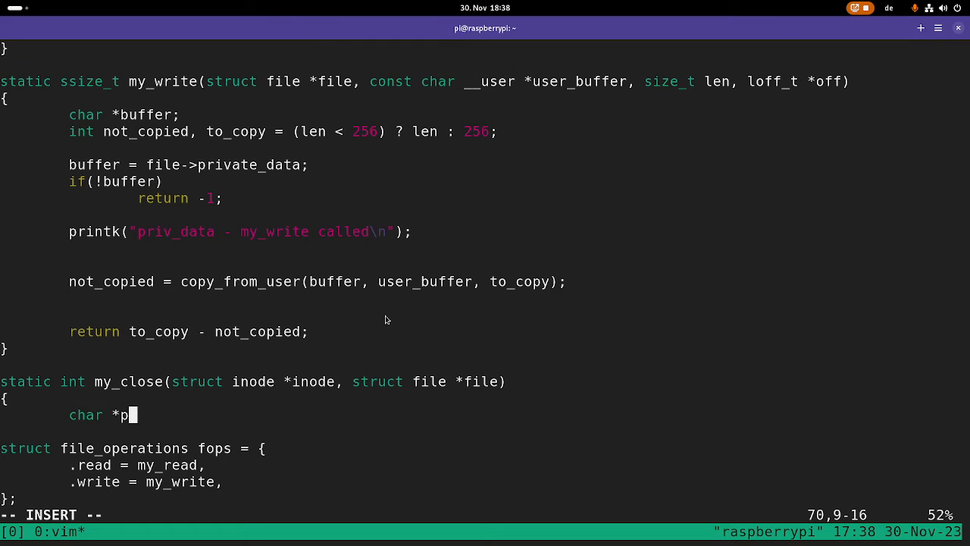
pyautogui.write('tr;')
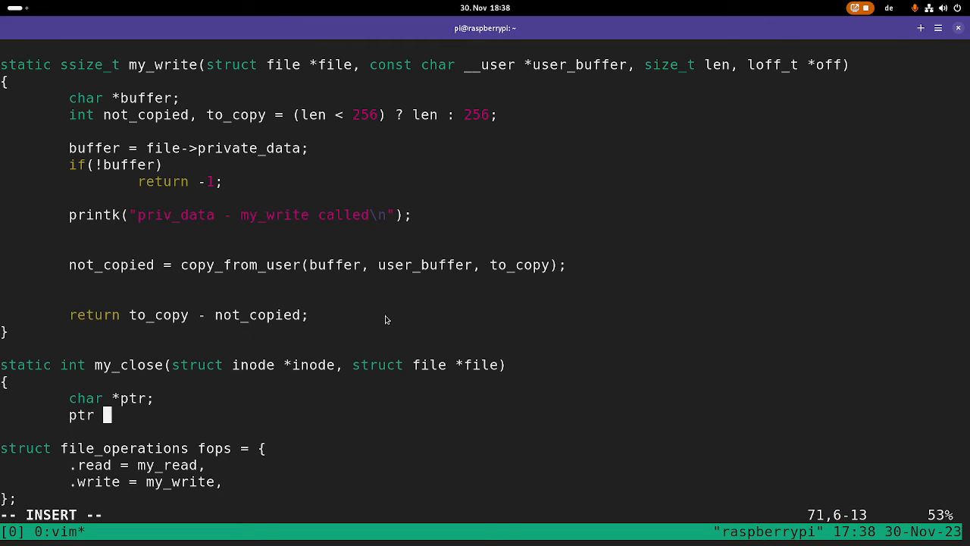
pyautogui.write('= (')
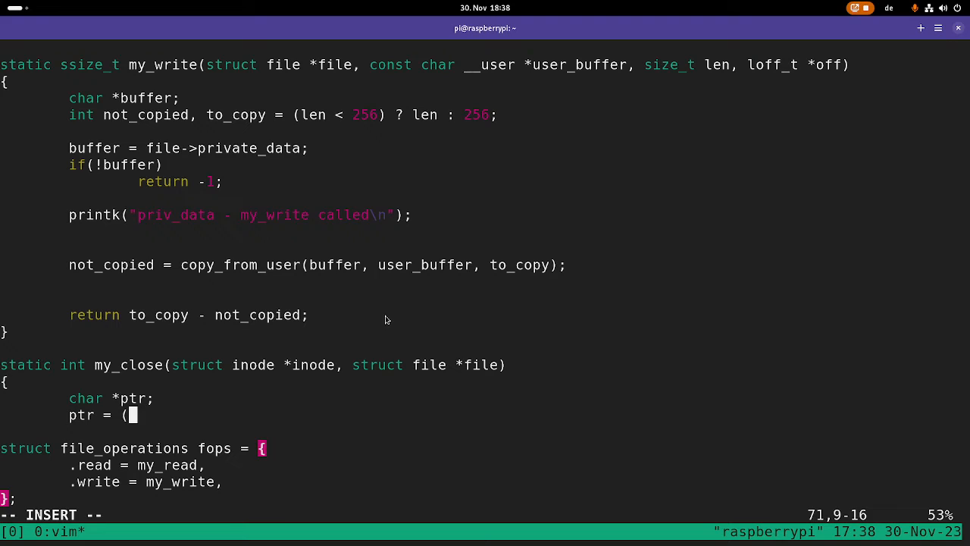
pyautogui.write('char *)')
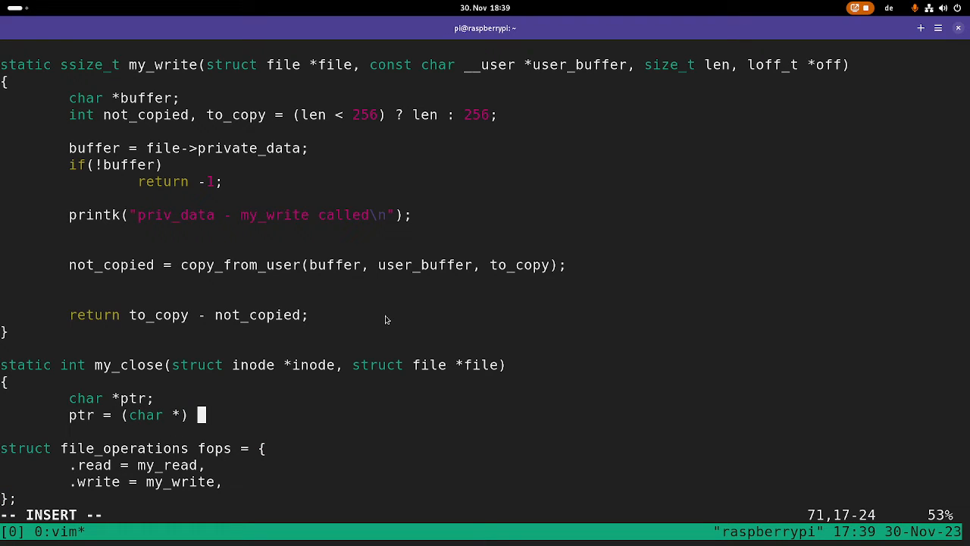
pyautogui.write('file->')
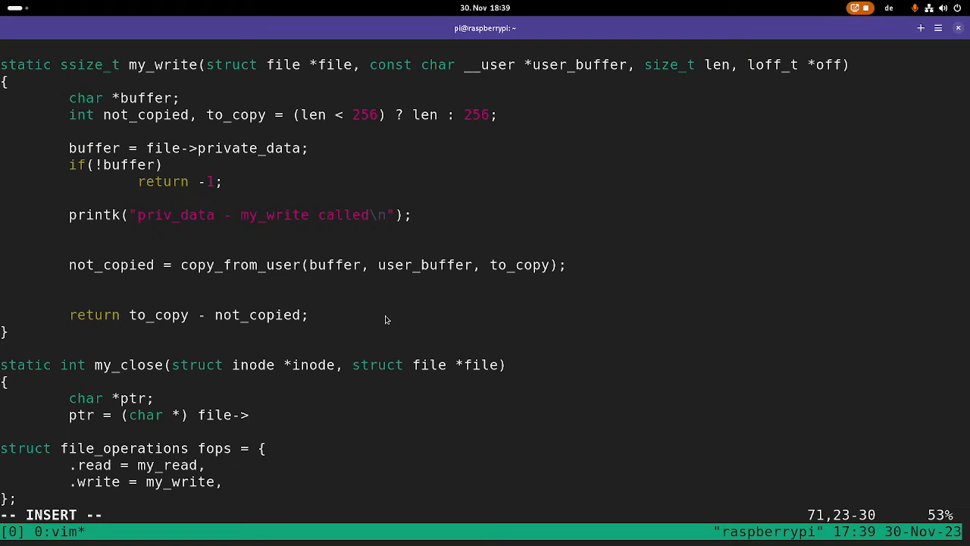
pyautogui.write('private_data;')
pyautogui.write('if(')
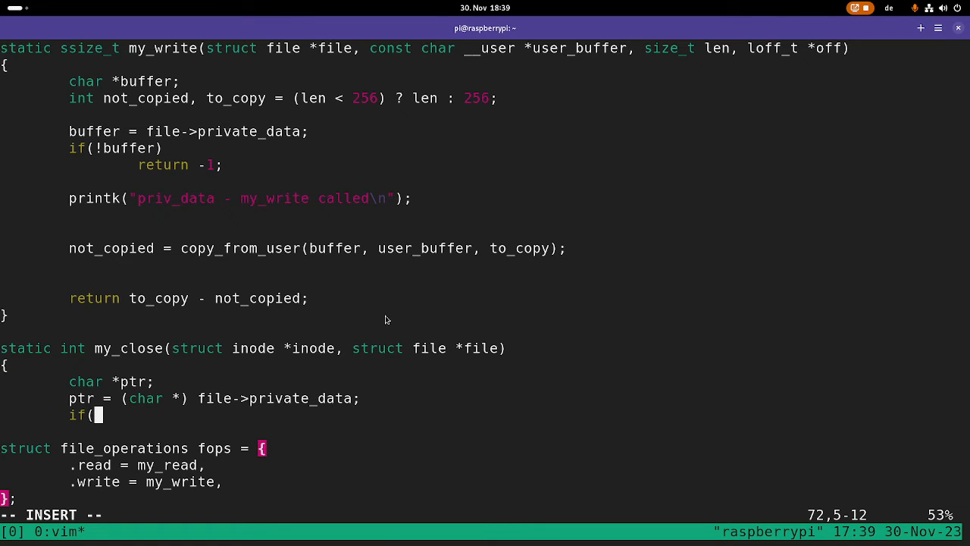
pyautogui.write('ptr')
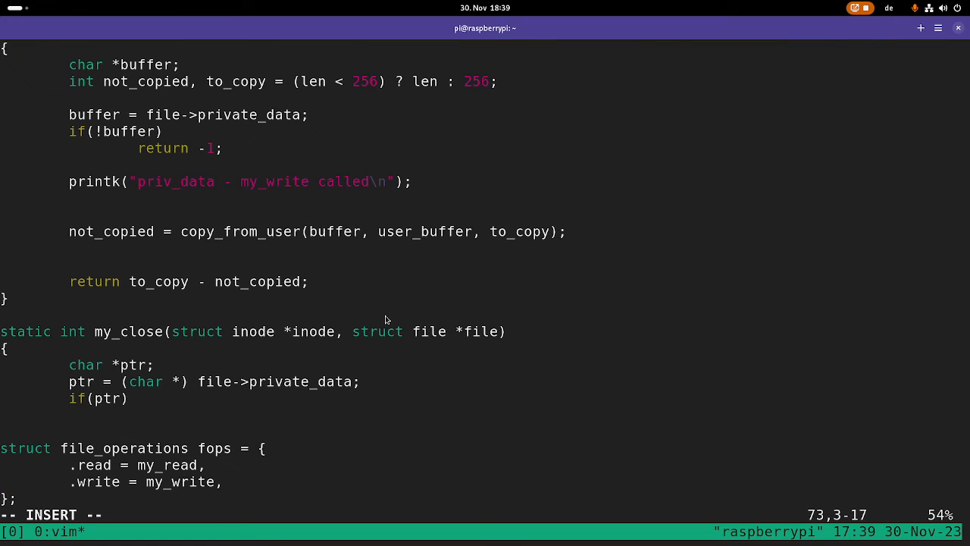
# Step: Free ptr with kfree and log 'priv_data - freed 256 bytes' via printk
pyautogui.write('kfre')
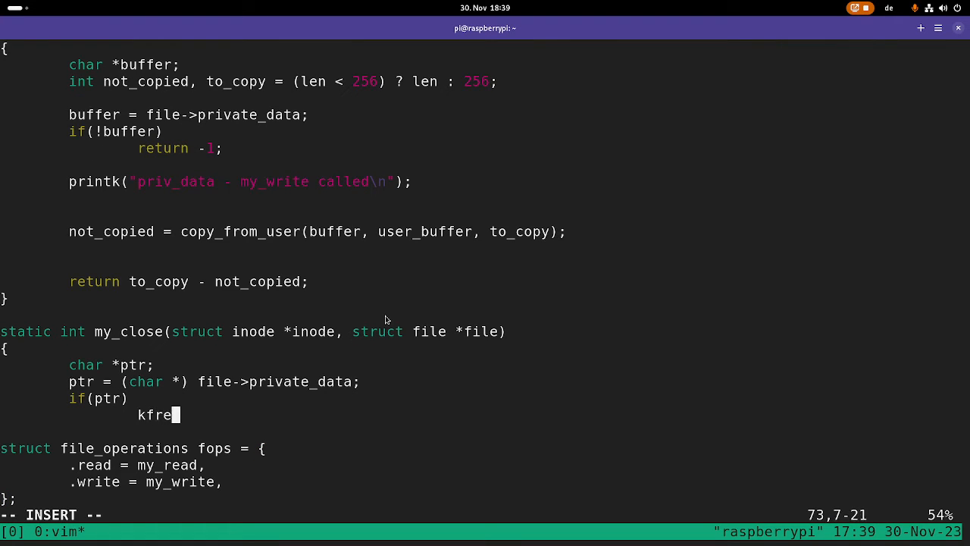
pyautogui.write('e(ptr);')
pyautogui.write('return 0;')
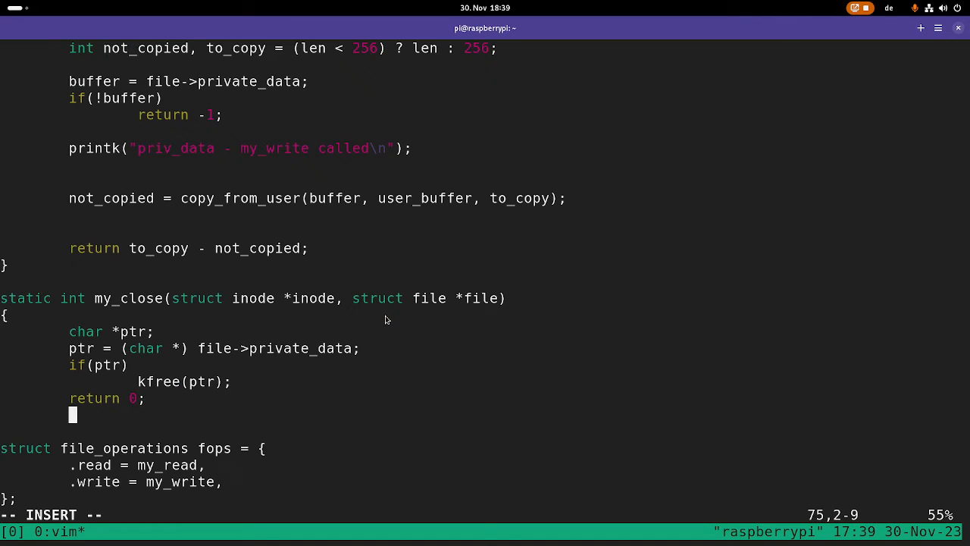
pyautogui.write('printk(')
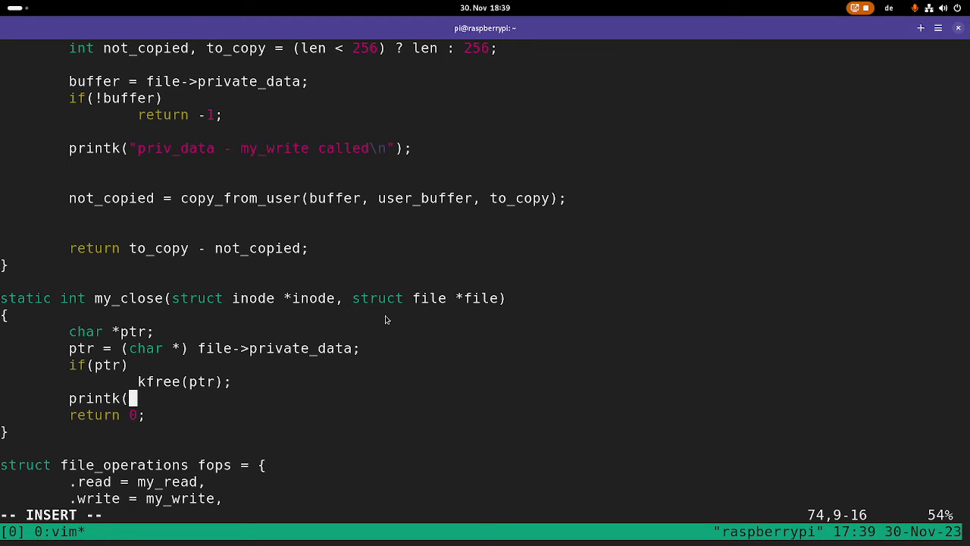
pyautogui.write('"priv')
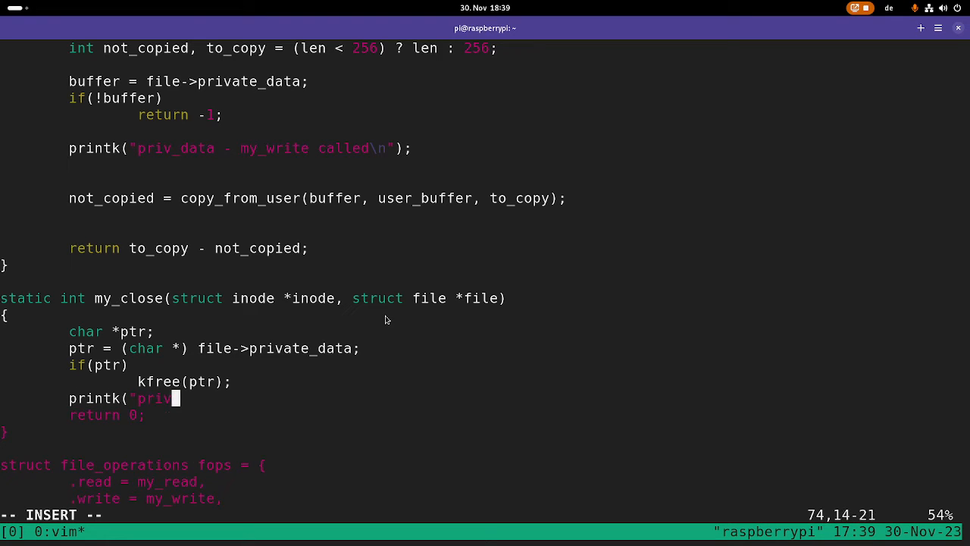
pyautogui.write('_data - fre')
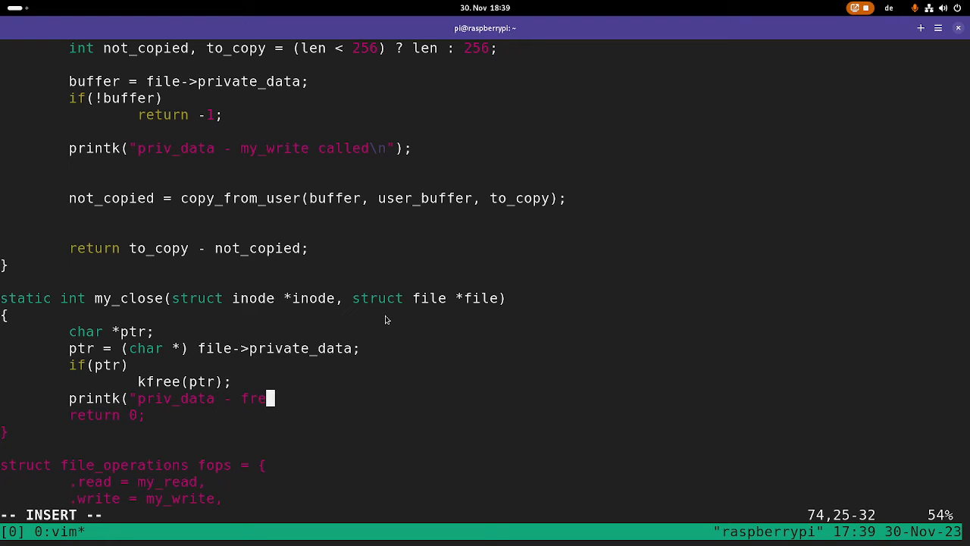
pyautogui.write('d 256 byte')
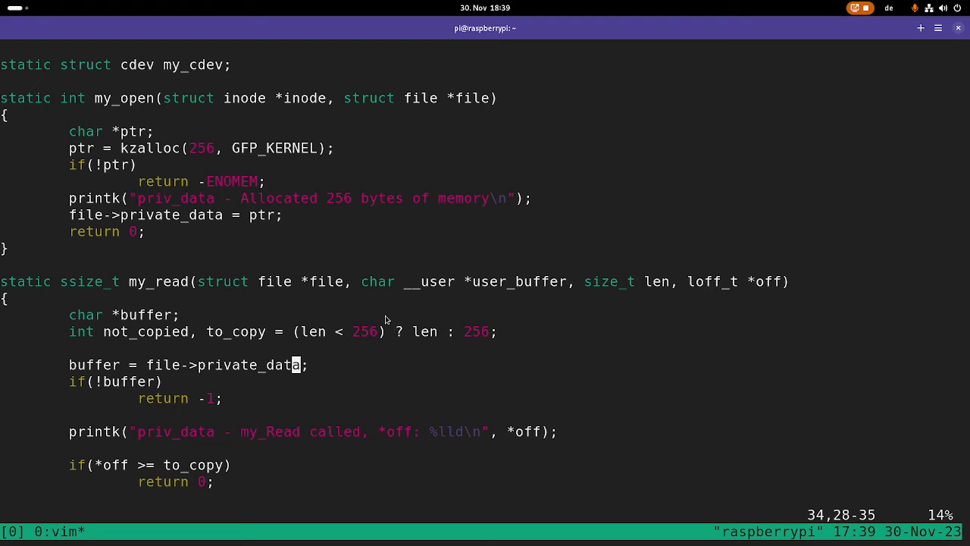
# Step: Finish the (char *) cast in the write handler and save with :x
pyautogui.write('(char *')
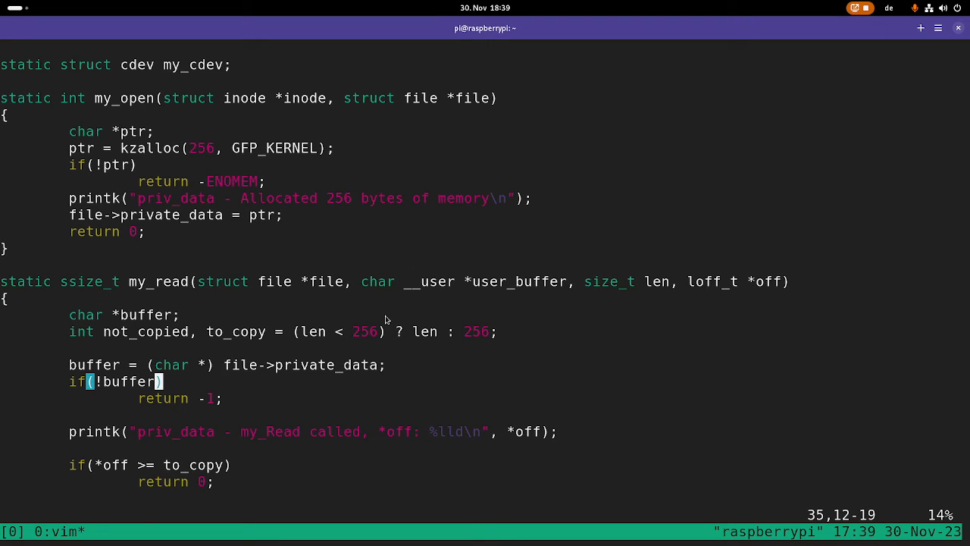
pyautogui.scroll(-3)
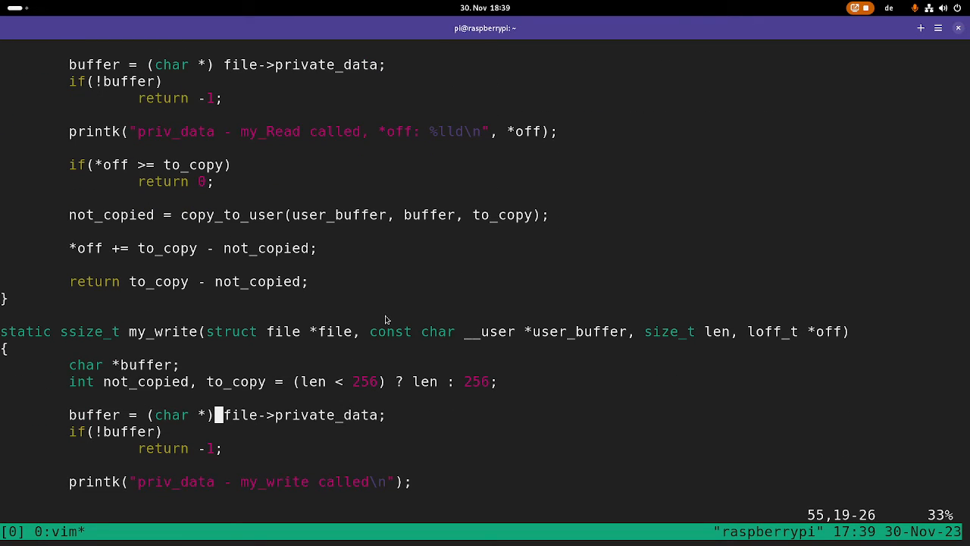
pyautogui.write(':x')
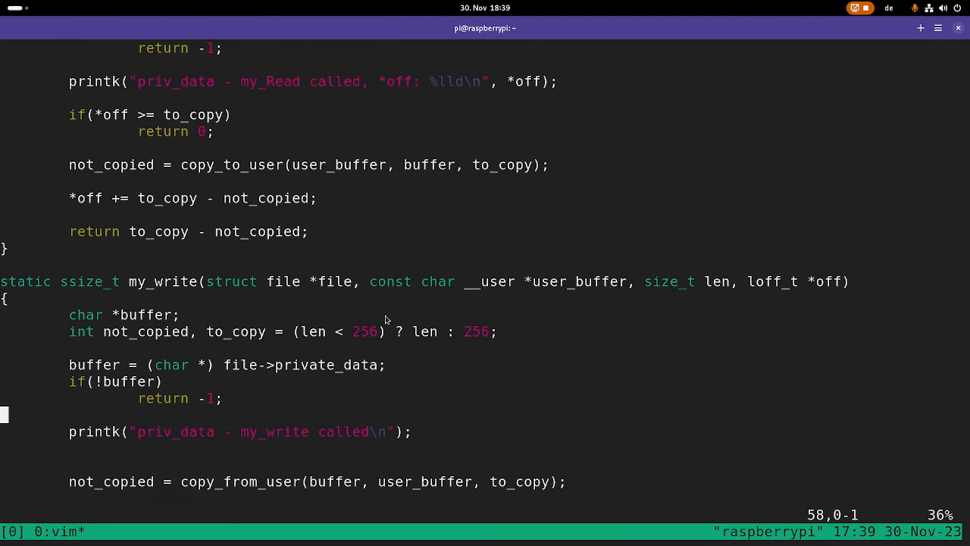
# Step: Register .open = my_open and .release = my_close in the file operations struct
pyautogui.scroll(-3)
pyautogui.write('.op')
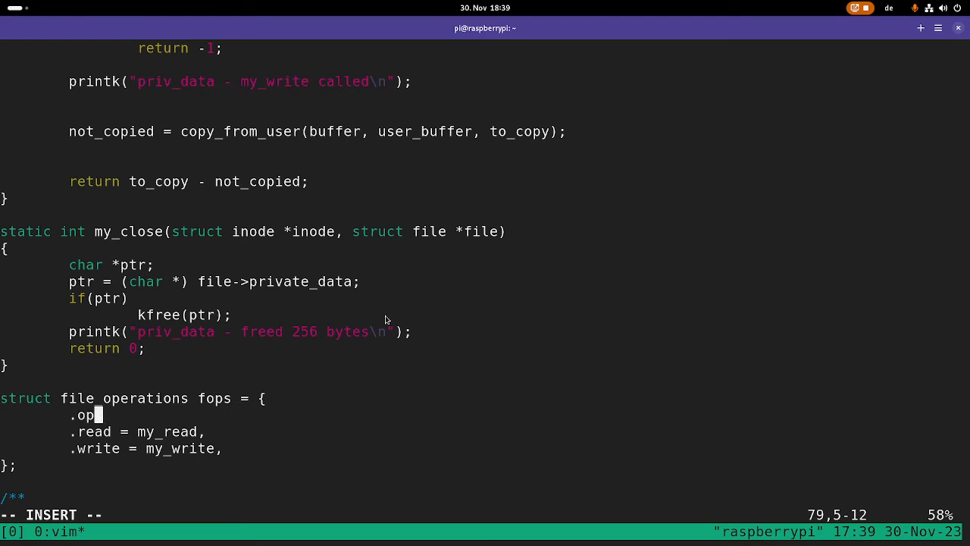
pyautogui.write('en = my_open,')
pyautogui.write('.r')
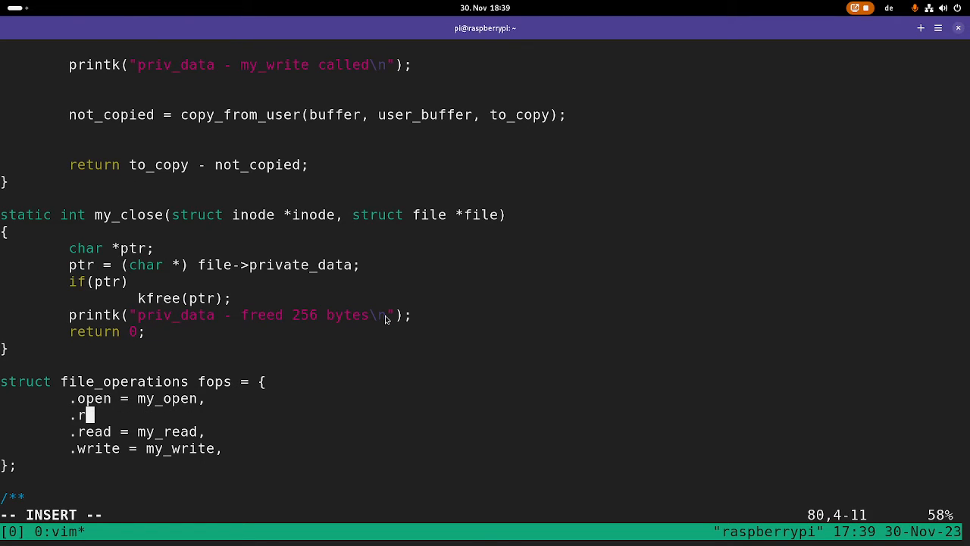
pyautogui.write('elease = my')
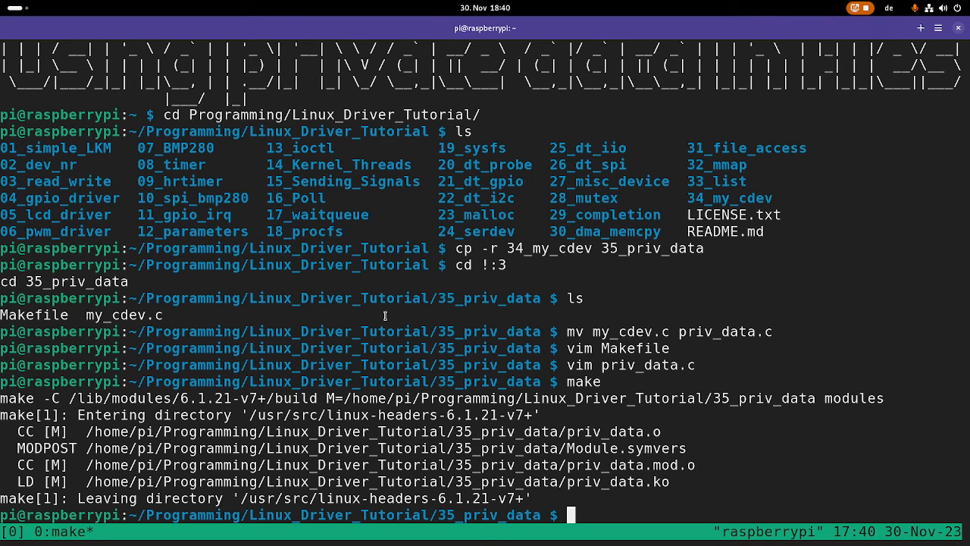
# Step: Load priv_data.ko with sudo insmod and follow the kernel log with dmesg -w
pyautogui.write('sudo')
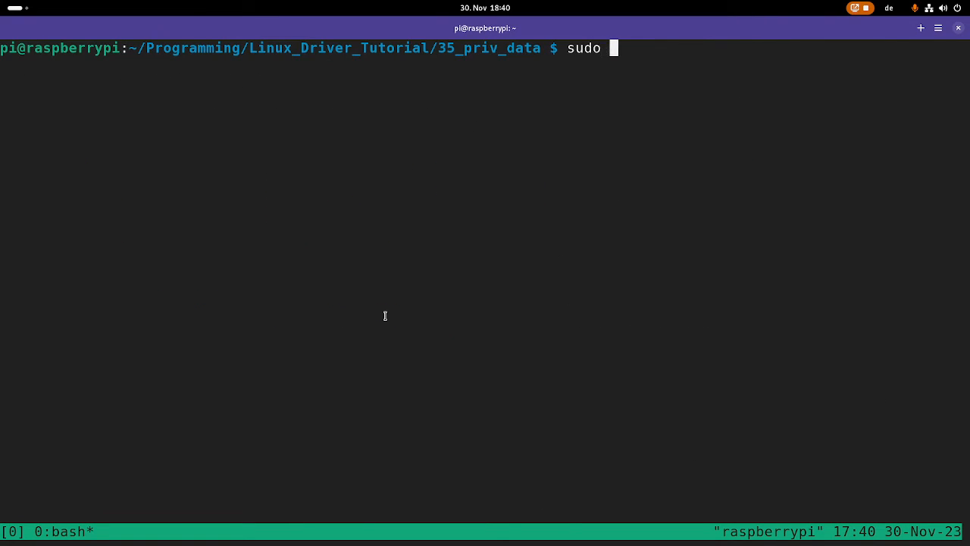
pyautogui.write('insmod pri')
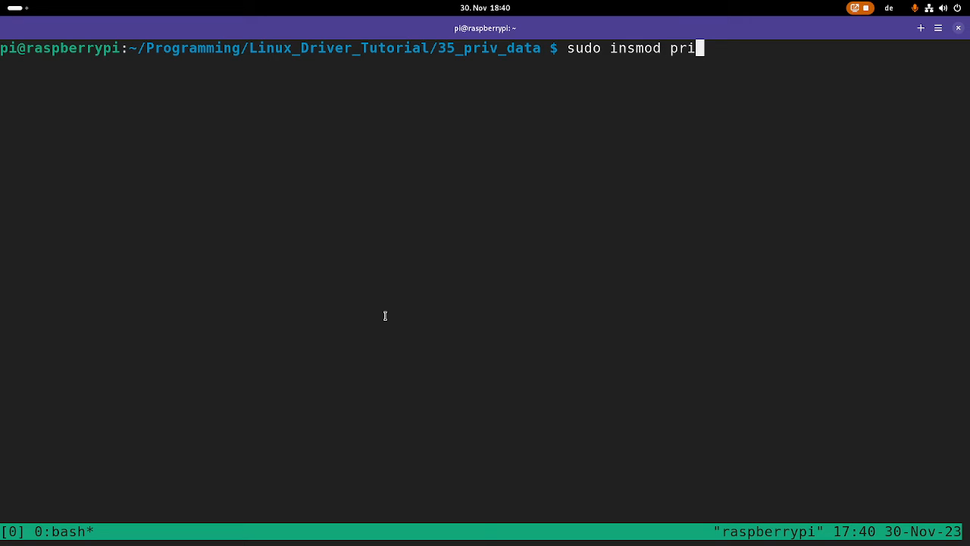
pyautogui.write('v_data.k')
pyautogui.write('sudo d')
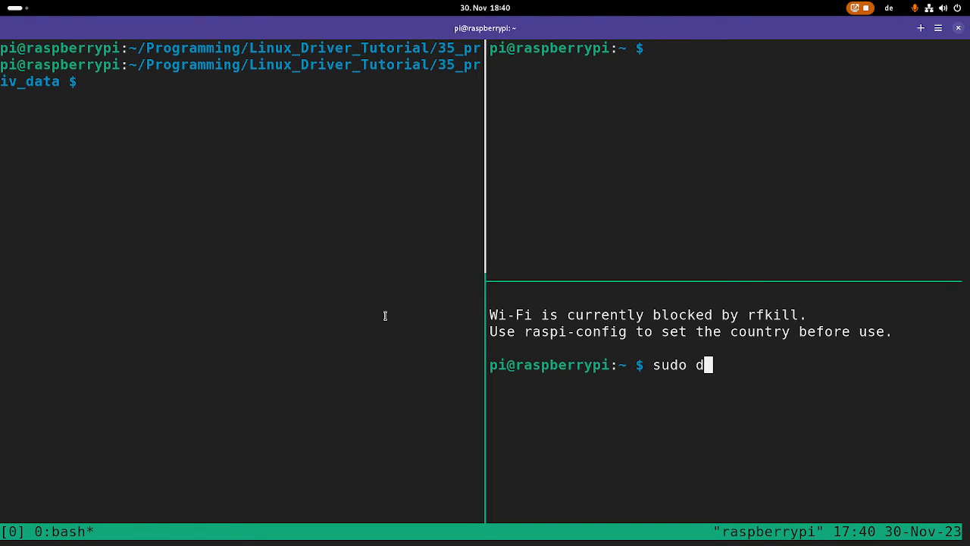
pyautogui.write('mesg -w')
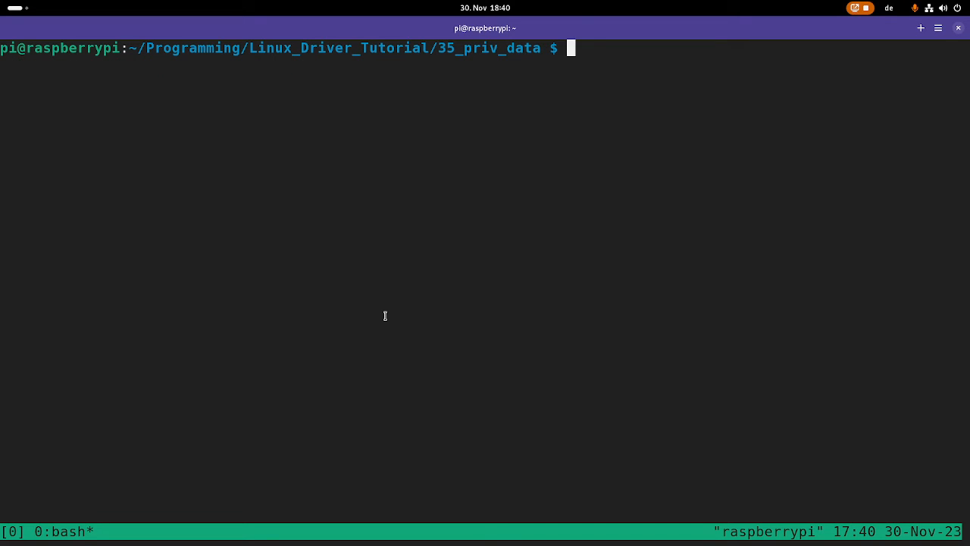
# Step: Create test.c with stdio and fcntl includes, main(argc, argv), fd and a 64-byte buffer
pyautogui.write('vim test.c')
pyautogui.write('#inc')
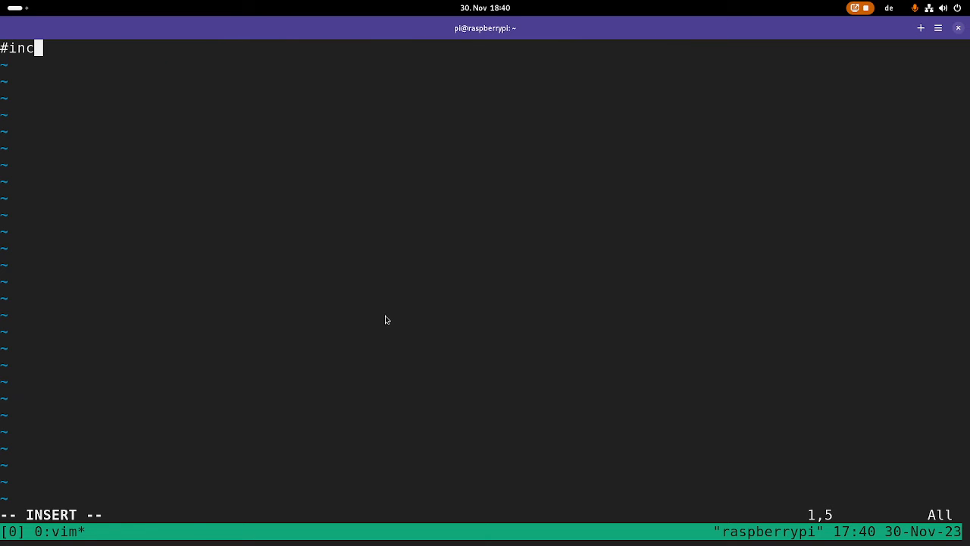
pyautogui.write('lude <stdi')
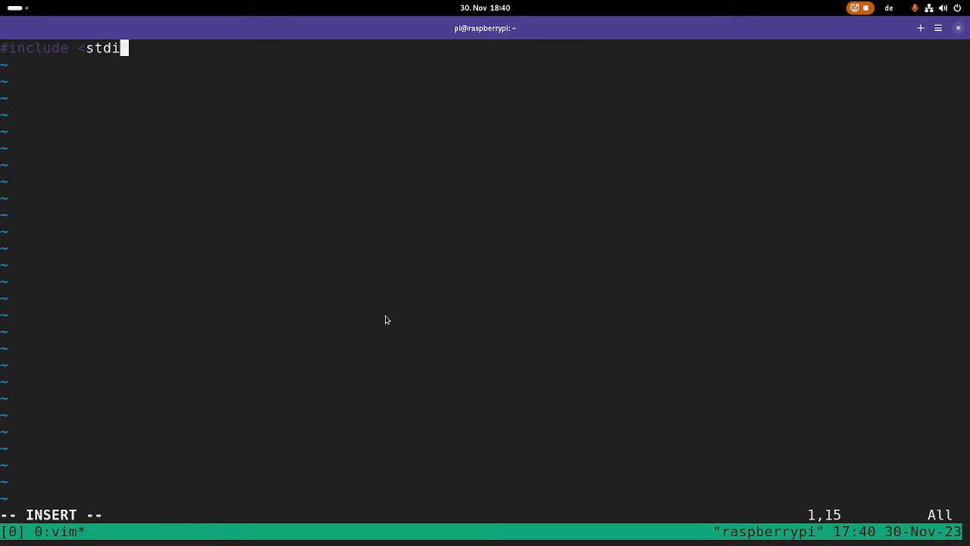
pyautogui.write('o.h>')
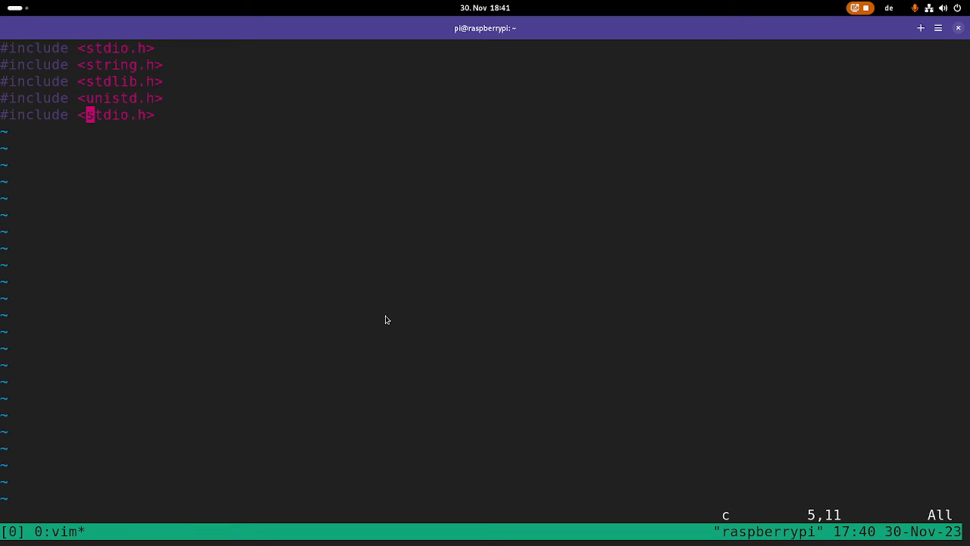
pyautogui.write('fcntl')
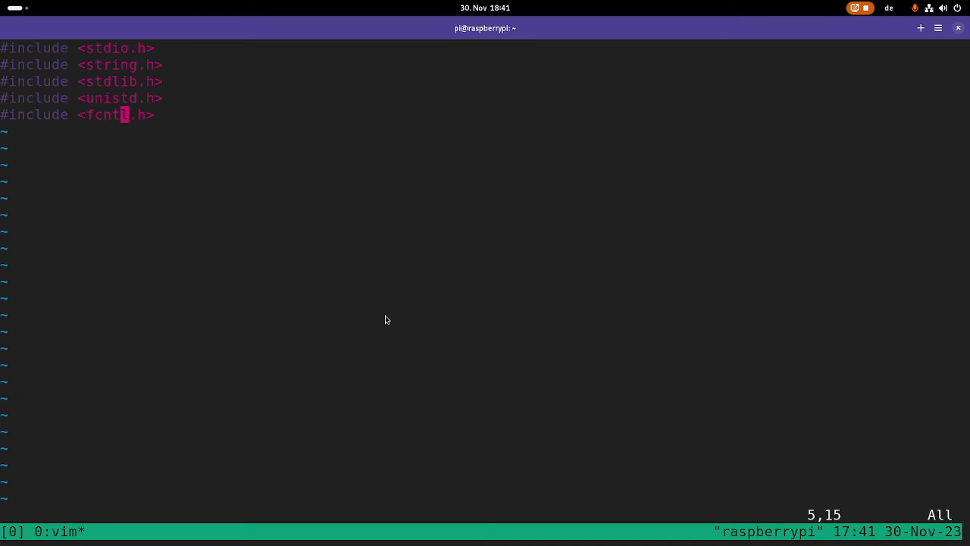
pyautogui.write('int')
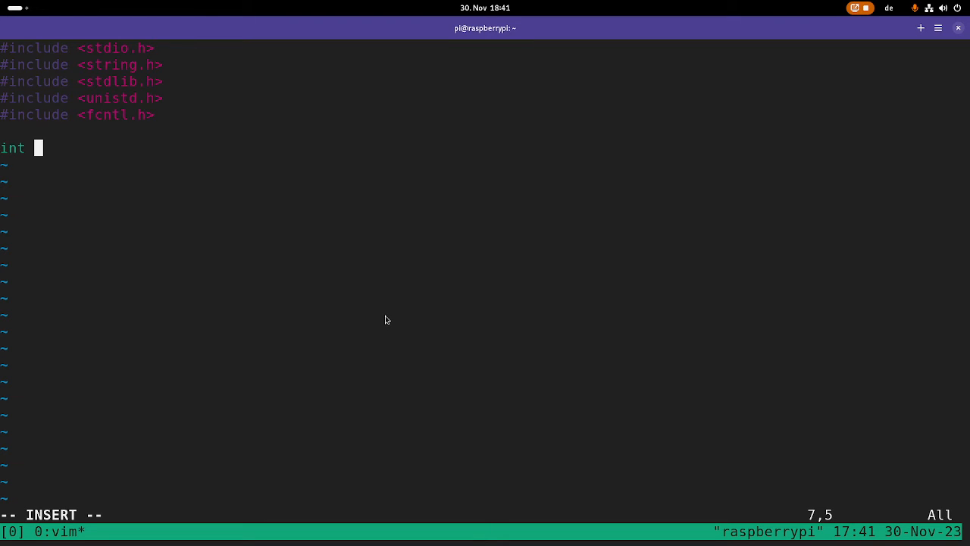
pyautogui.write('main(int ar')
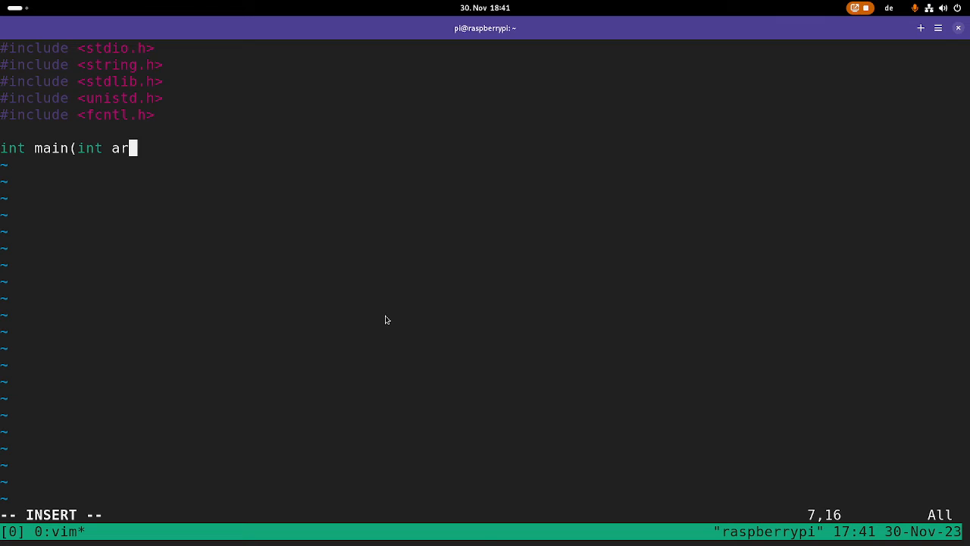
pyautogui.write('gc, **a')
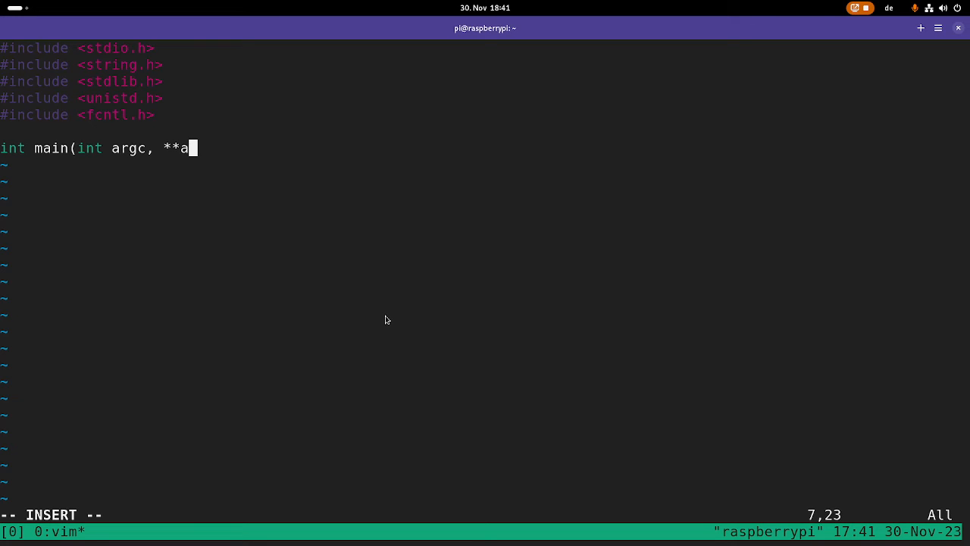
pyautogui.write('rgv')
pyautogui.write('int fd')
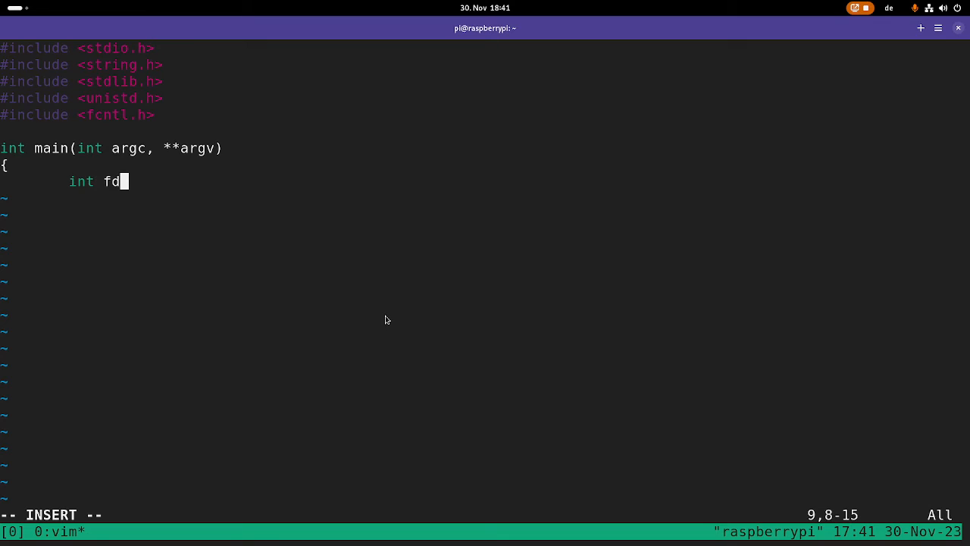
pyautogui.write(';')
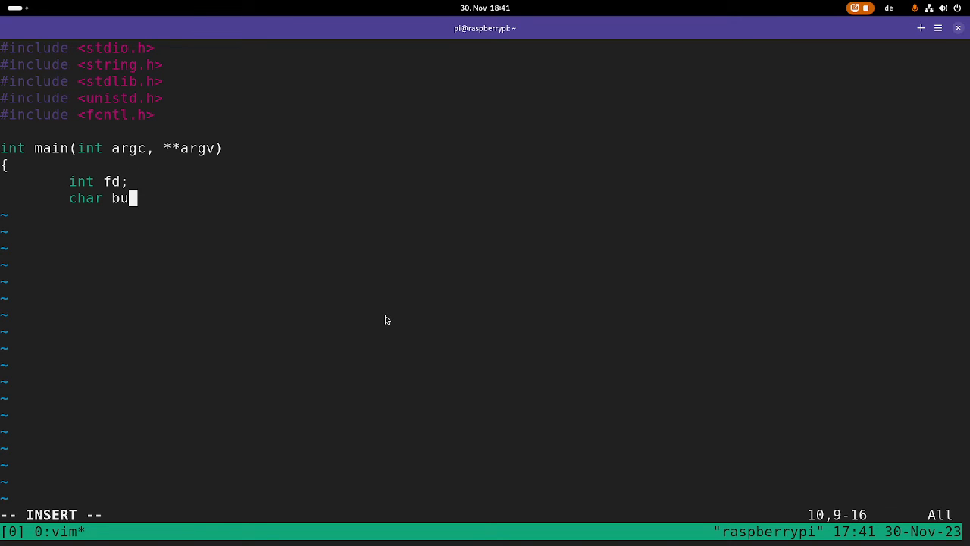
pyautogui.write('ffer[6')
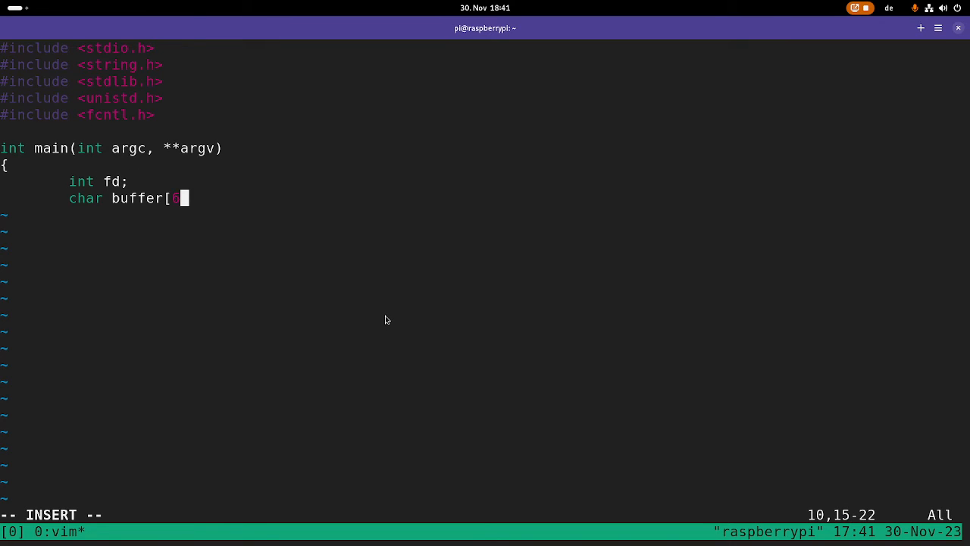
pyautogui.write('4];')
pyautogui.write('if(')
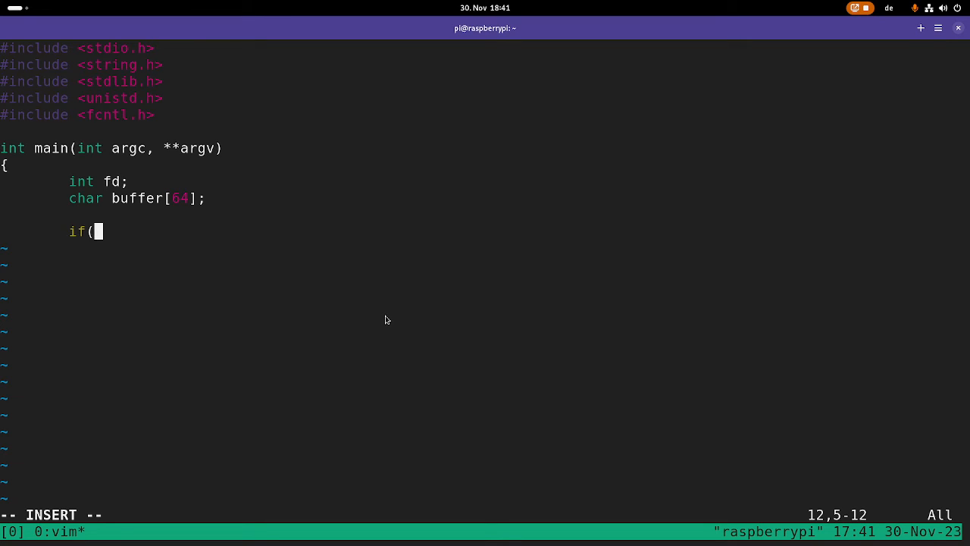
# Step: Add an argc < 2 check printing a usage line with argv[0] and returning 0
pyautogui.write('argc')
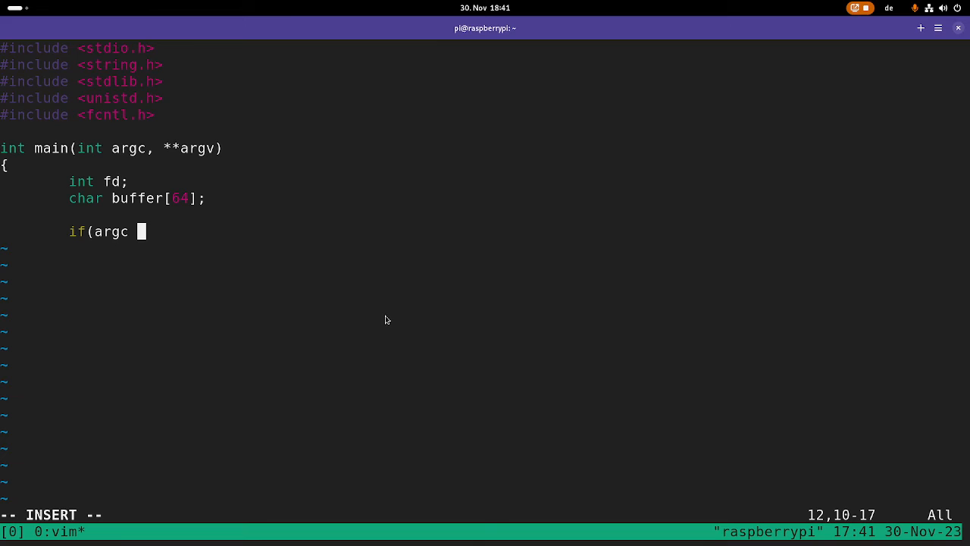
pyautogui.write('< 2) {')
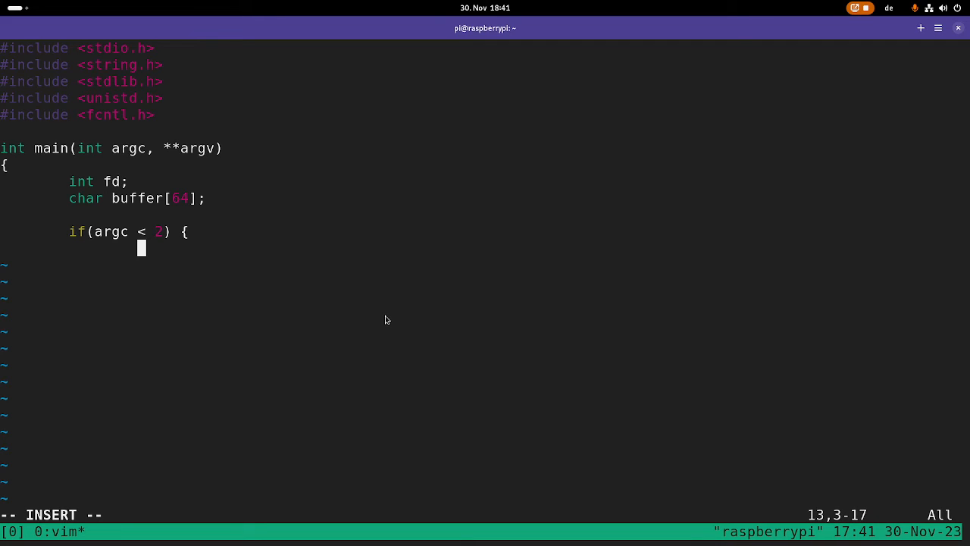
pyautogui.write('print')
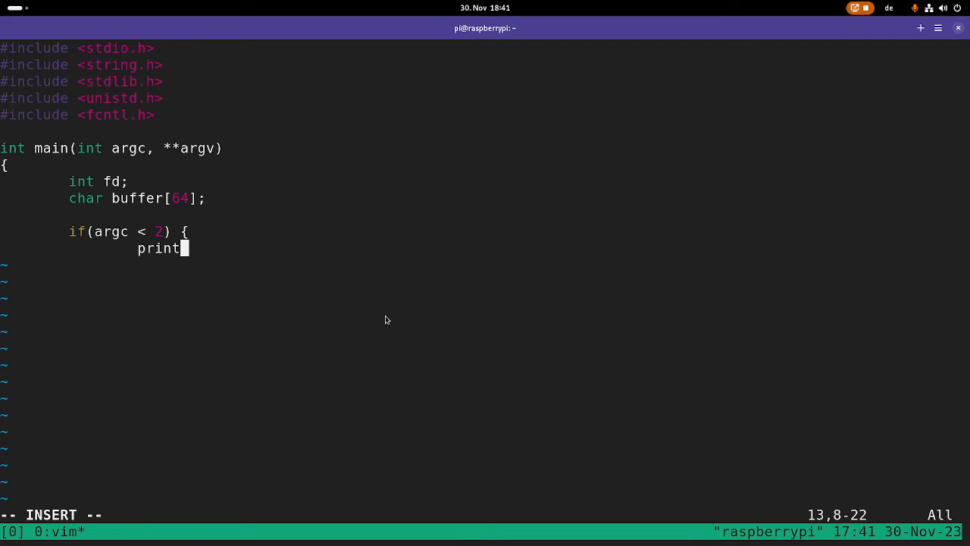
pyautogui.write('f("Usage')
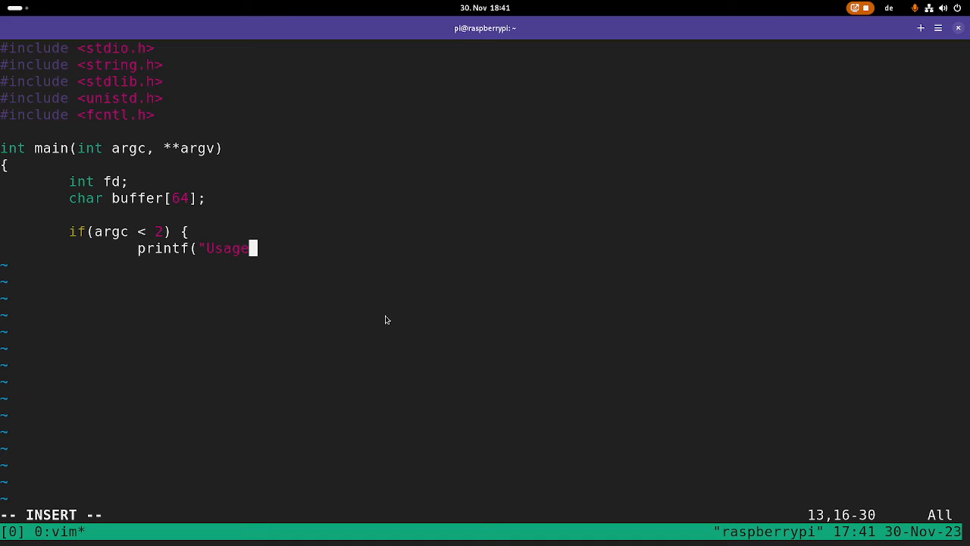
pyautogui.write(': %s')
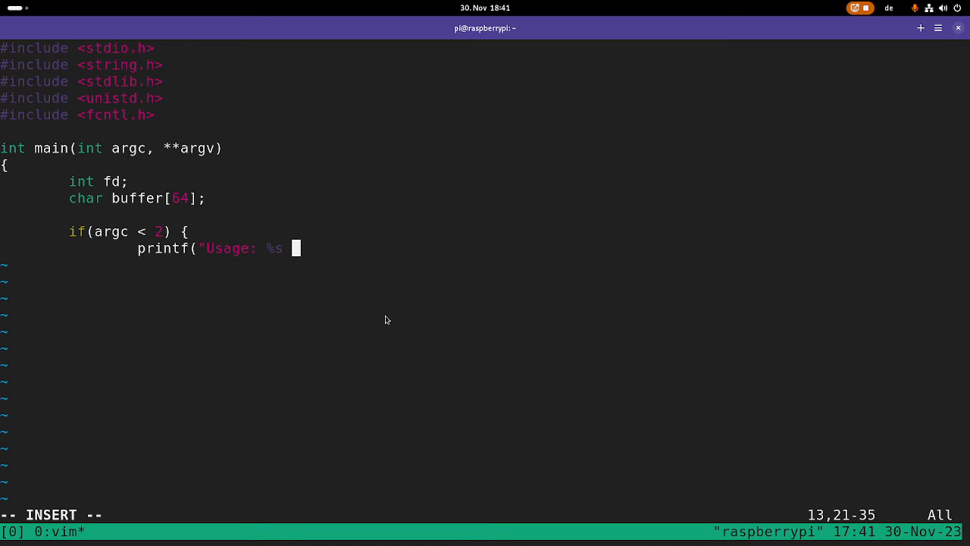
pyautogui.write('<data')
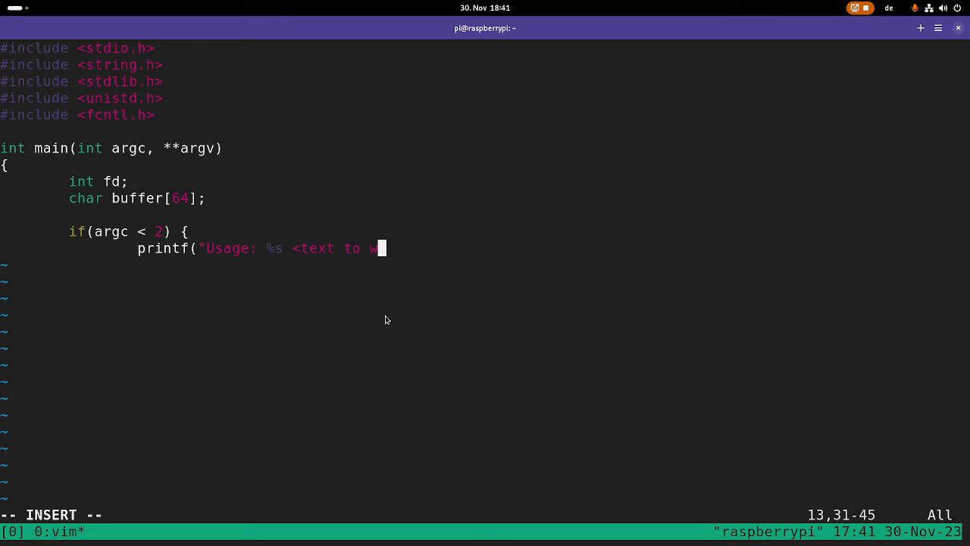
pyautogui.write('rite>')
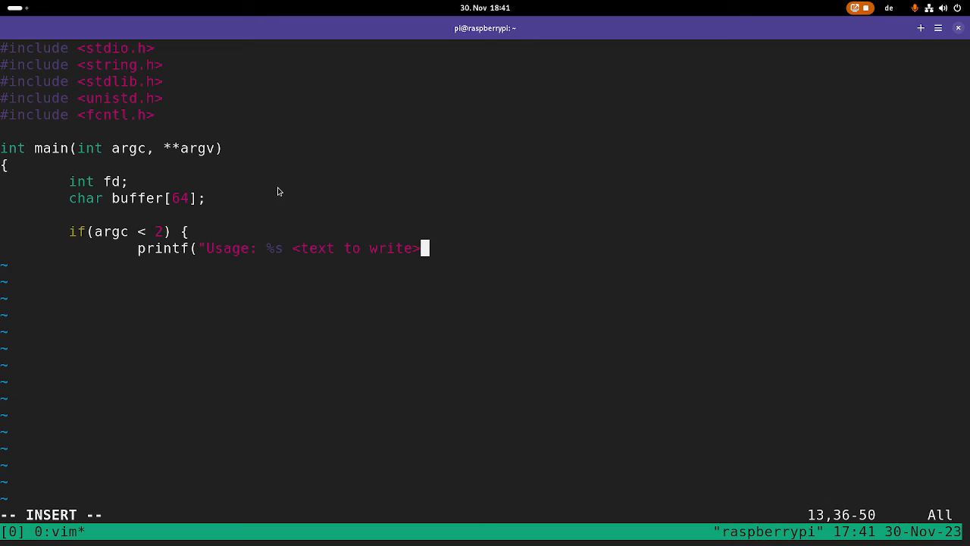
pyautogui.write('\\n"')
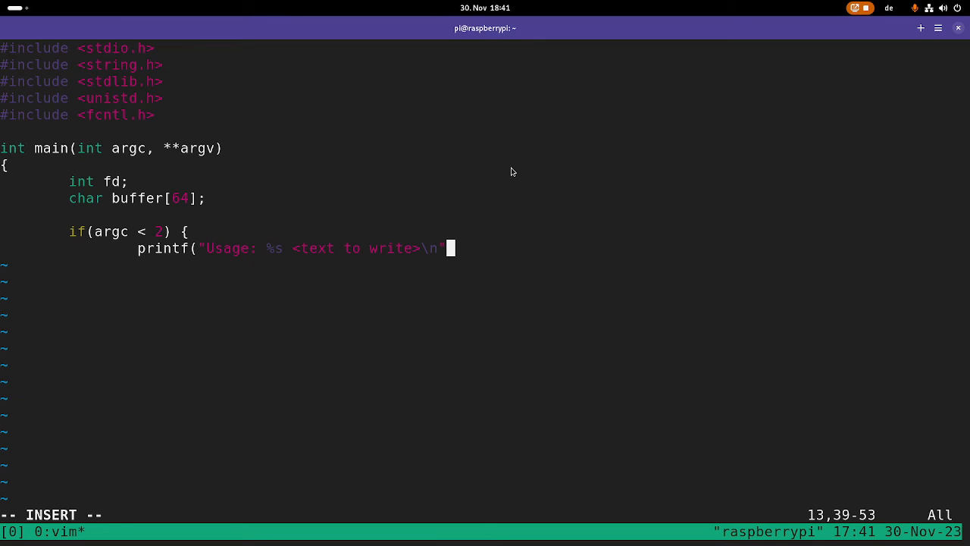
pyautogui.write(', argv[0]);')
pyautogui.write('re')
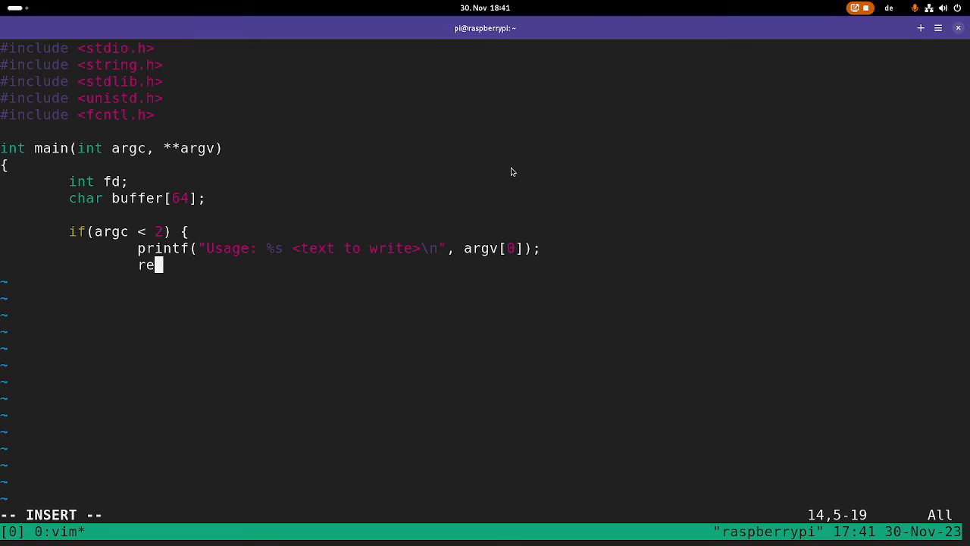
pyautogui.write('turn 0;')
pyautogui.write('fd')
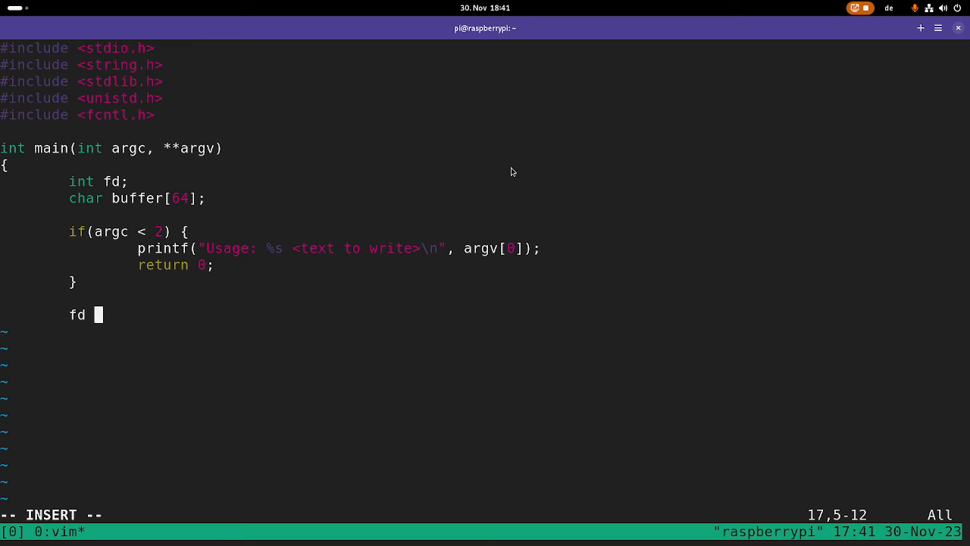
# Step: Open /dev/priv_data with O_RDWR, with a perror check on fd < 0
pyautogui.write('= open(')
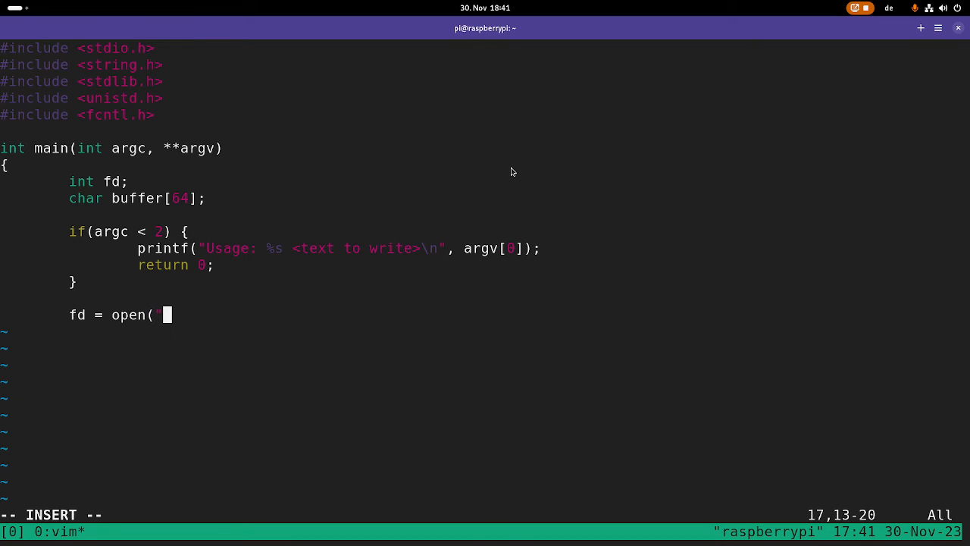
pyautogui.write('"/dev/pr')
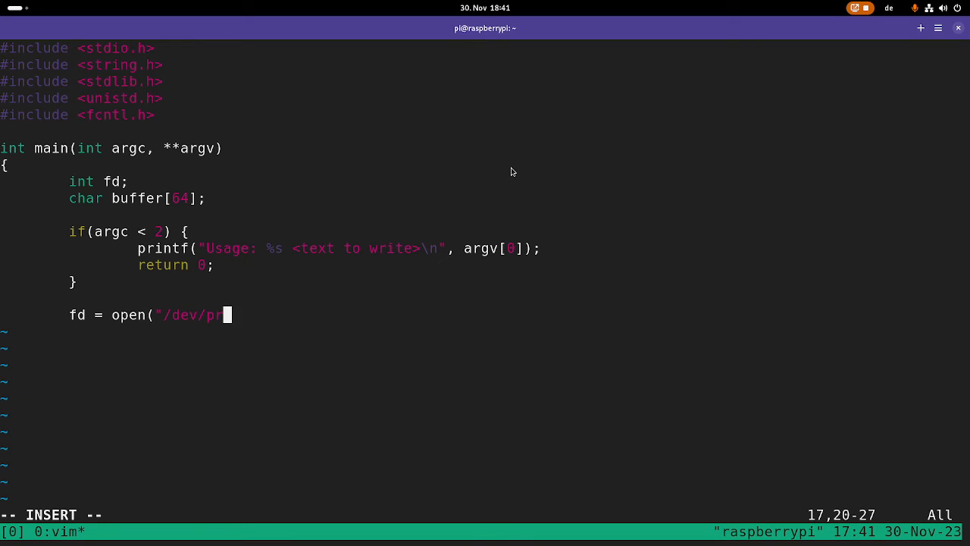
pyautogui.write('iv_data')
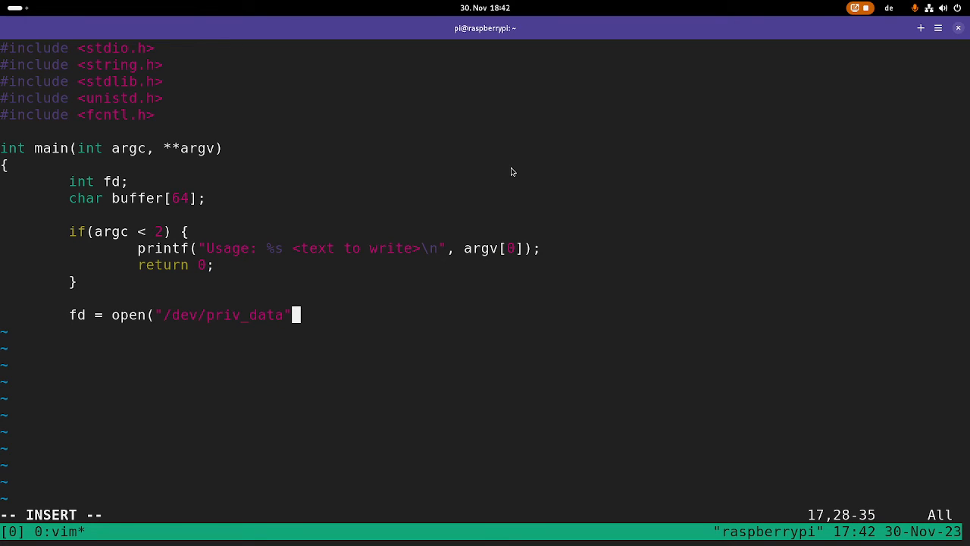
pyautogui.write(', O_RDWR);')
pyautogui.write('if(')
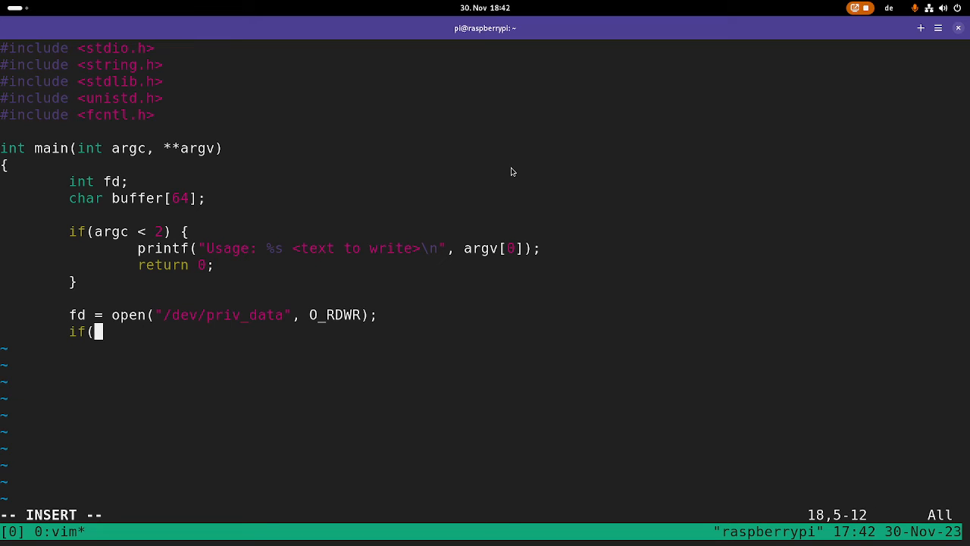
pyautogui.write('fd < 0)')
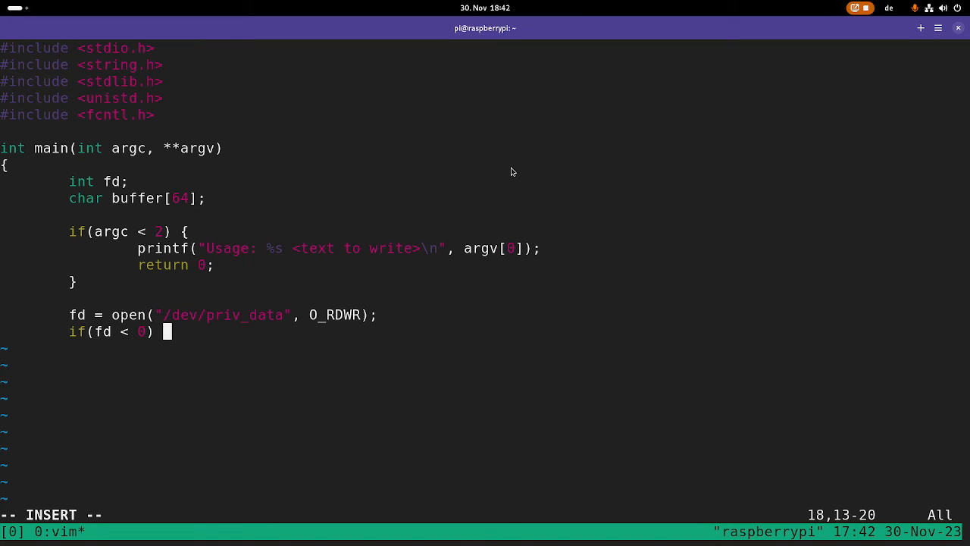
pyautogui.write('{ perror("')
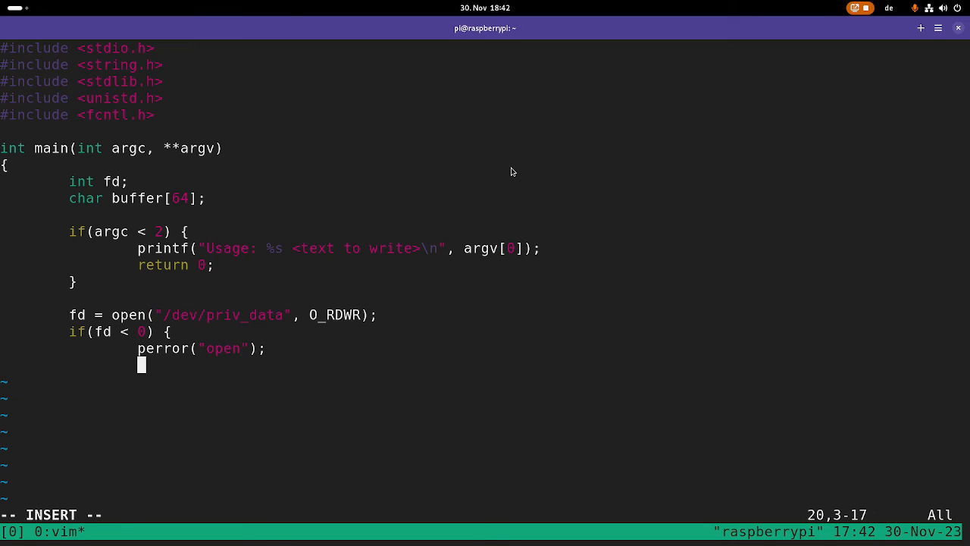
pyautogui.write('return fd;')
pyautogui.write('}')
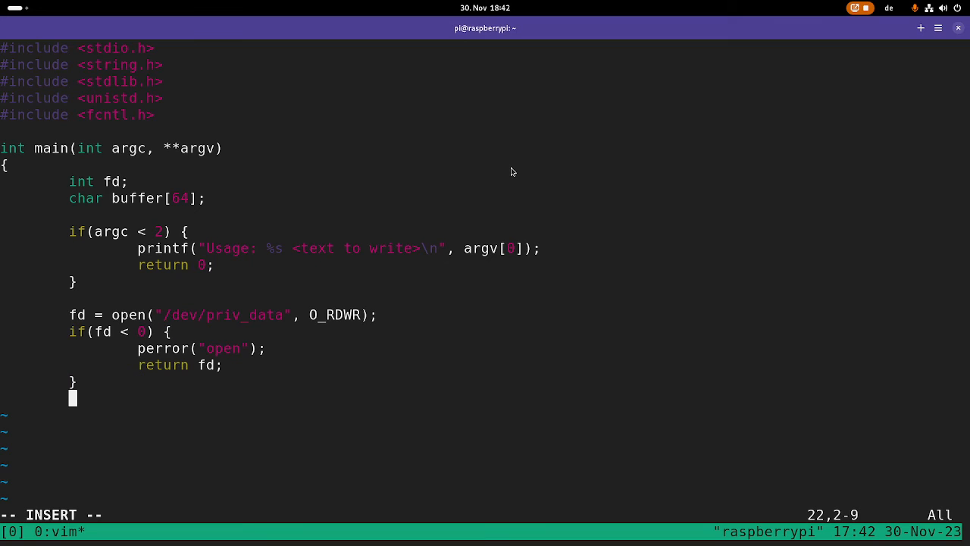
pyautogui.write('clo')
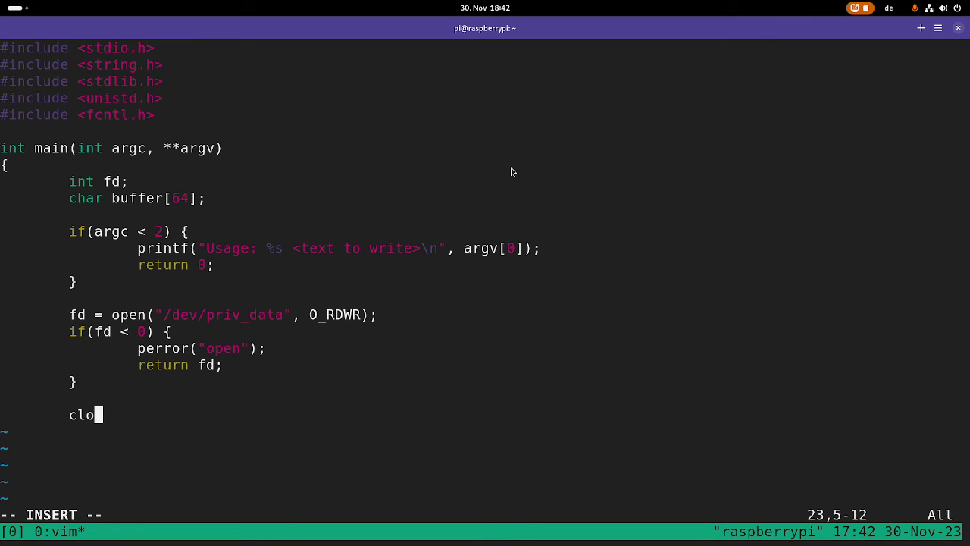
pyautogui.write('se(fd);')
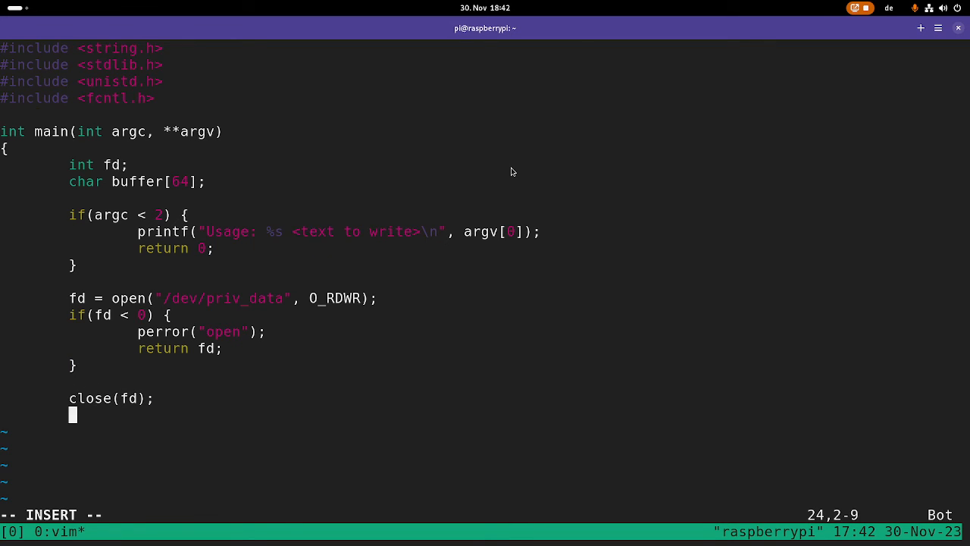
pyautogui.write('return 0;')
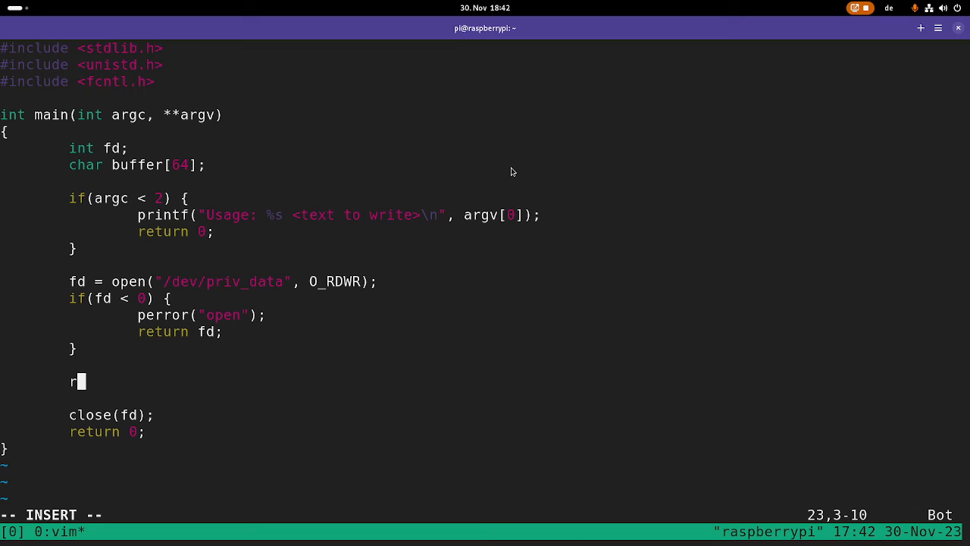
# Step: Write argv[1] with strlen(argv[1]), print a press-to-continue prompt and wait with getchar()
pyautogui.write('rite')
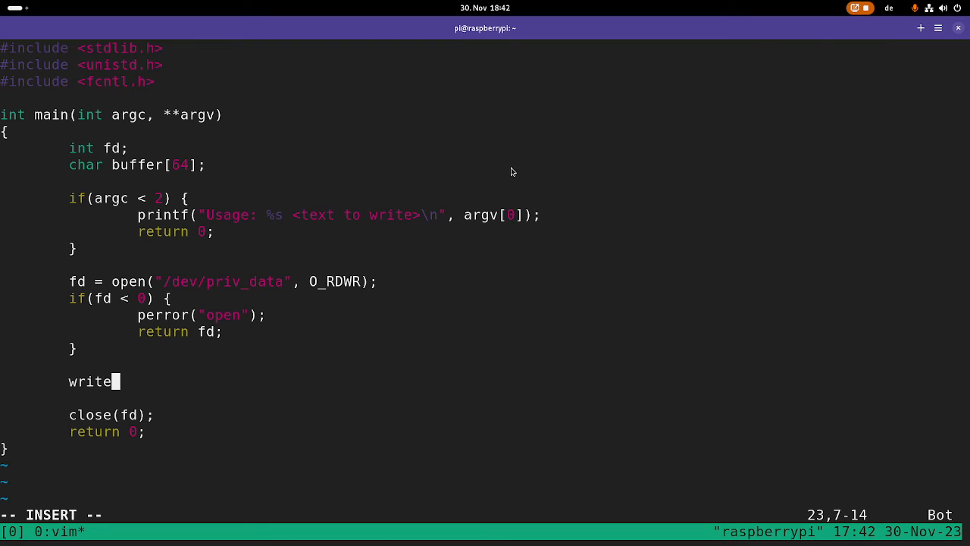
pyautogui.write('(')
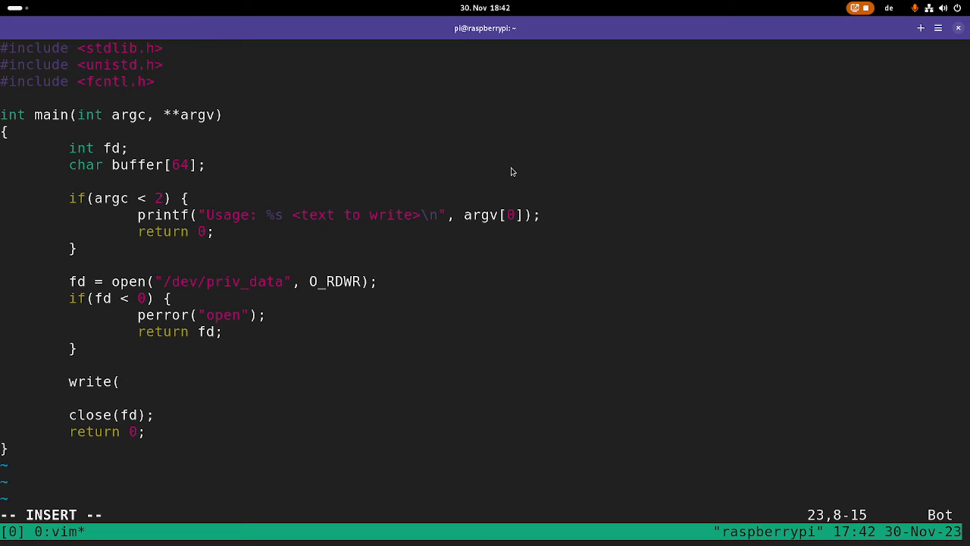
pyautogui.write('fd, argv')
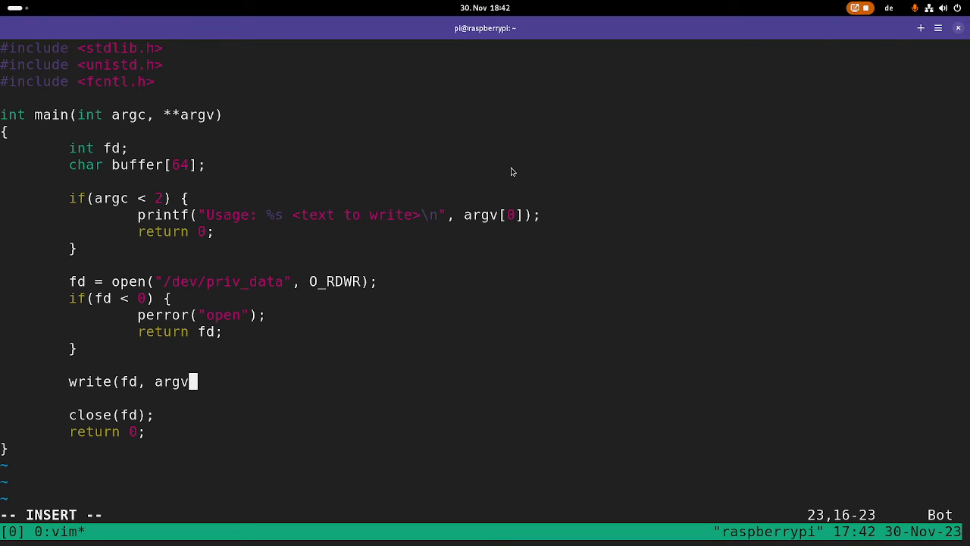
pyautogui.write('[')
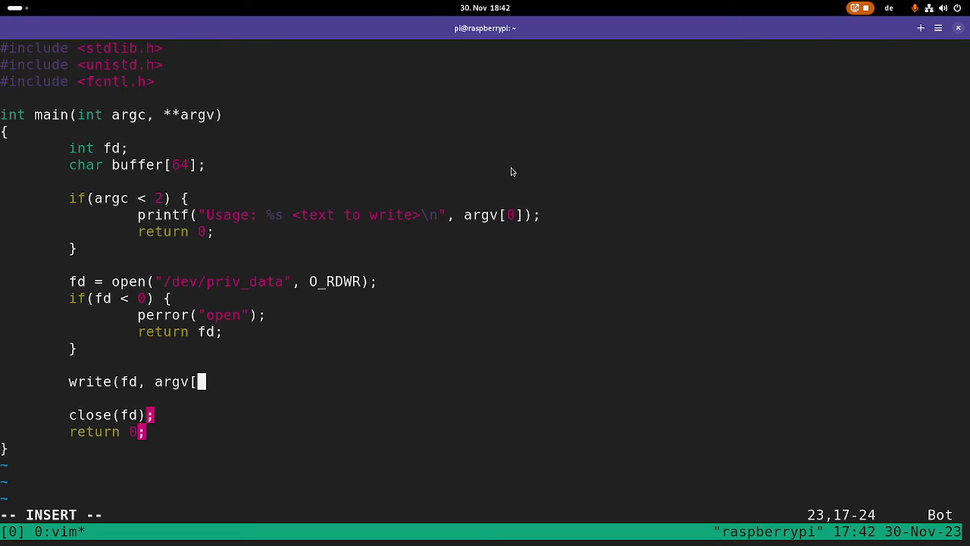
pyautogui.write('1], strlen')
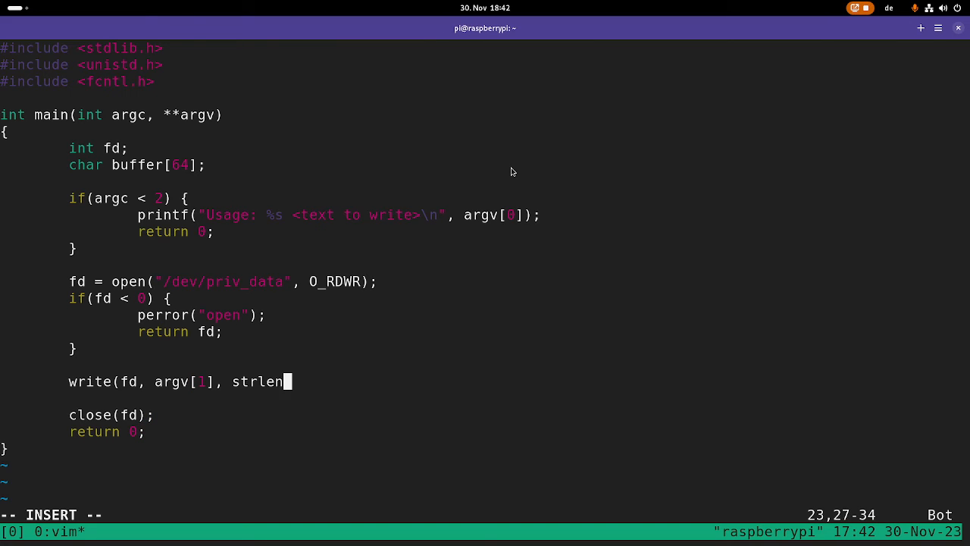
pyautogui.write('(argv[')
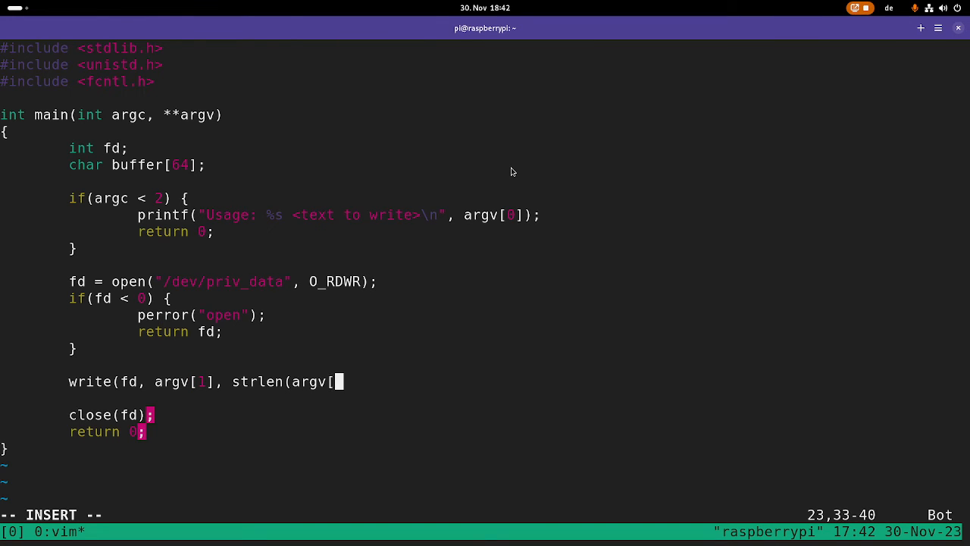
pyautogui.write('1]));')
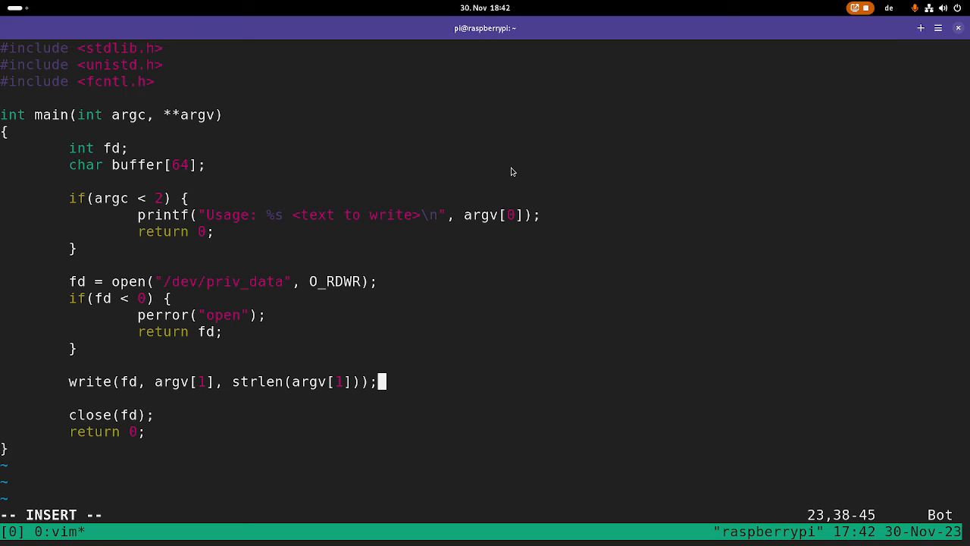
pyautogui.write('printf')
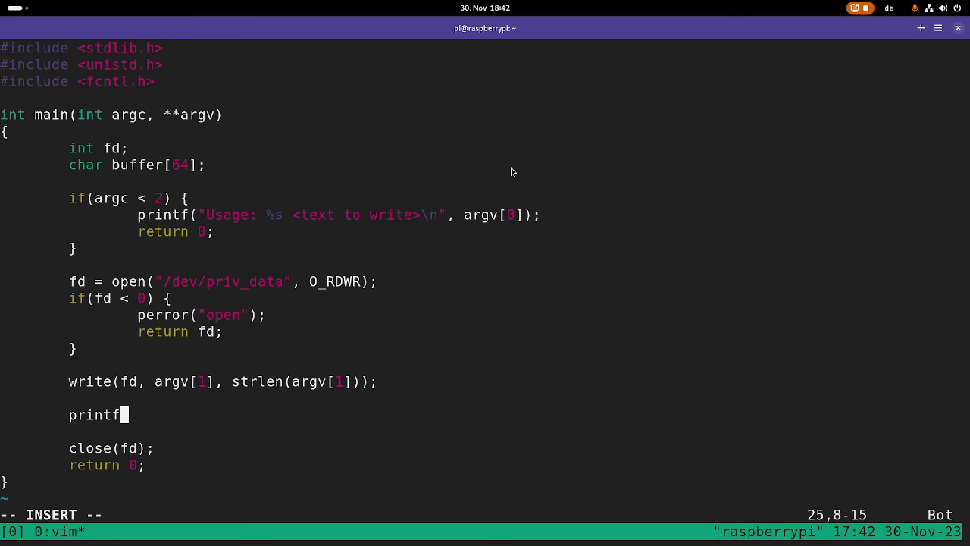
pyautogui.write('("PRess enter to')
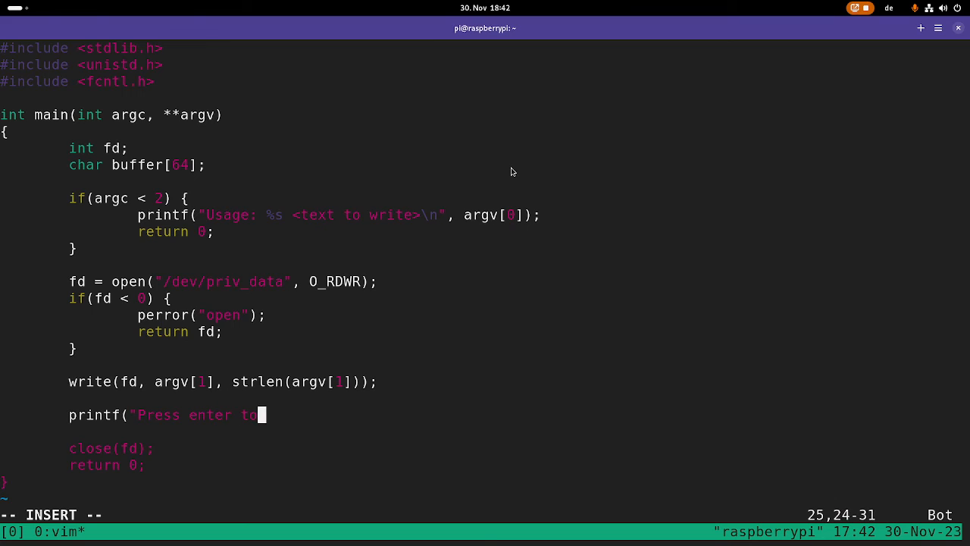
pyautogui.write('continue...");')
pyautogui.write('get')
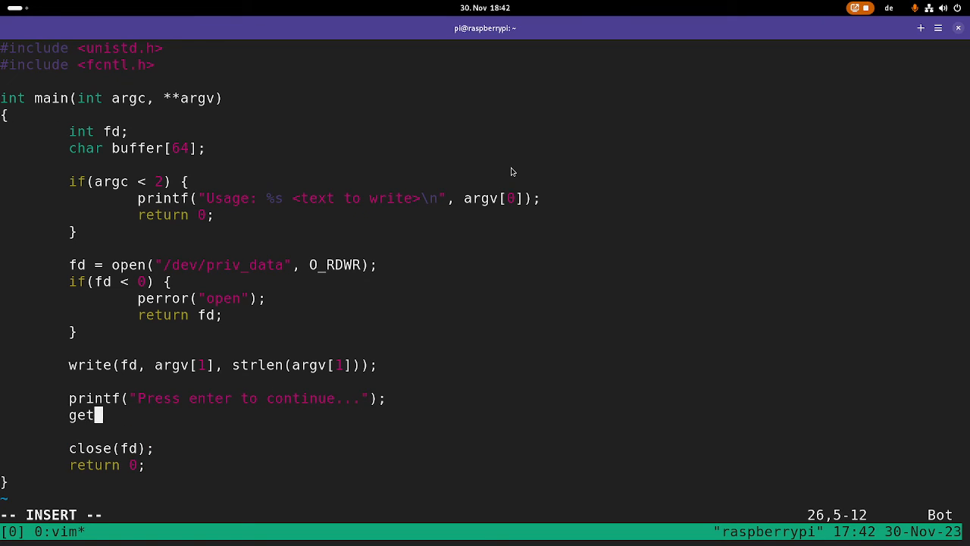
pyautogui.write('char();')
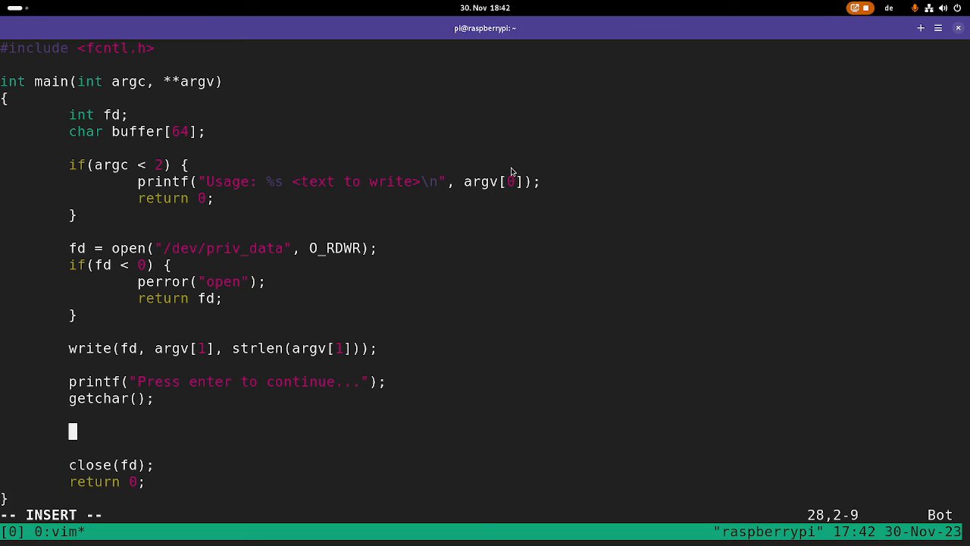
# Step: Read 64 bytes from fd into buffer as len and printf "I got %d bytes %s\n"
pyautogui.write('rea')
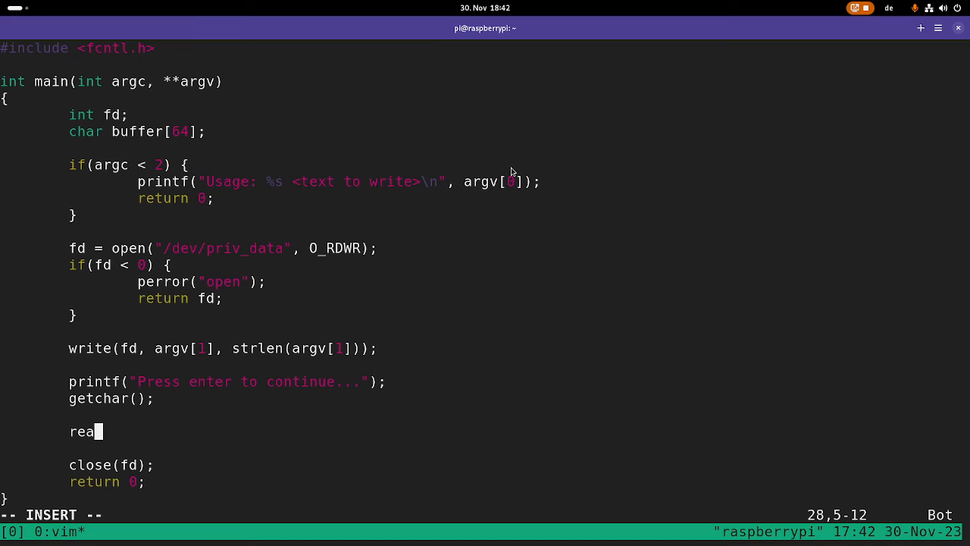
pyautogui.write('d(fd,')
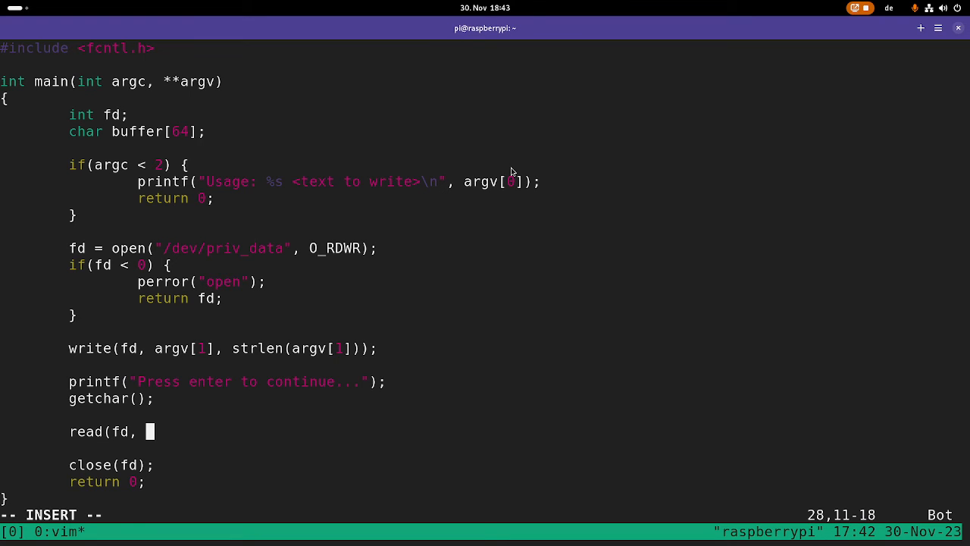
pyautogui.write('buffer, 64);')
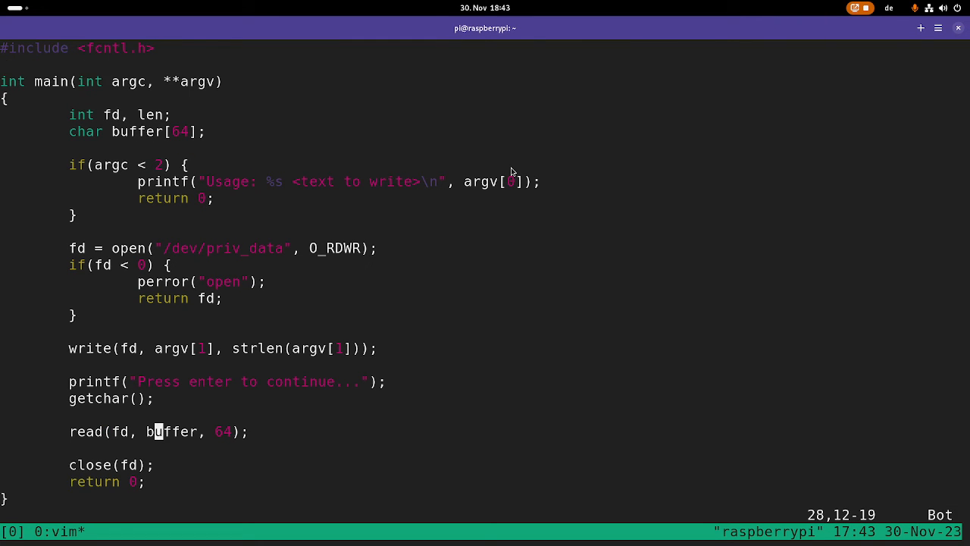
pyautogui.write('len =')
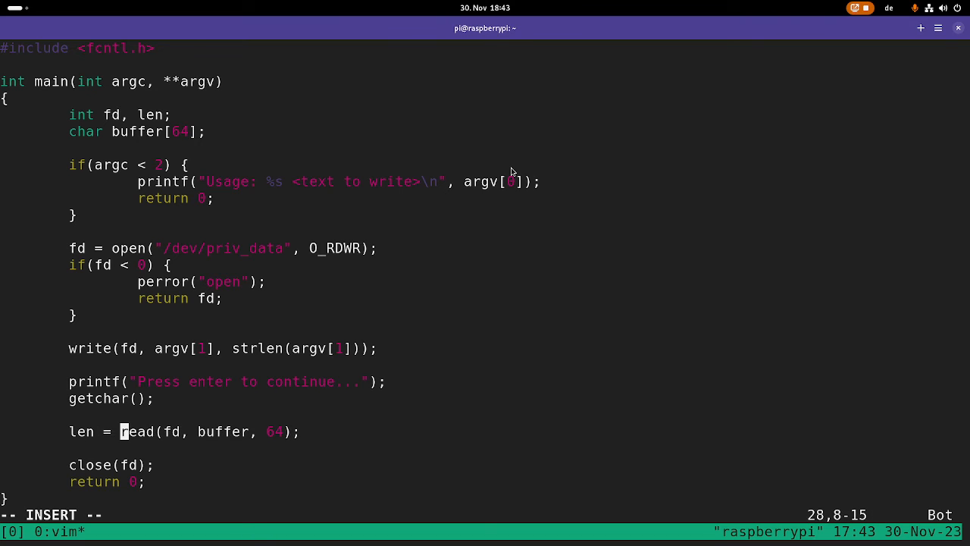
pyautogui.write('print')
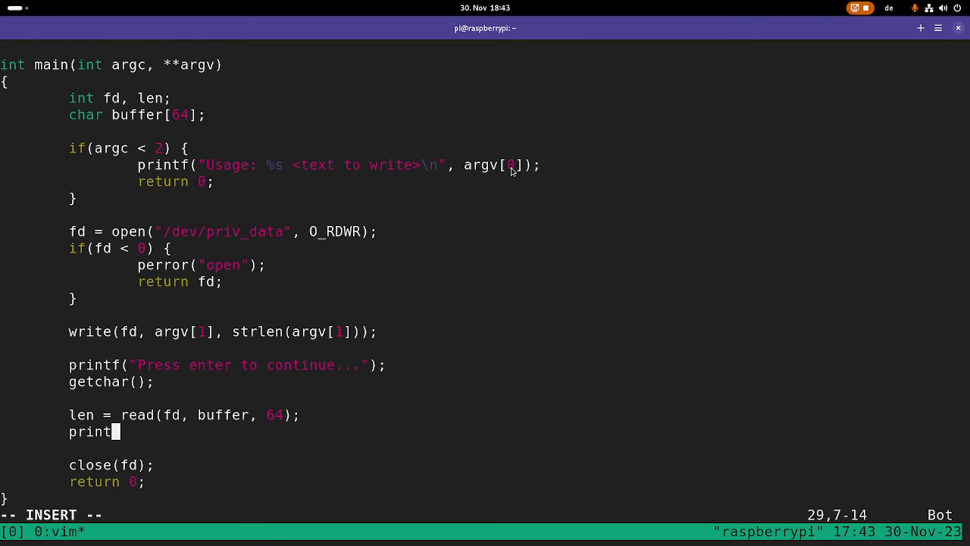
pyautogui.write('f("I got %')
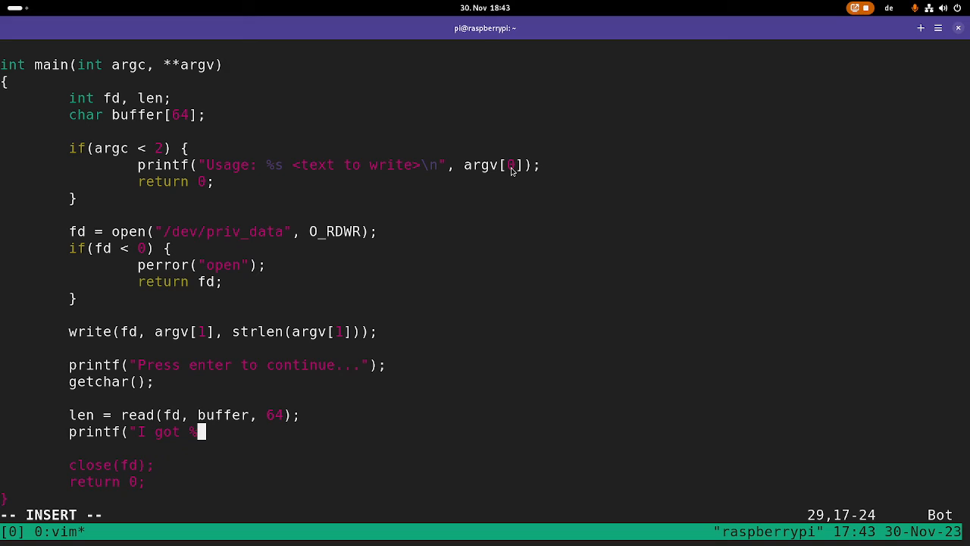
pyautogui.write('%d bytes')
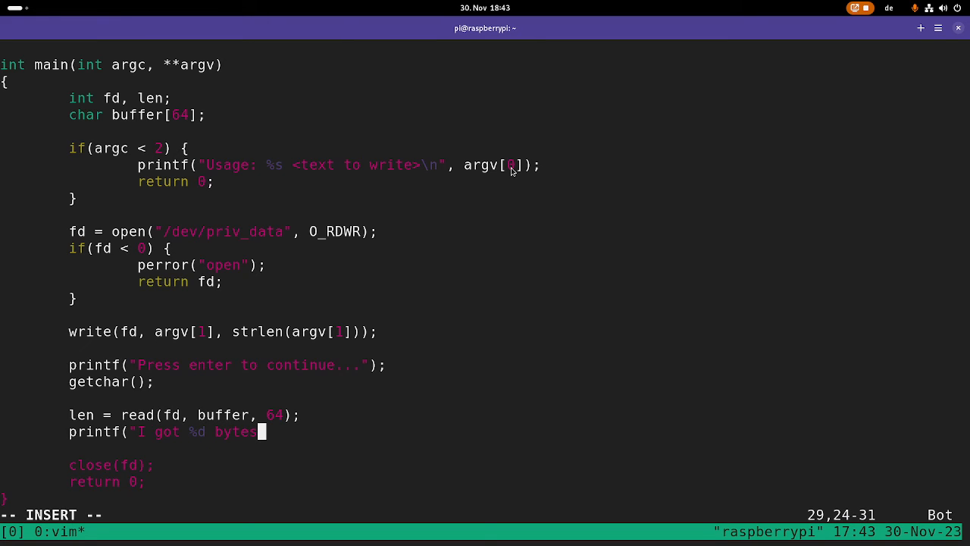
pyautogui.write('%s\\n"')
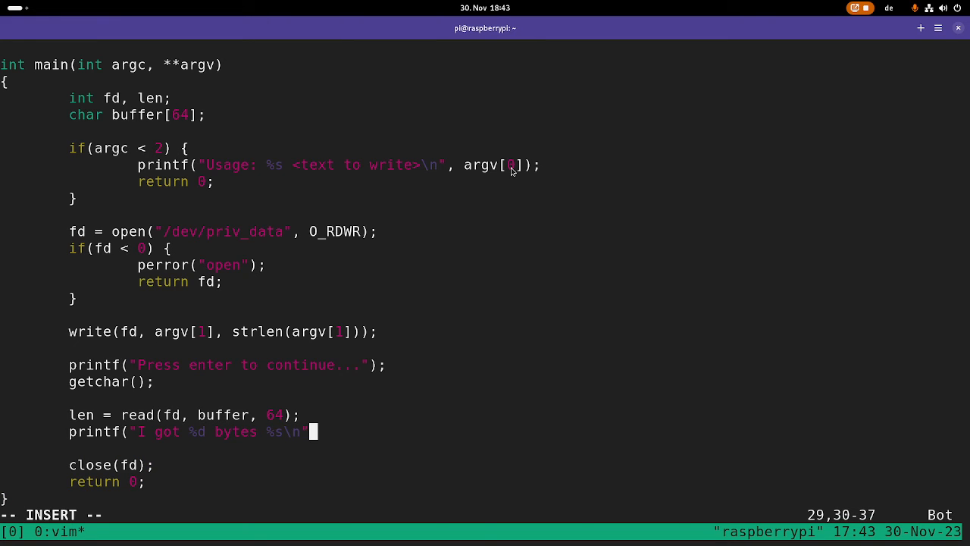
pyautogui.write(', l')
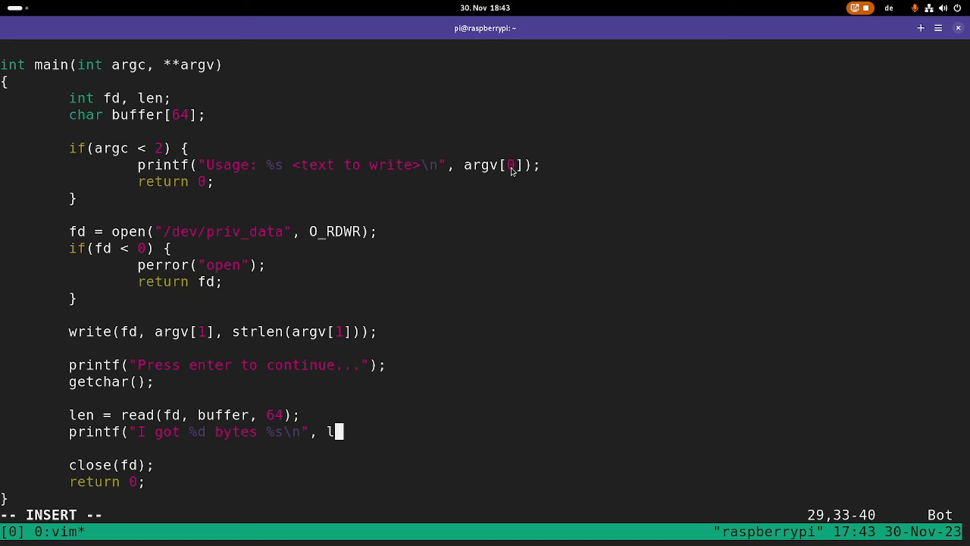
pyautogui.write('en, buffer);')
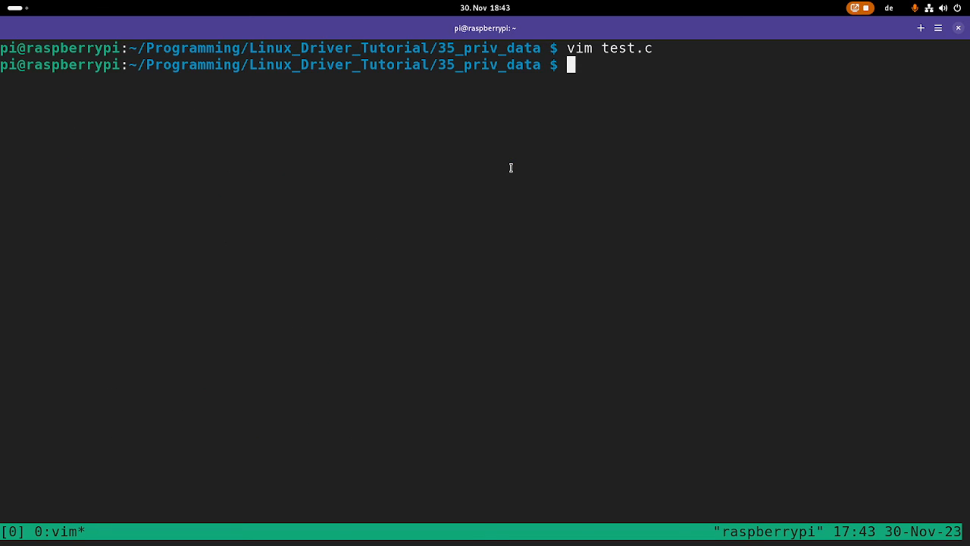
# Step: Compile test.c with gcc and run sudo ./a.out "TEst" from the project in another pane
pyautogui.write('gc ctes')
pyautogui.write('sudo dmesg -W')
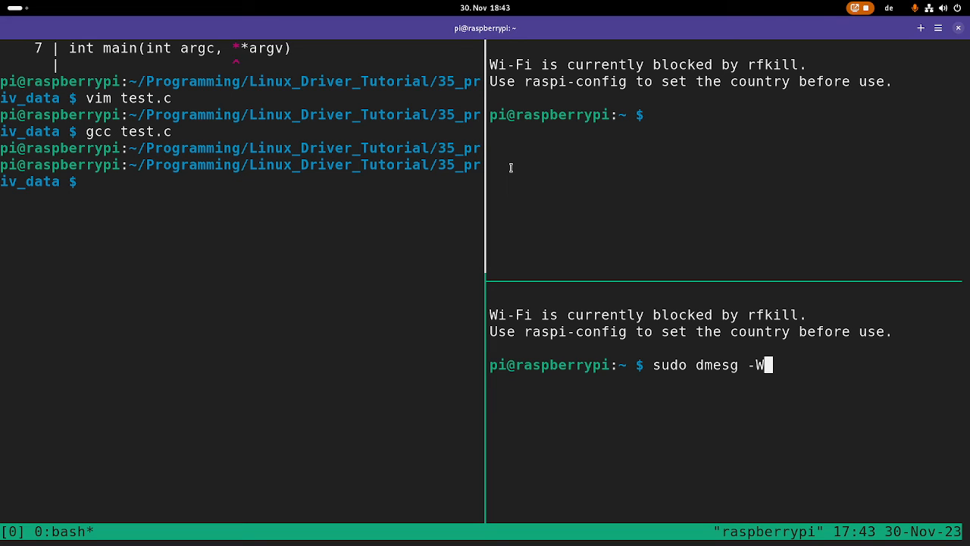
pyautogui.write('cd Programming/Linux_Driver_Tutorial/35_priv_data/')
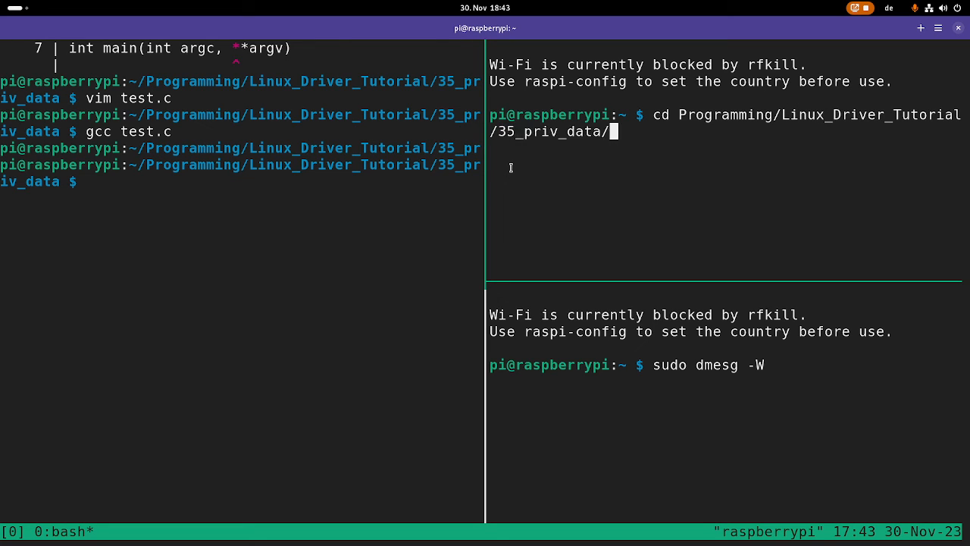
pyautogui.write('sudo ./')
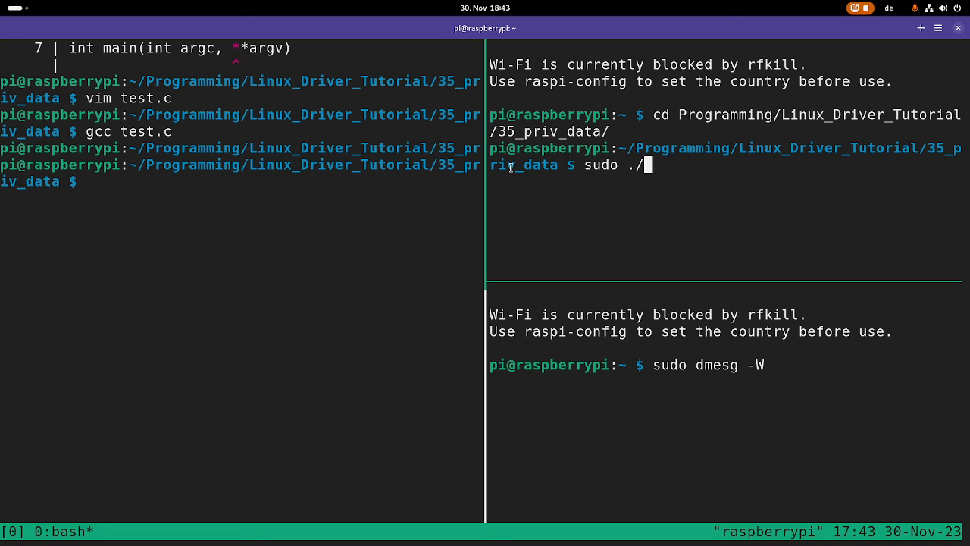
pyautogui.write('a.out "TEst')
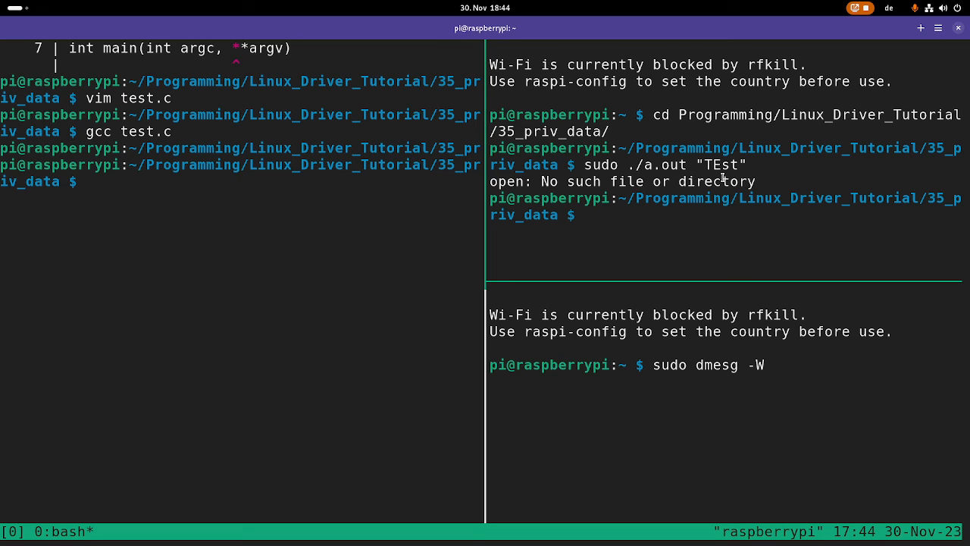
# Step: Create /dev/priv_data with sudo mknod (c 64 0) and rerun the app with "TEst"
pyautogui.write('sudo mkod')
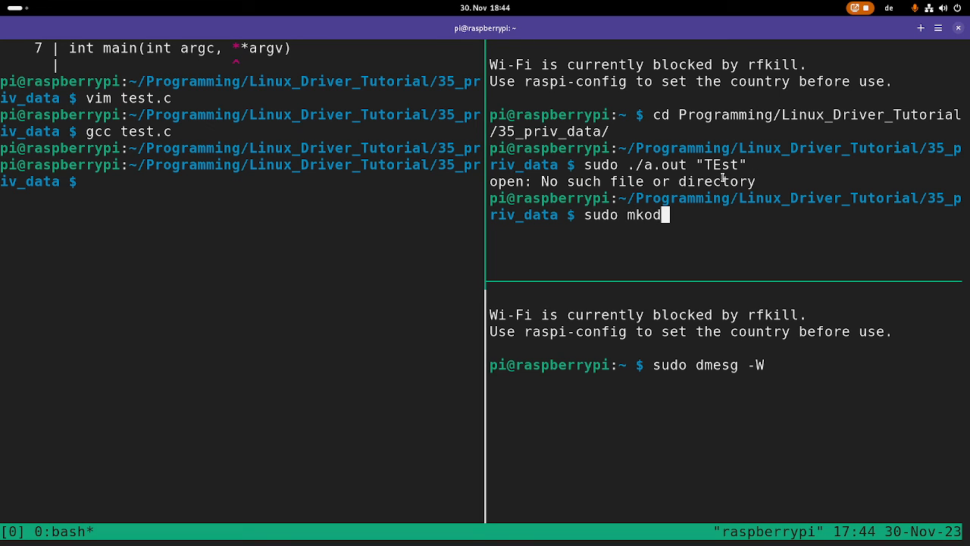
pyautogui.write('nod /dev')
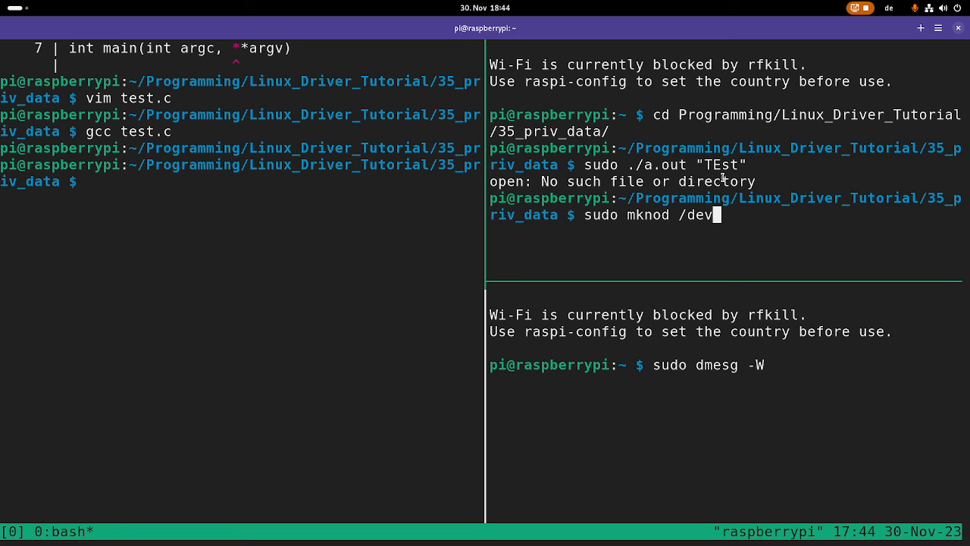
pyautogui.write('priv_data c 64 0')
pyautogui.write('ls /dev/')
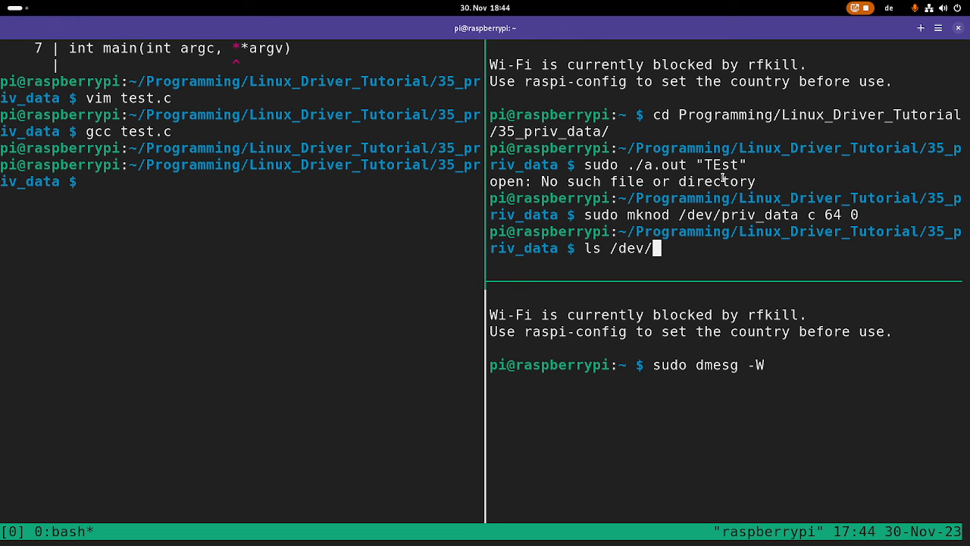
pyautogui.write('priv_data')
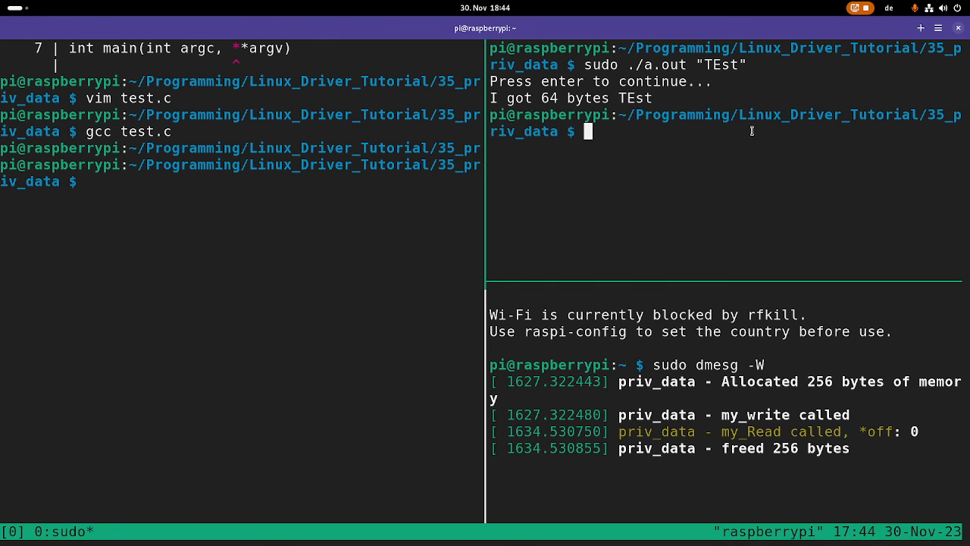
pyautogui.moveTo(747, 432)
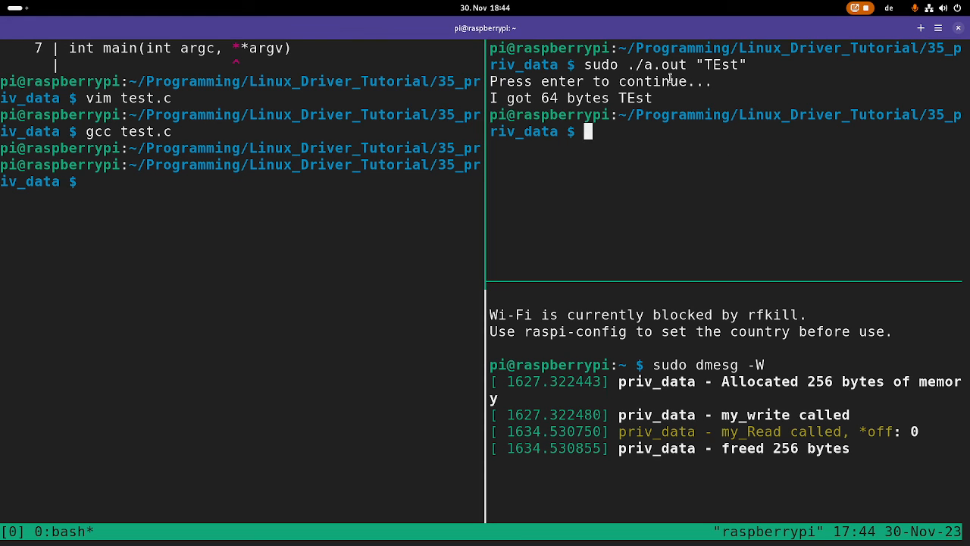
pyautogui.moveTo(753, 183)
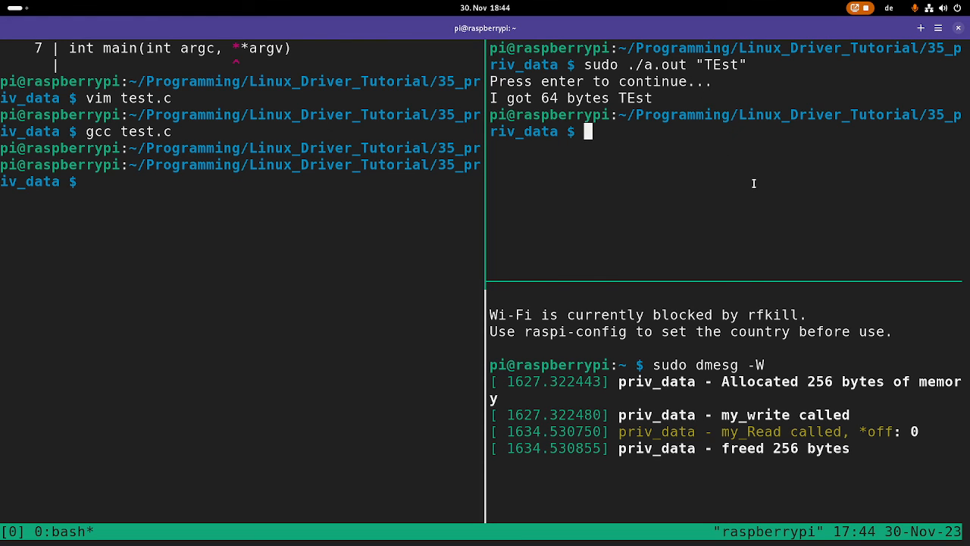
# Step: Run the app with "Hallo World" and "This is a test" in separate panes, then continue each
pyautogui.write('sudo ./a.out "Hall"')
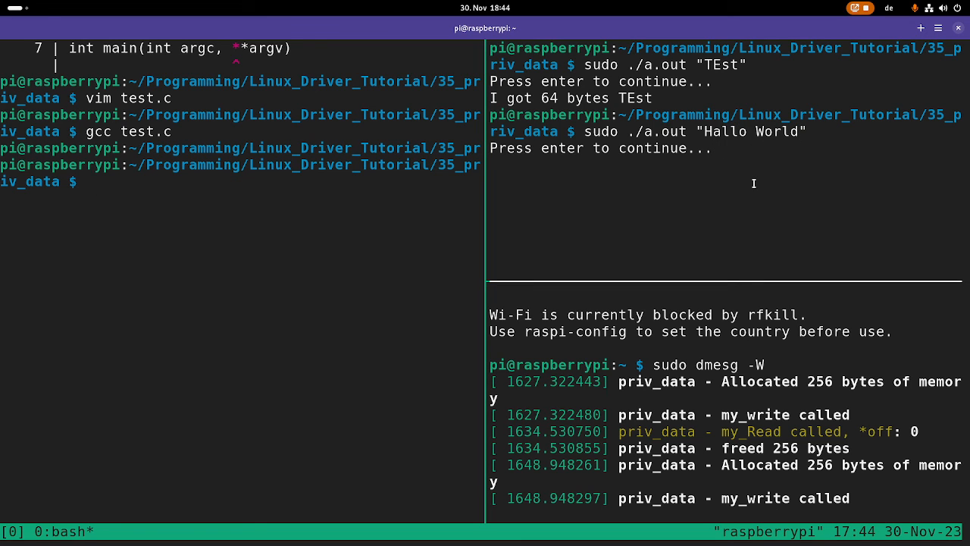
pyautogui.write('sudo ./a.out "This is a test')
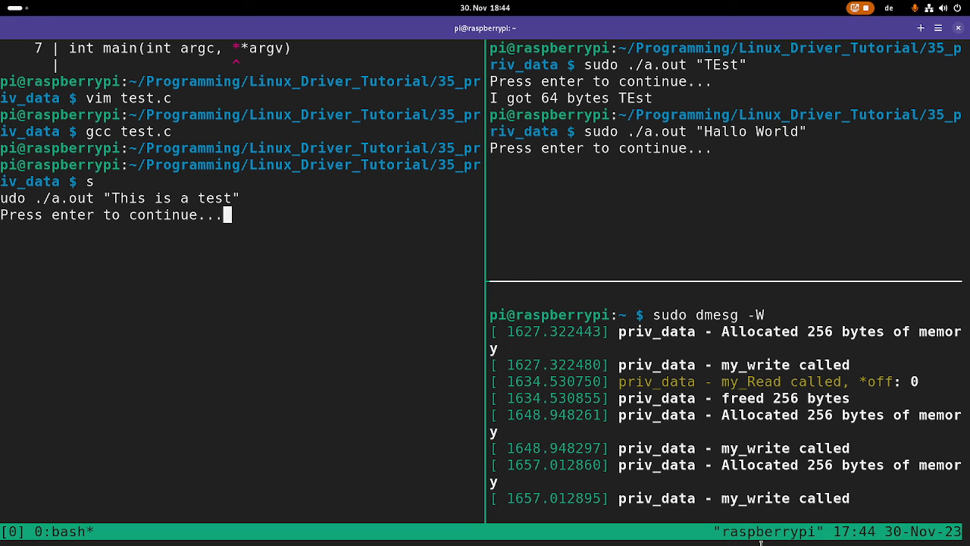
pyautogui.moveTo(341, 294)
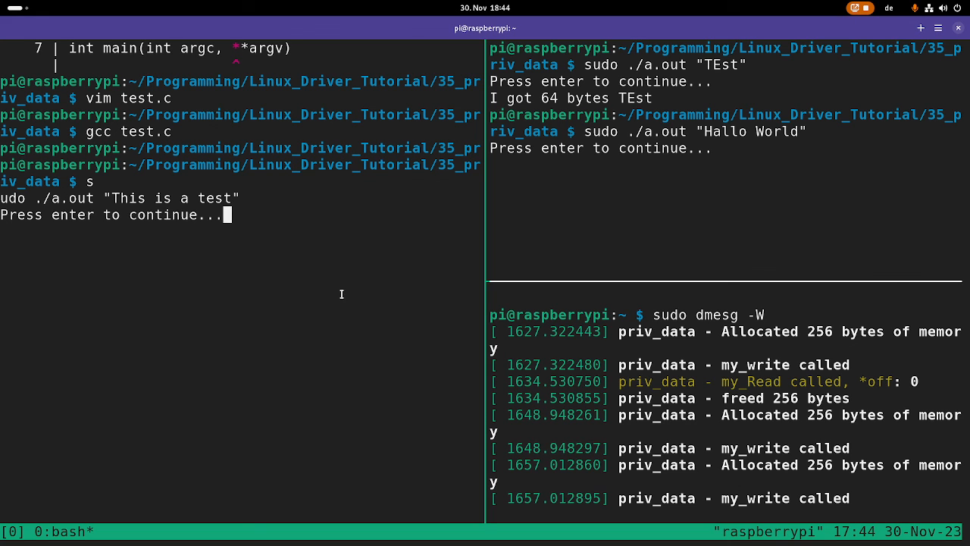
pyautogui.press('Enter')
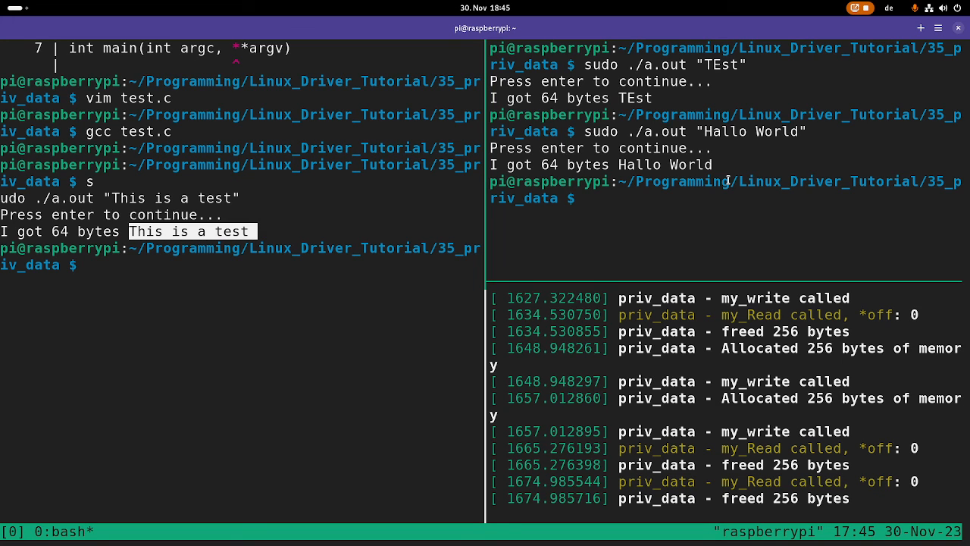
# Step: Run ls /dev/i2c-* in the right pane
pyautogui.write('ls /dev/')
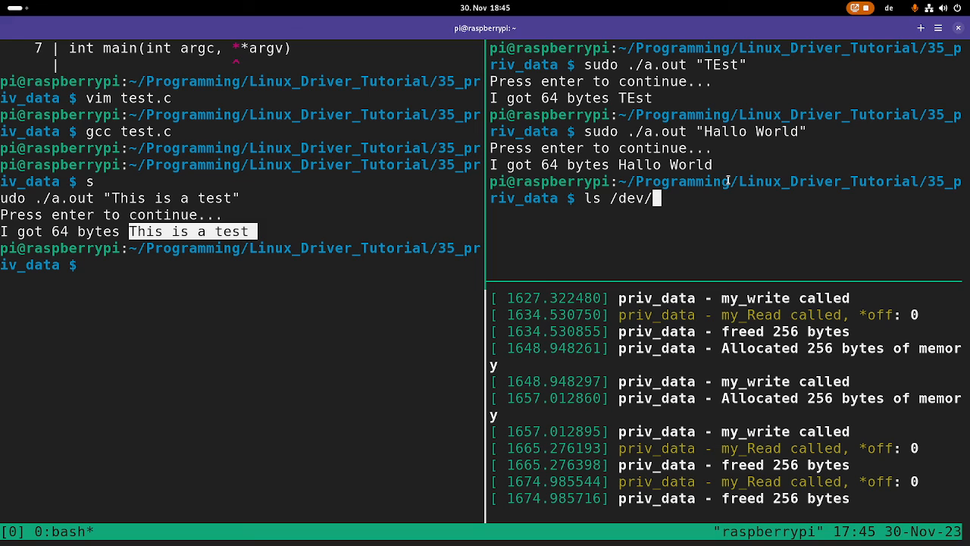
pyautogui.write('i2c-*')
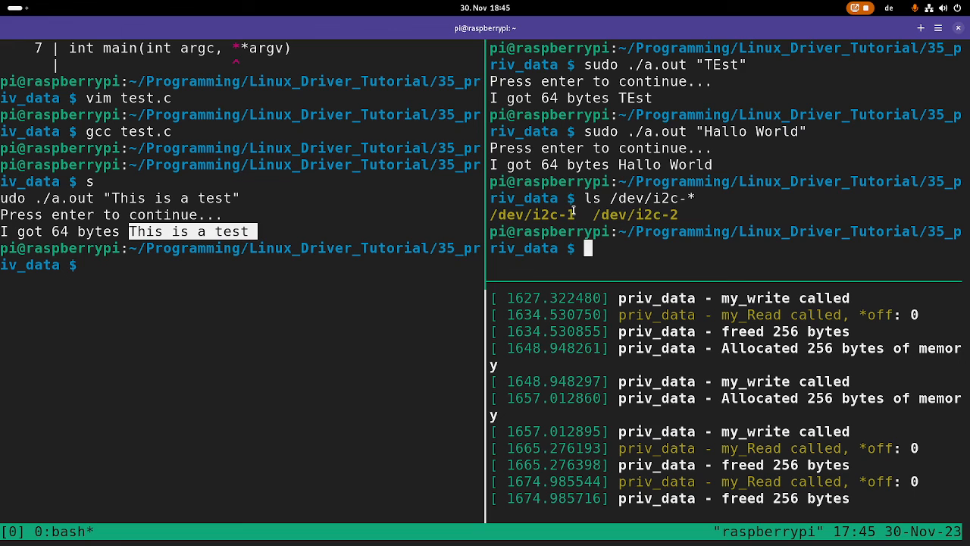
pyautogui.moveTo(578, 155)
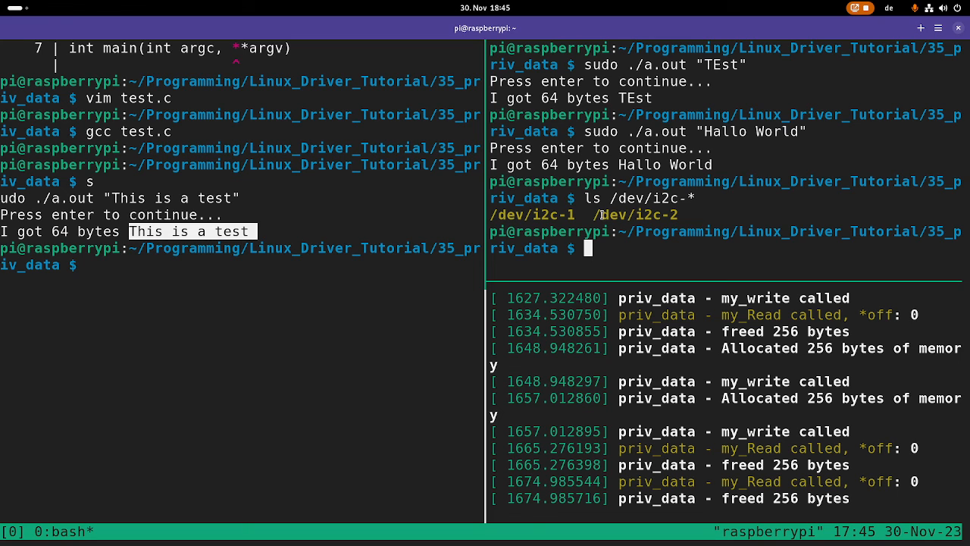
pyautogui.moveTo(785, 157)
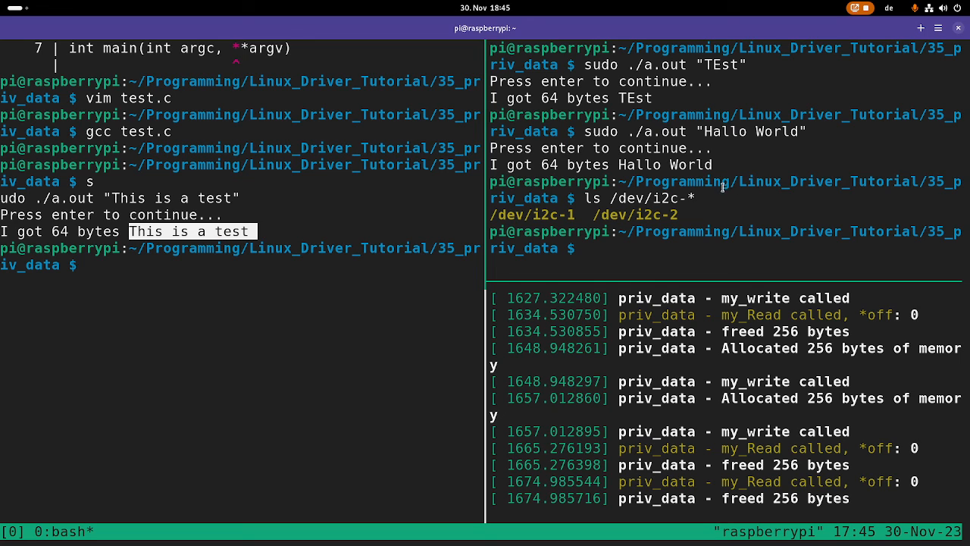
pyautogui.moveTo(855, 210)
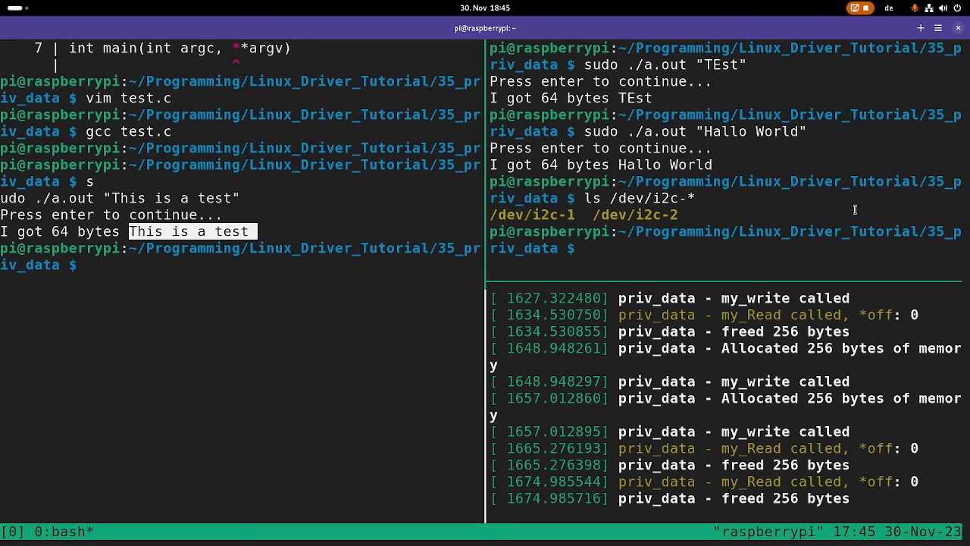